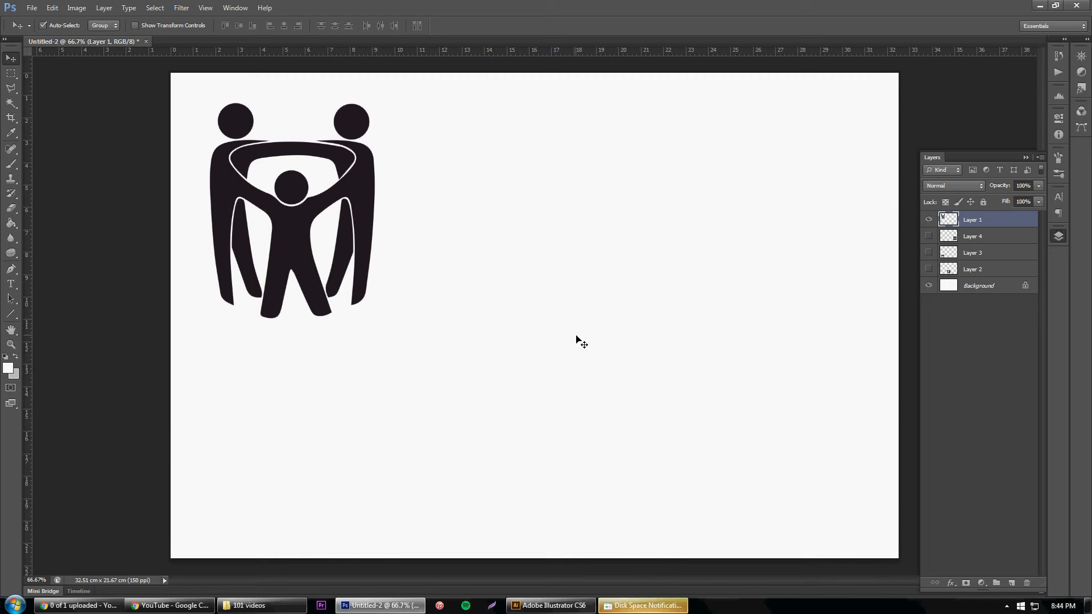
- Dismiss the disk space notice and cross vertical and horizontal guides below the central figure's head
right_click(642, 605)
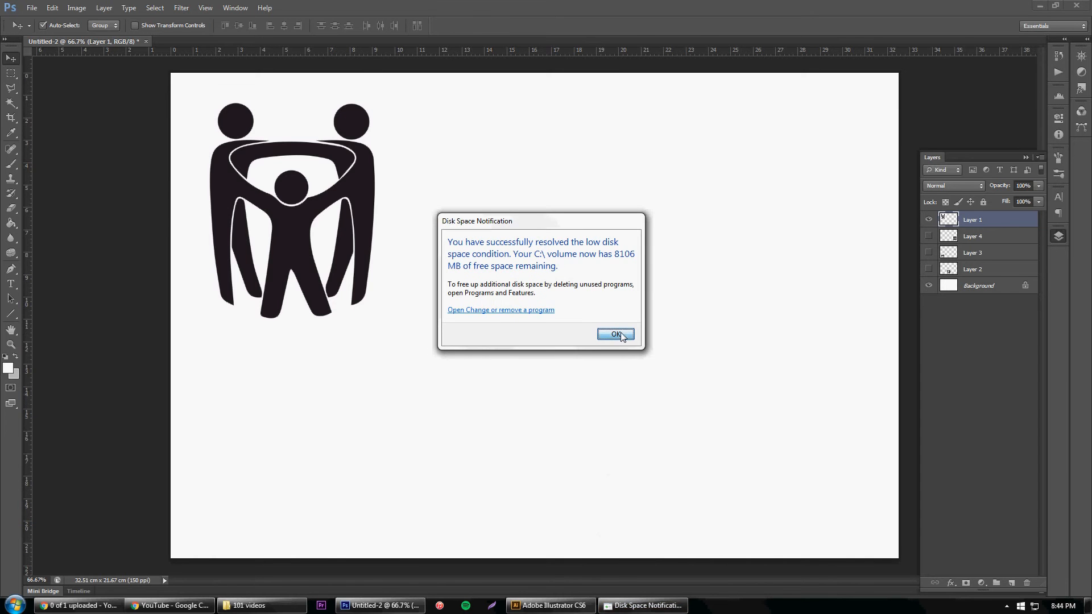
click(614, 334)
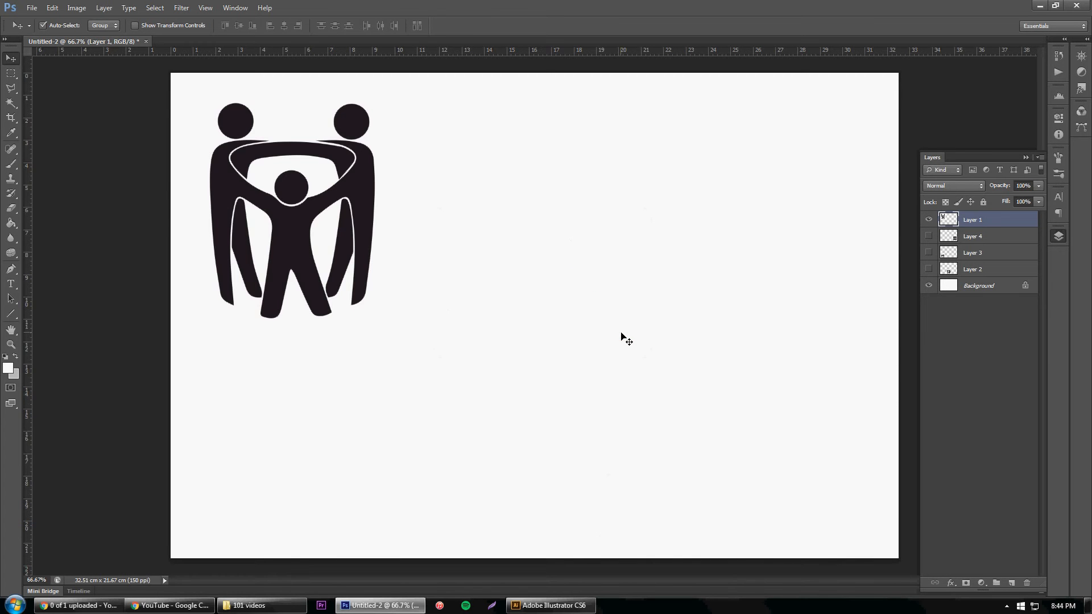
mouse_move(303, 210)
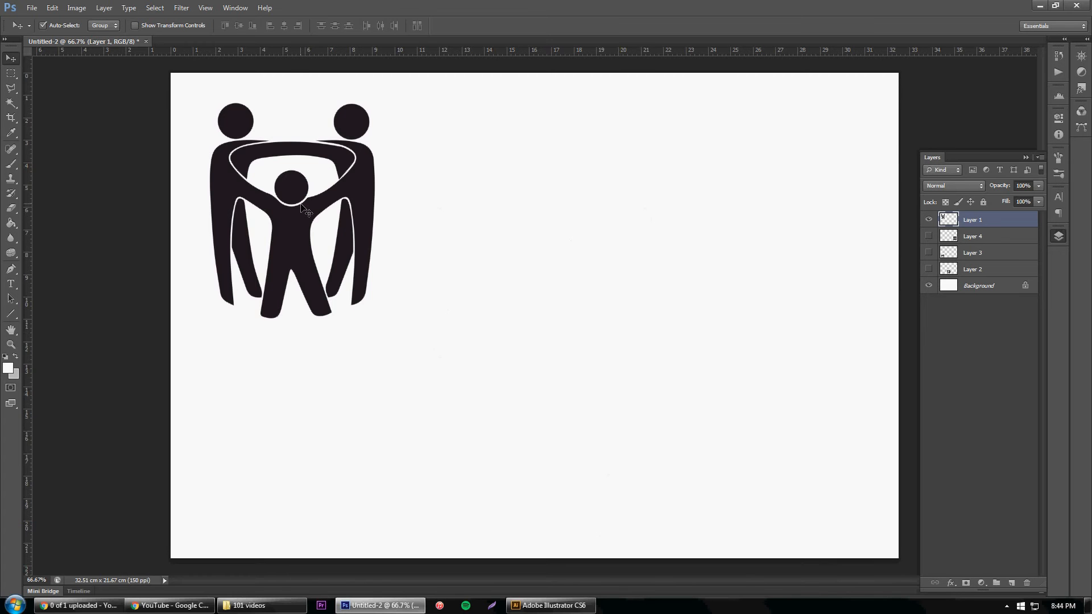
mouse_move(292, 55)
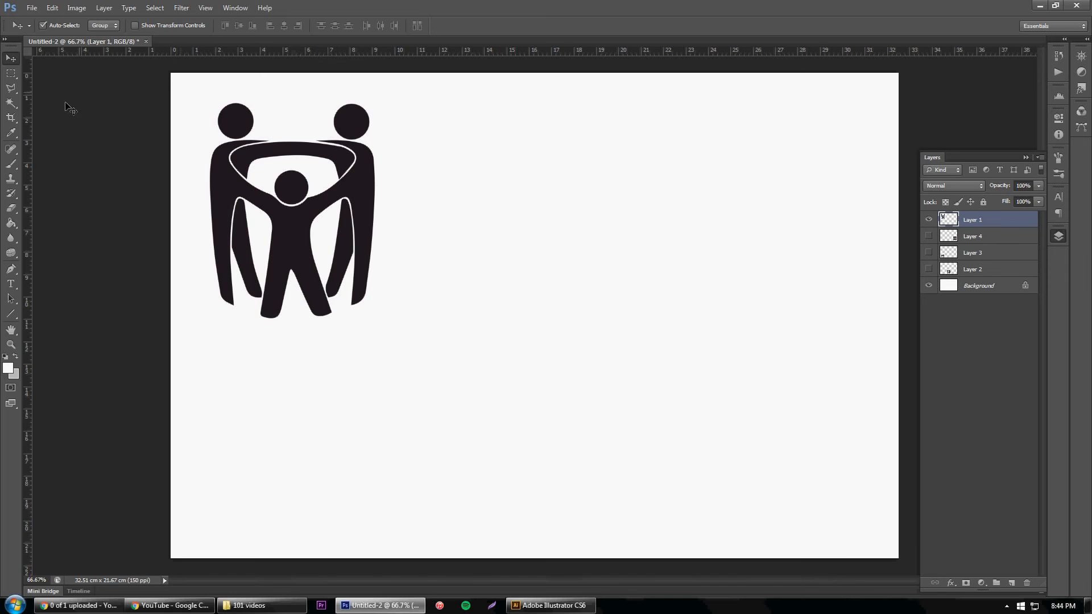
mouse_move(29, 156)
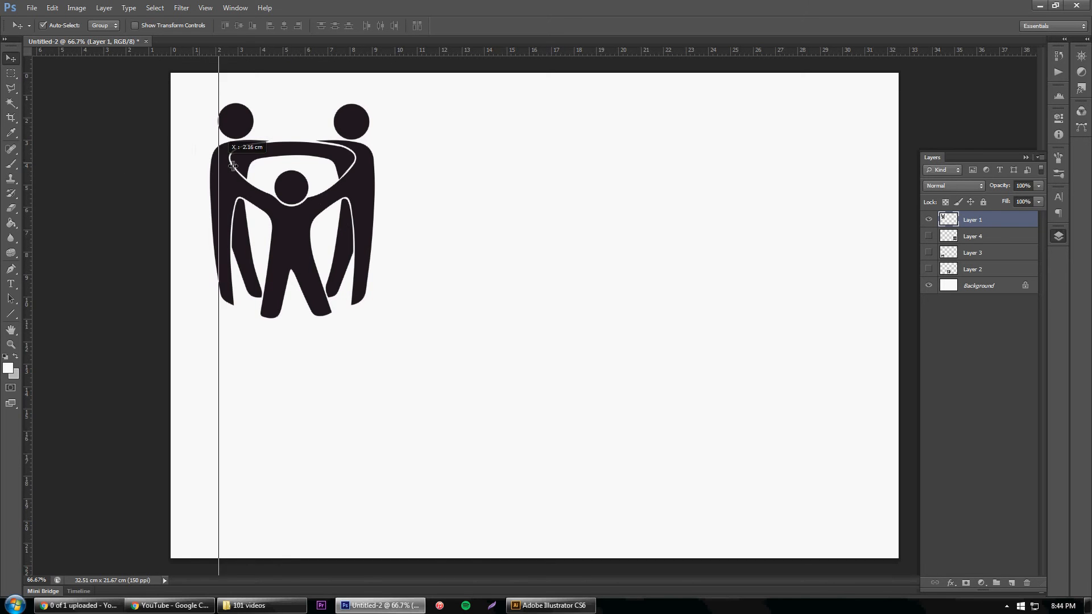
drag(219, 157, 292, 153)
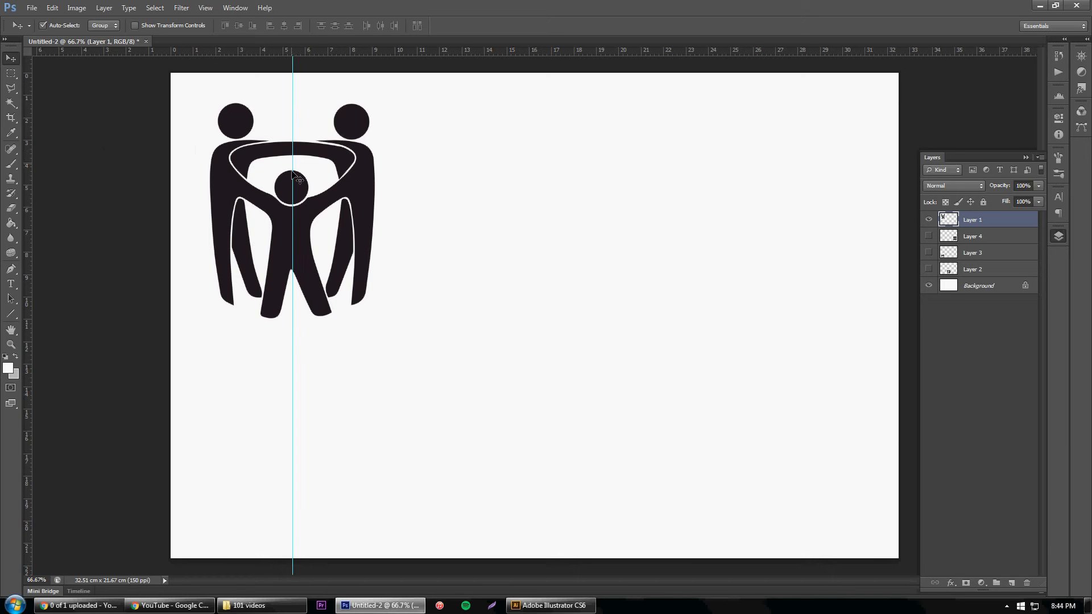
mouse_move(297, 59)
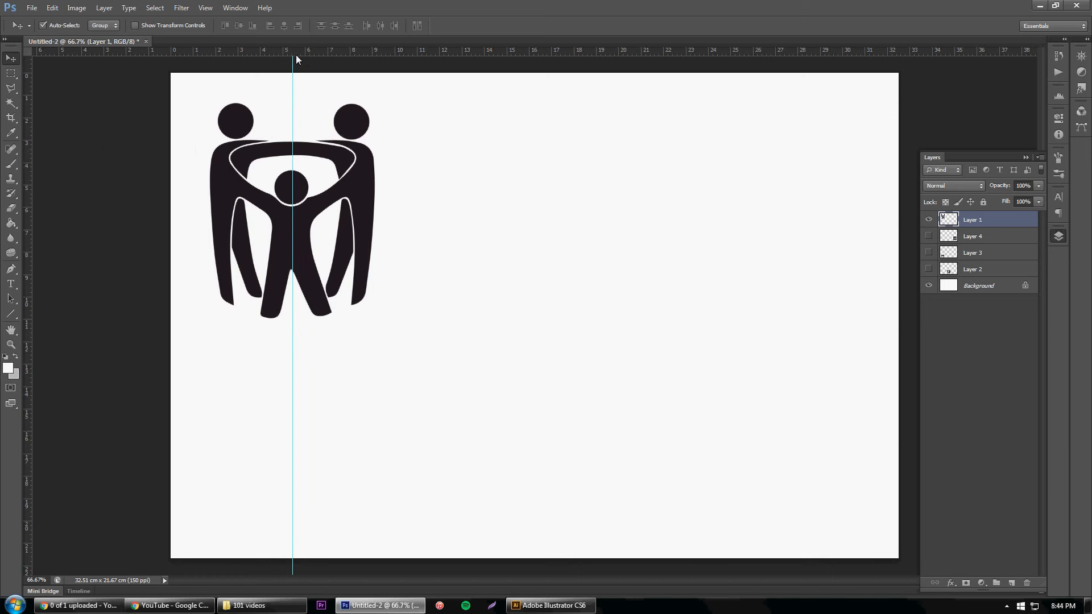
mouse_move(301, 56)
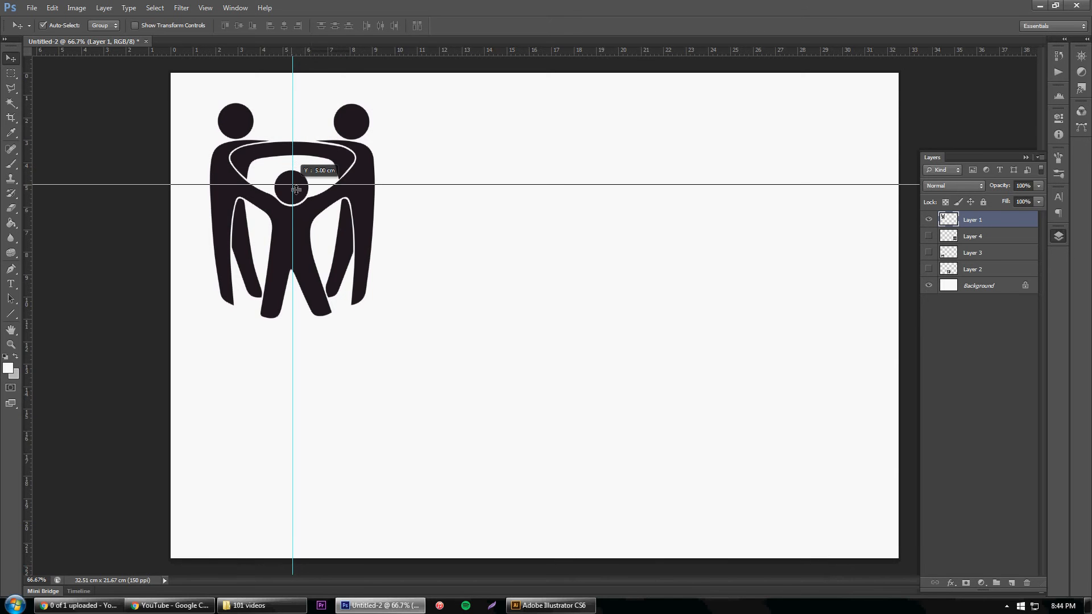
drag(292, 186, 292, 207)
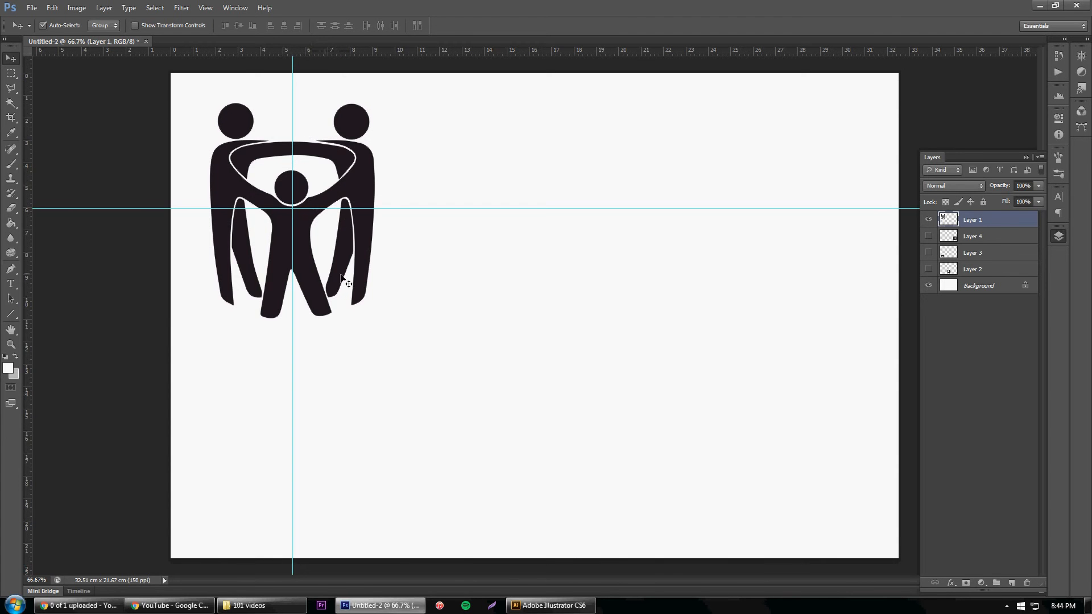
mouse_move(252, 171)
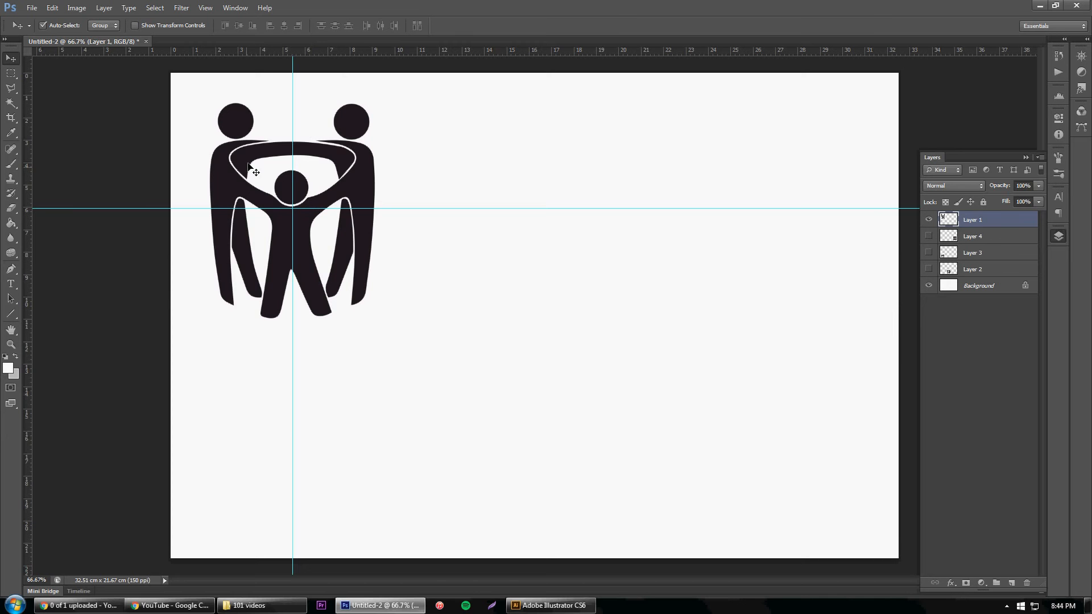
mouse_move(233, 96)
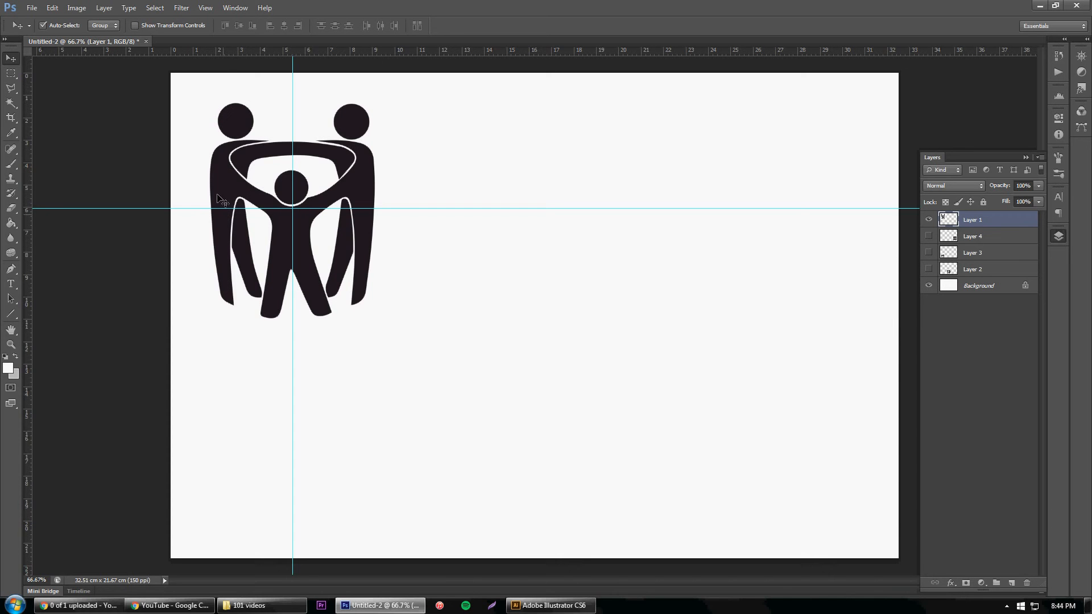
mouse_move(219, 131)
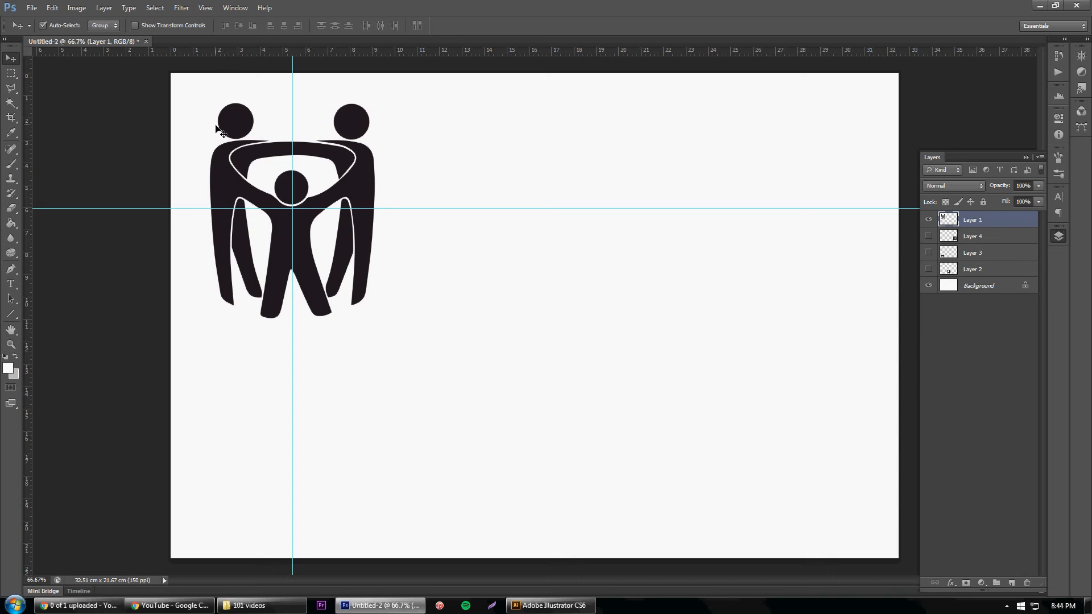
mouse_move(302, 145)
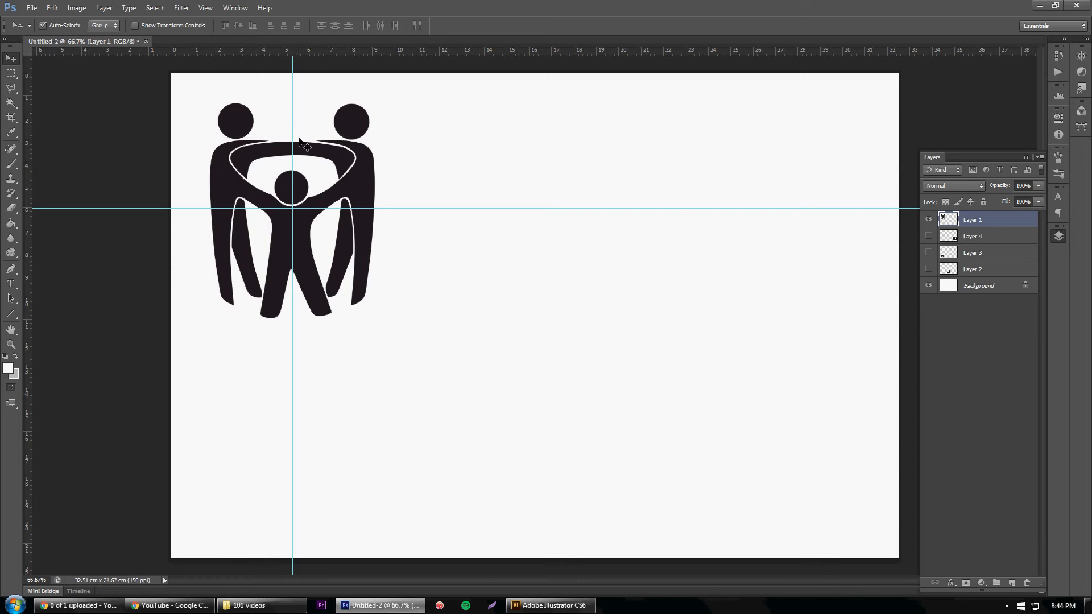
mouse_move(233, 154)
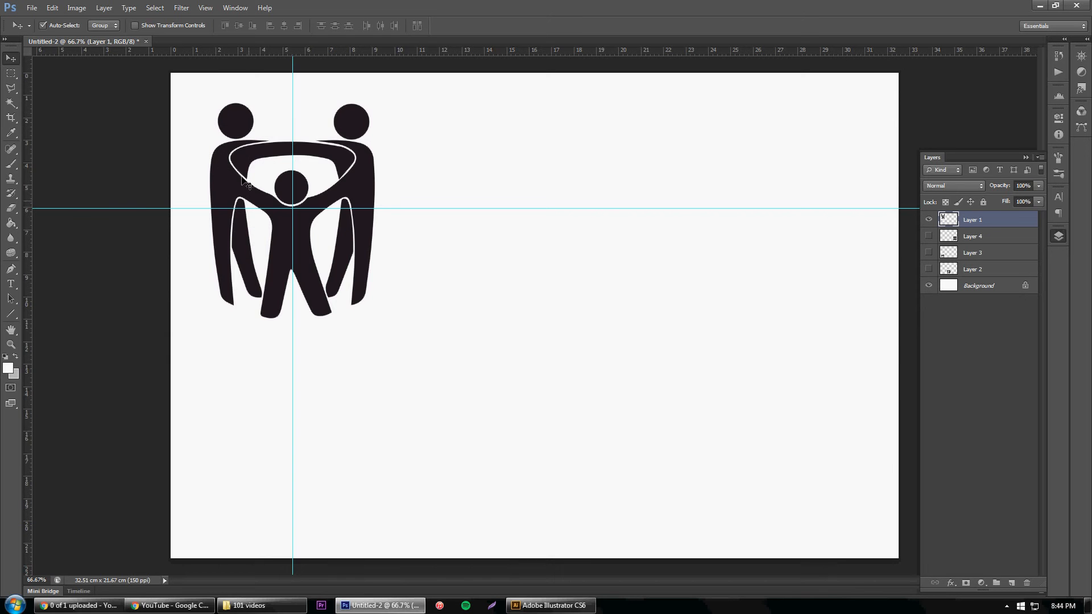
mouse_move(345, 291)
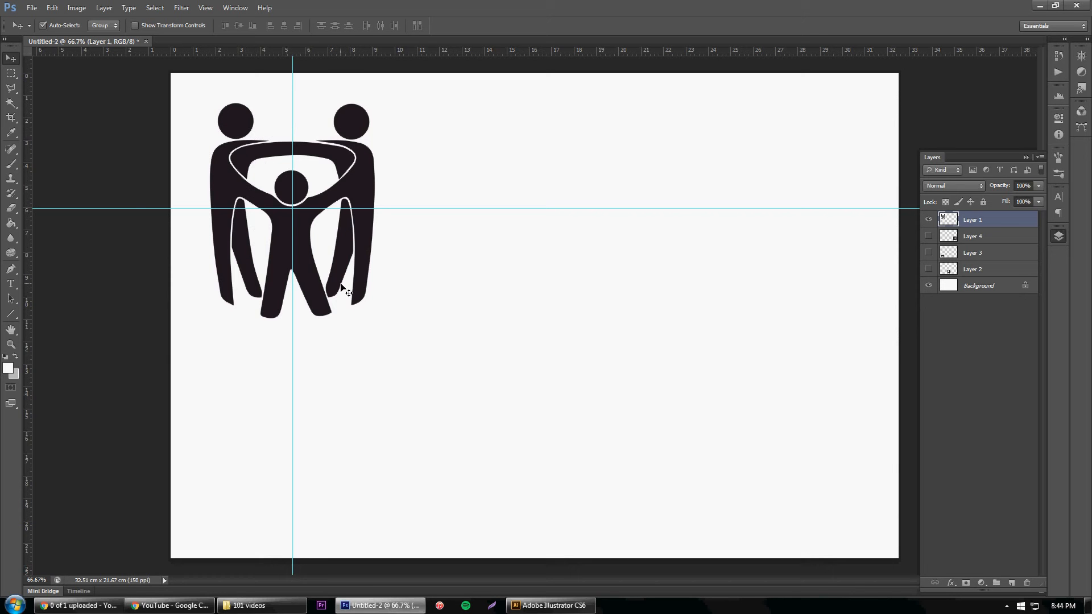
mouse_move(256, 219)
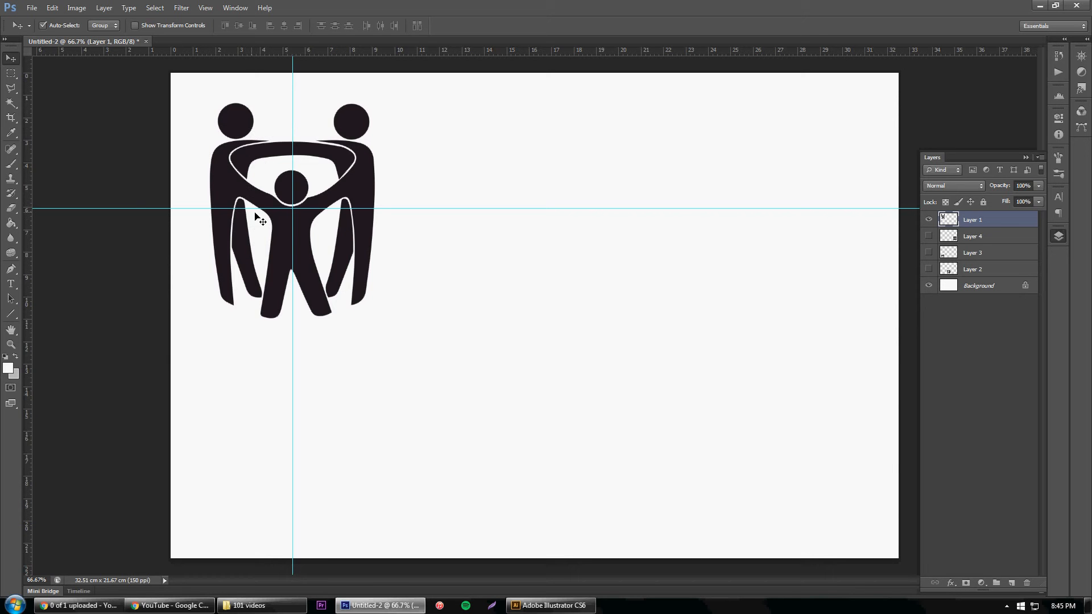
mouse_move(292, 261)
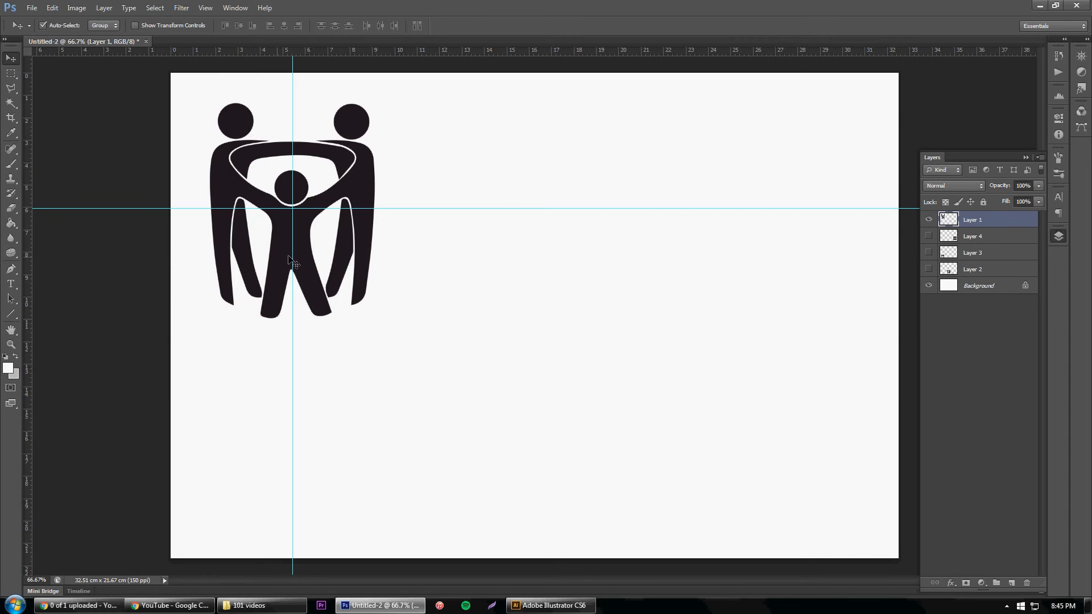
mouse_move(320, 116)
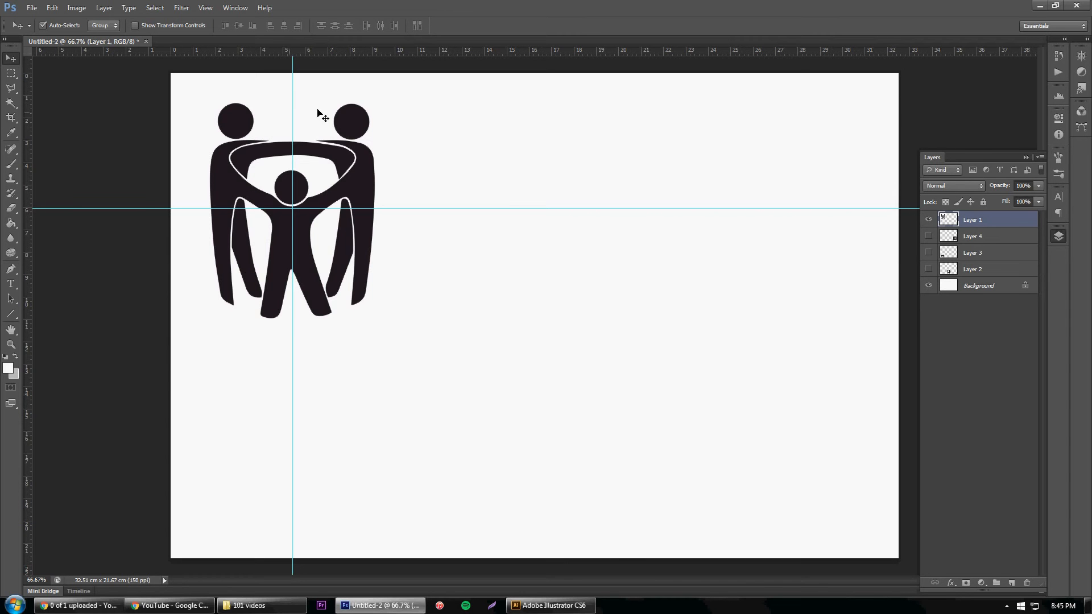
mouse_move(282, 186)
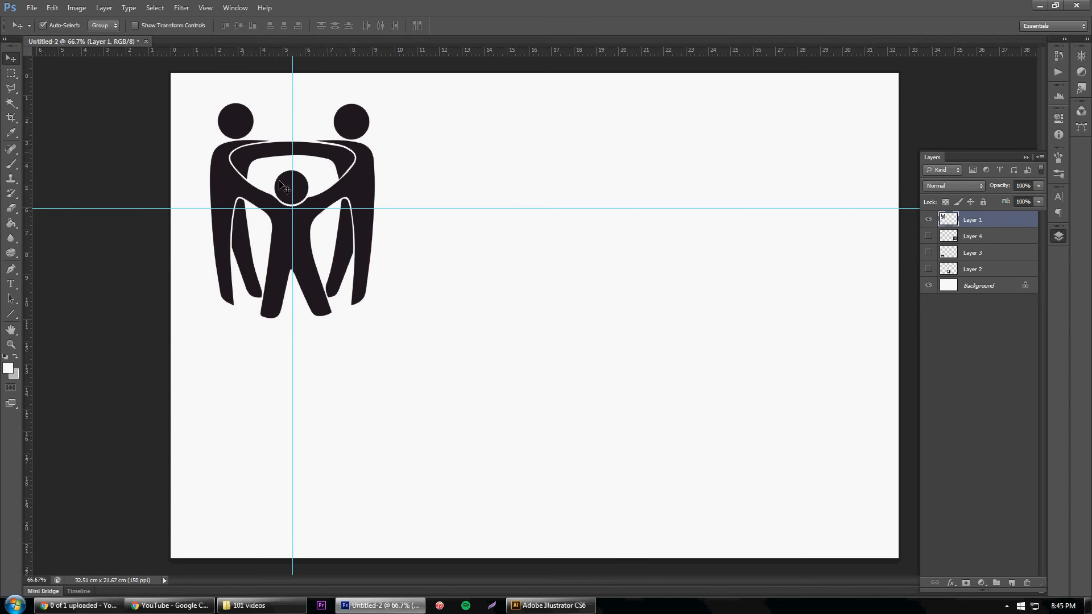
mouse_move(254, 183)
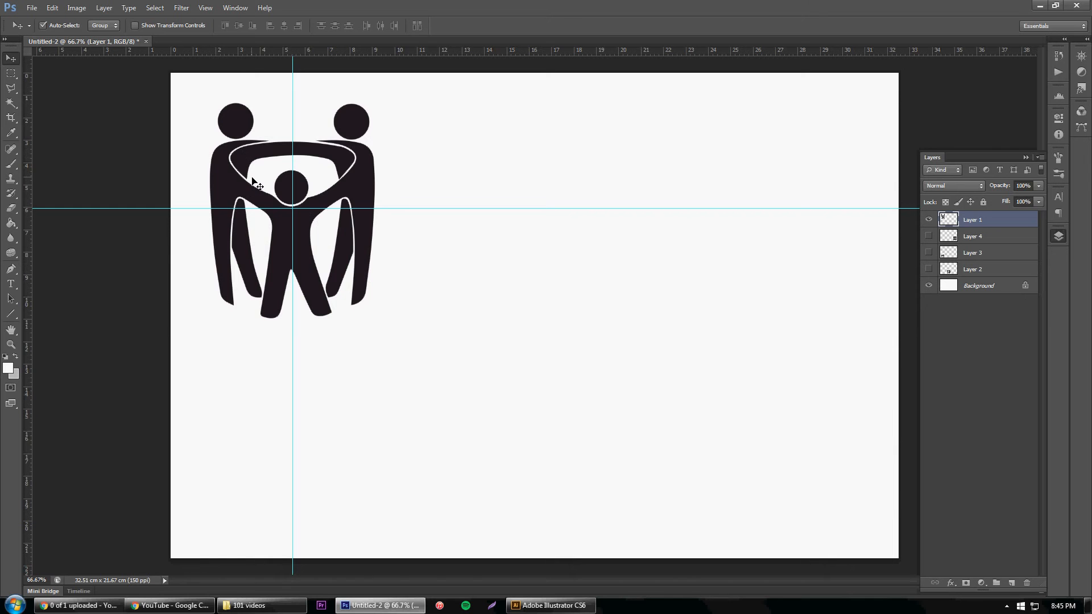
mouse_move(255, 115)
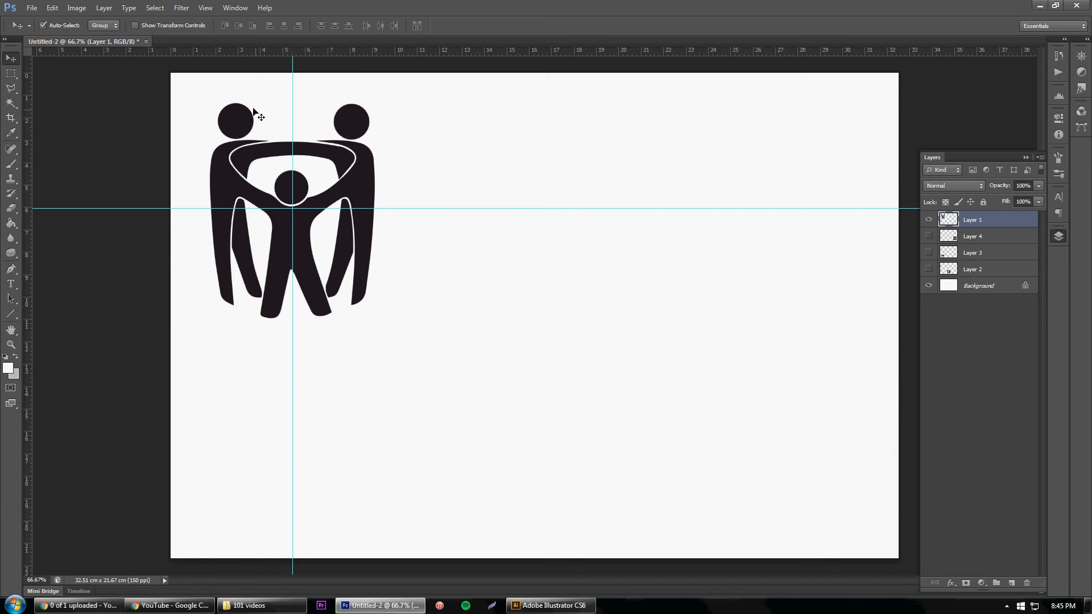
mouse_move(229, 184)
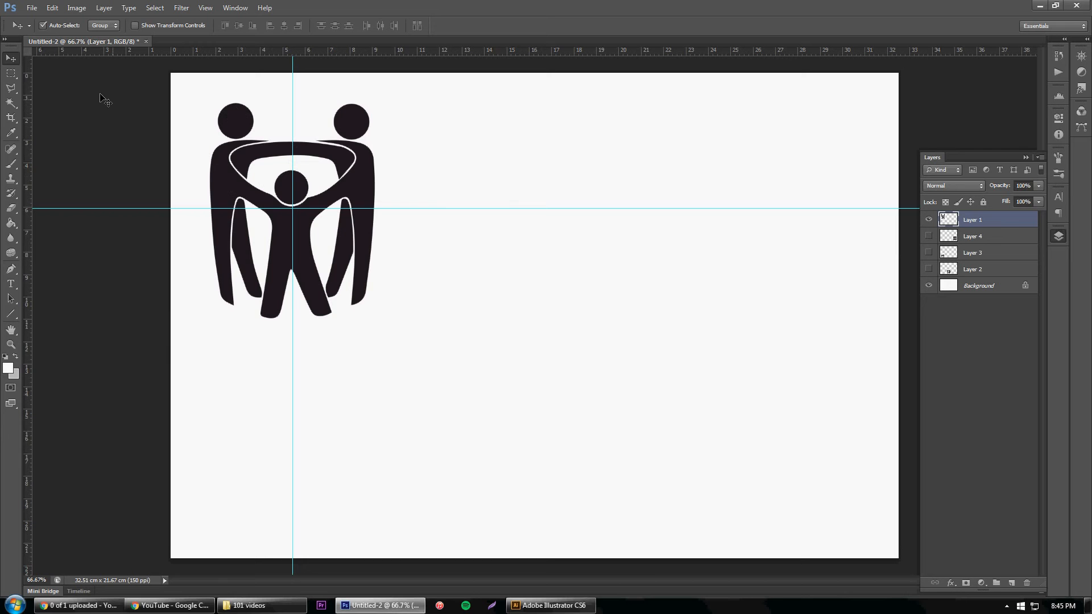
- Marquee-select the top-left quarter of the family symbol
click(12, 74)
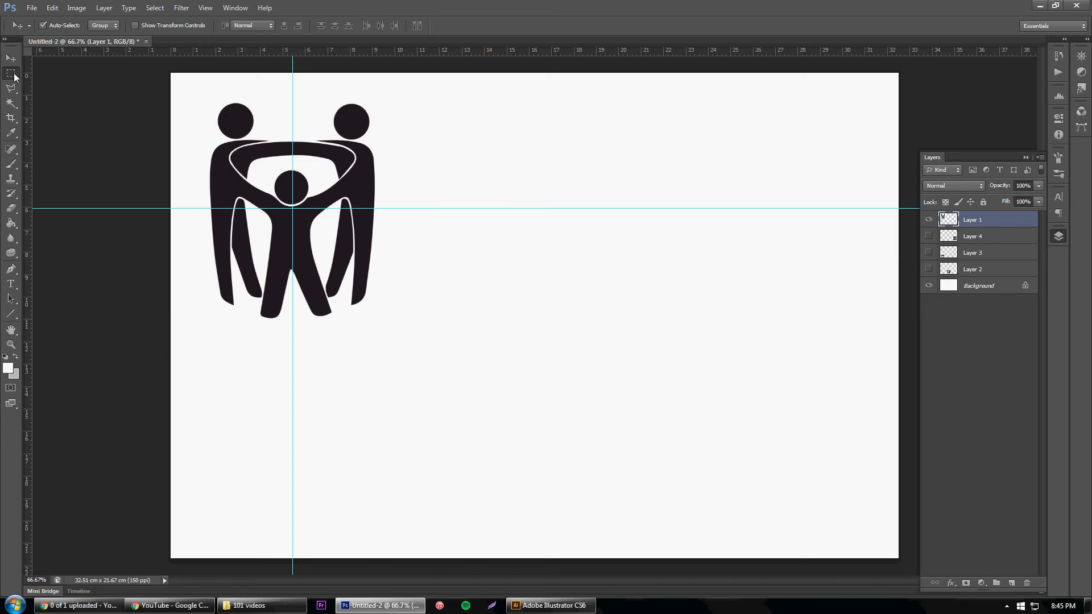
click(11, 75)
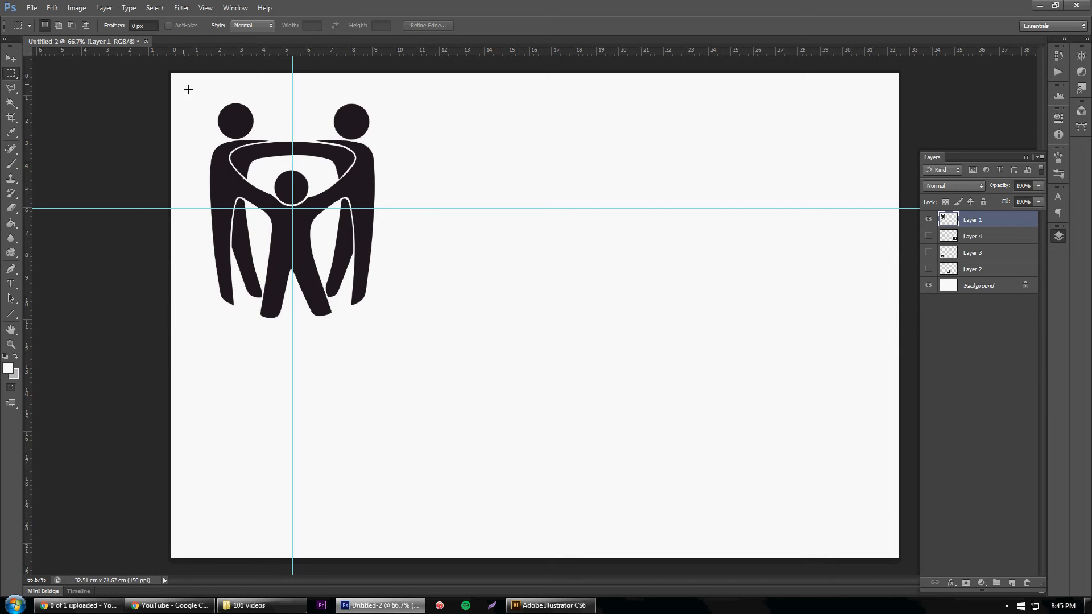
drag(189, 89, 291, 211)
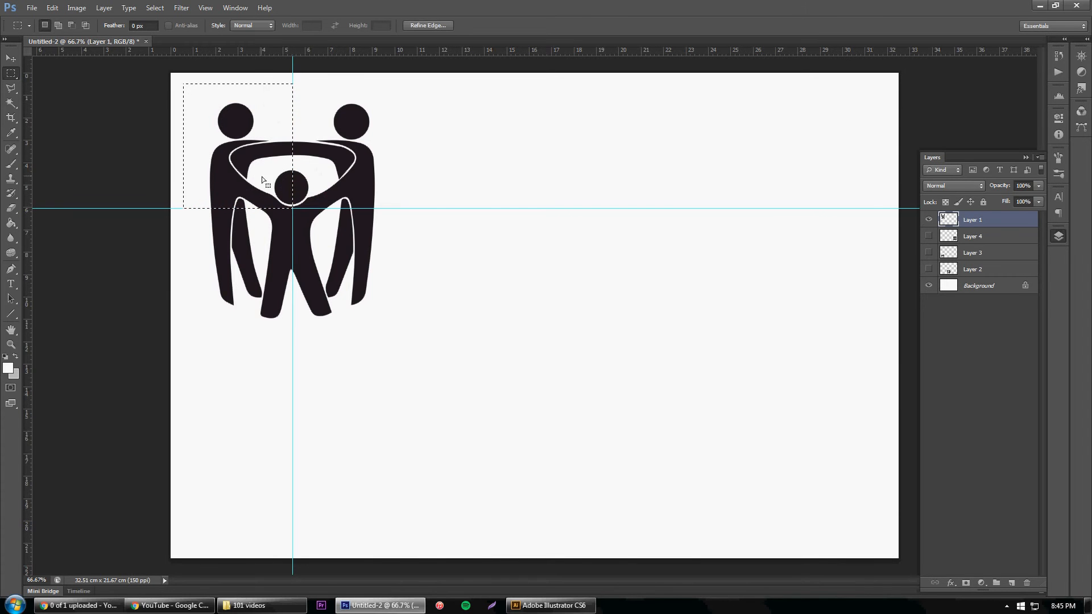
- Copy the selected quarter merged from all visible layers with Edit > Copy Merged
click(51, 8)
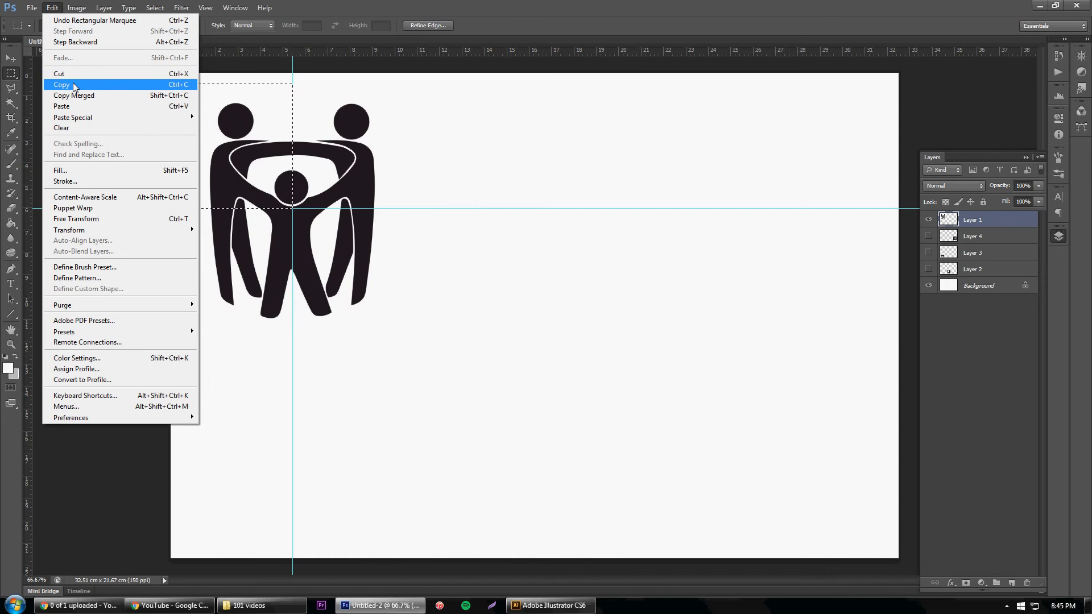
click(61, 84)
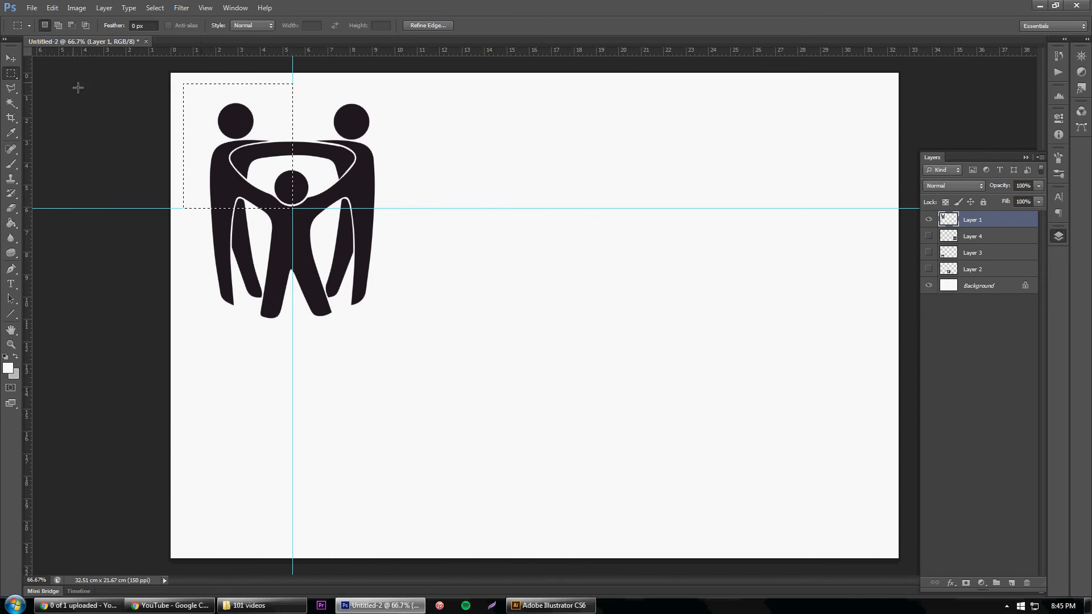
click(10, 58)
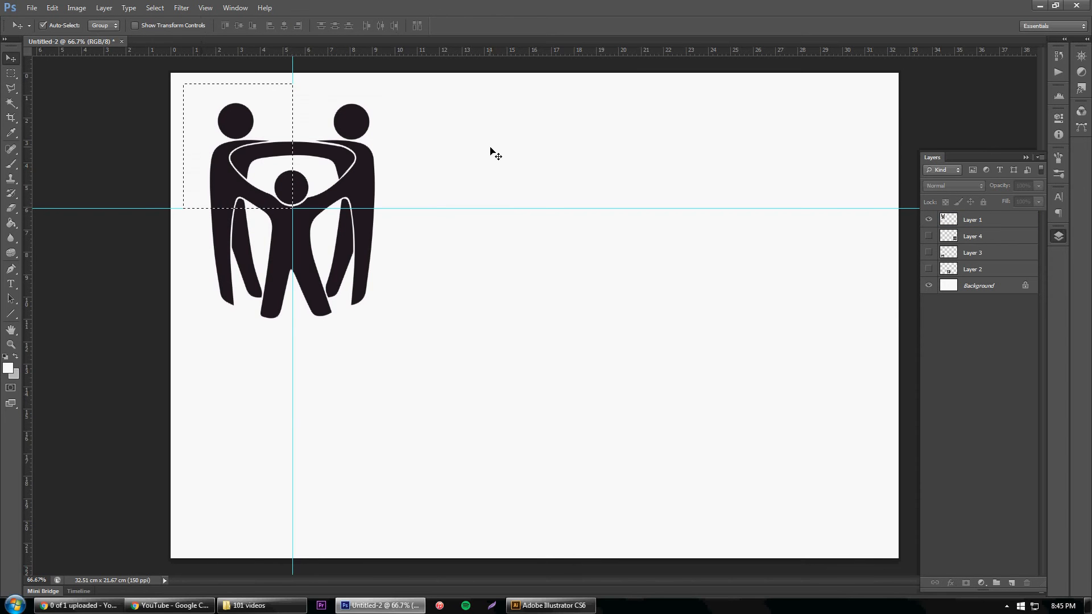
click(52, 7)
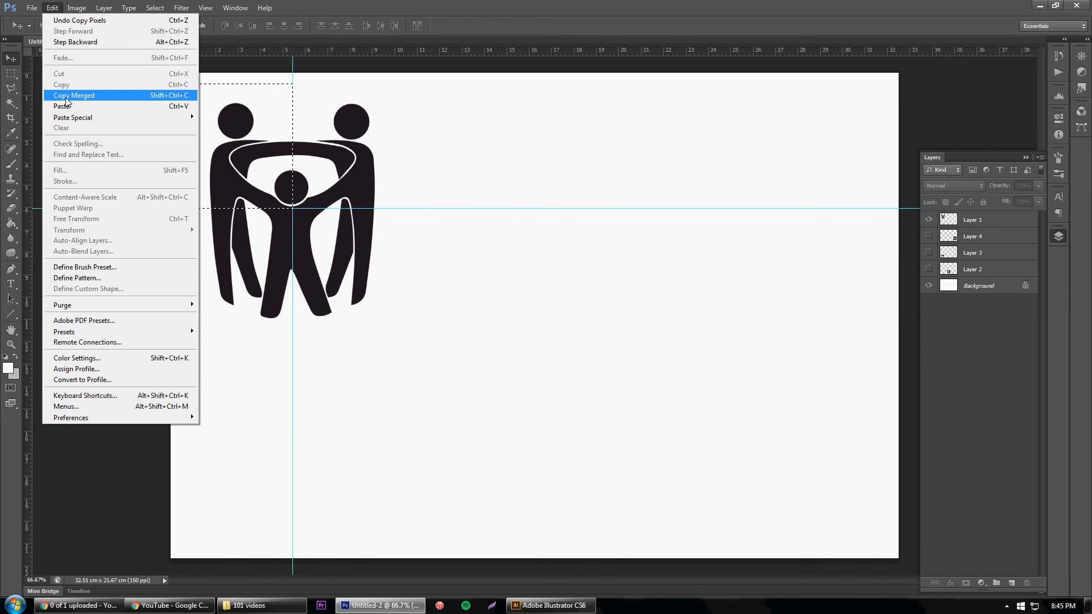
click(73, 96)
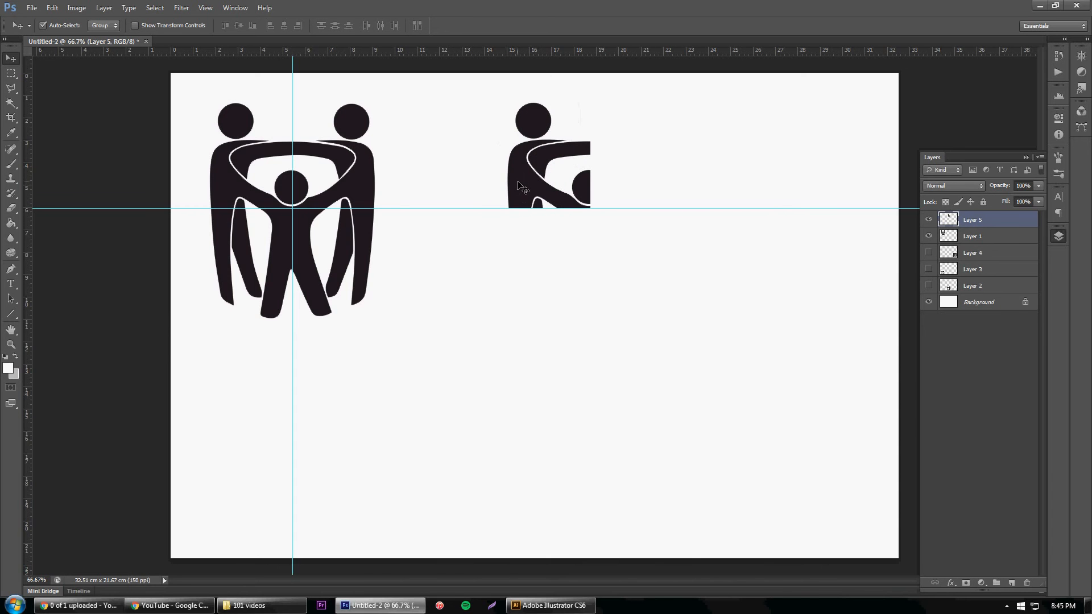
mouse_move(570, 148)
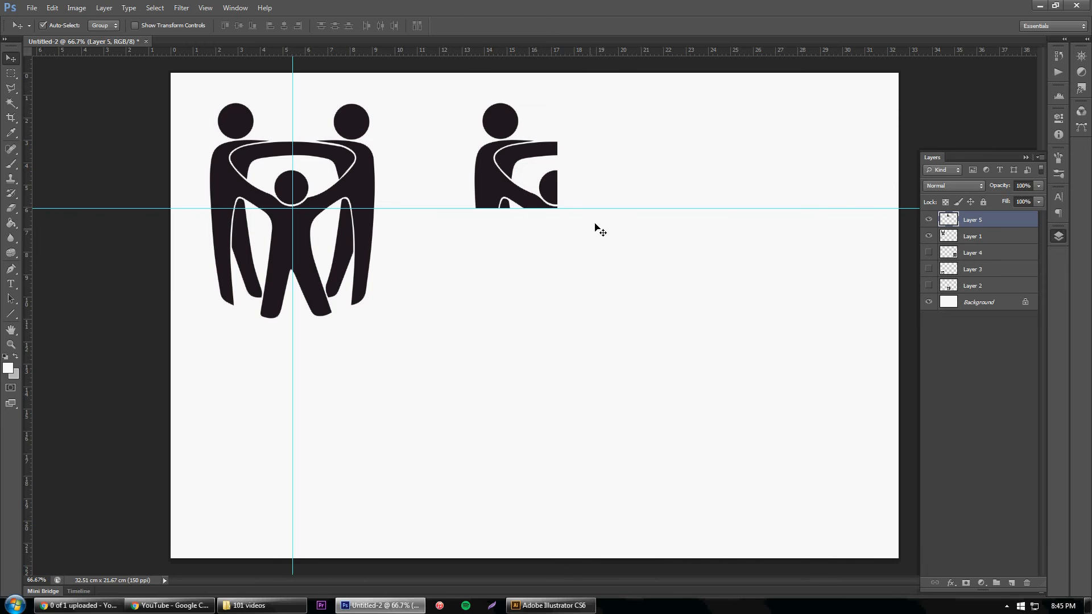
mouse_move(507, 210)
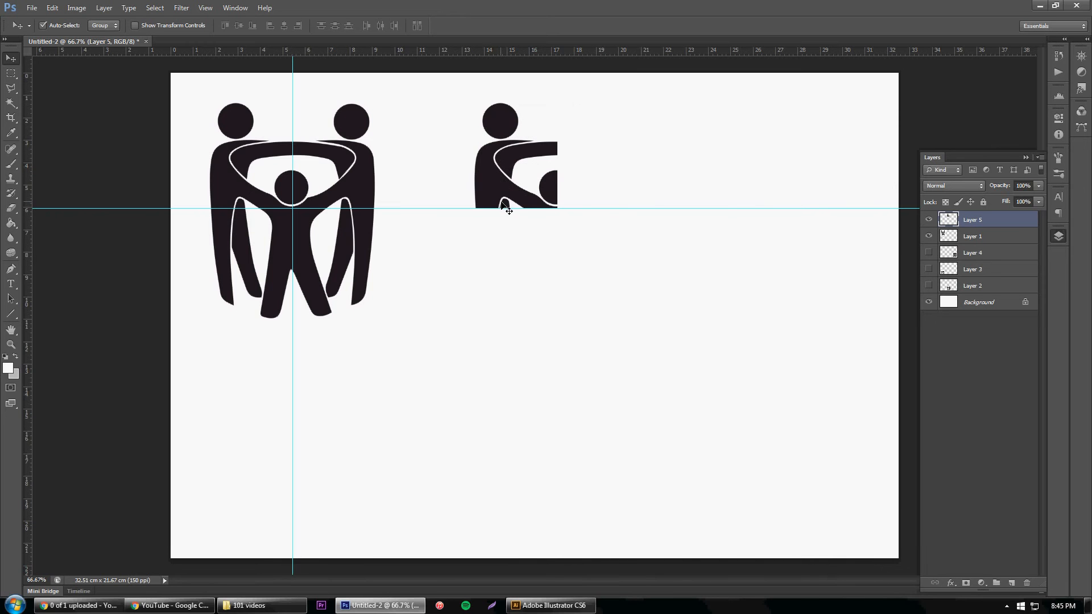
mouse_move(501, 186)
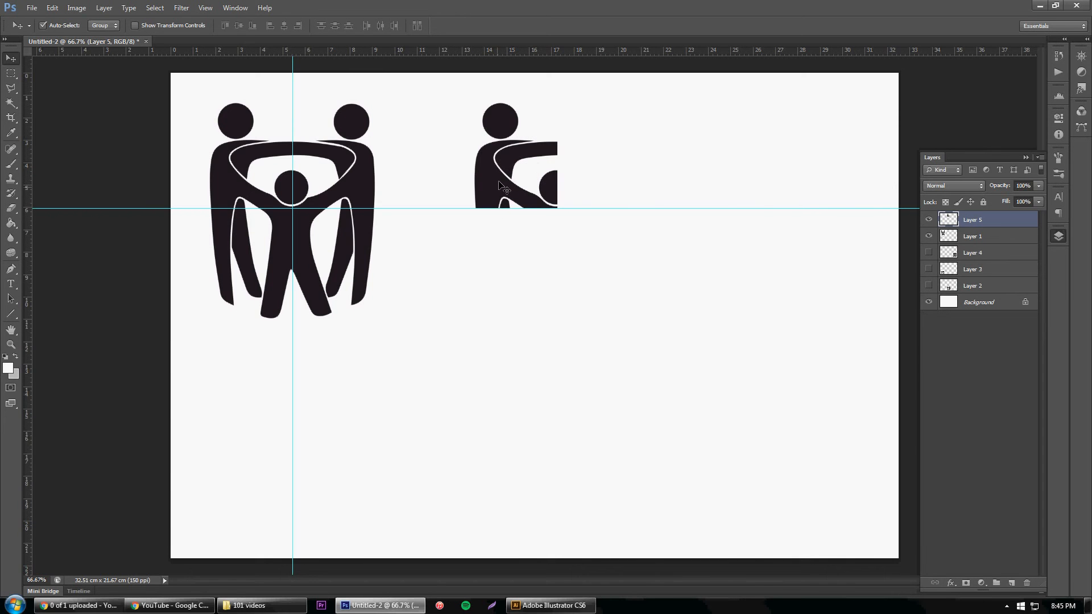
mouse_move(503, 270)
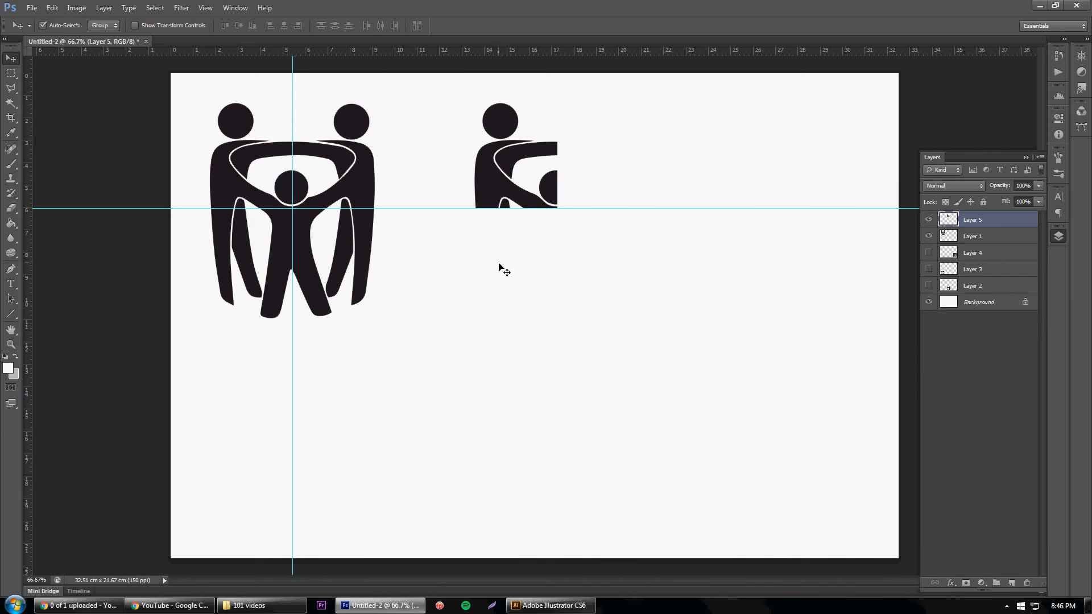
mouse_move(491, 197)
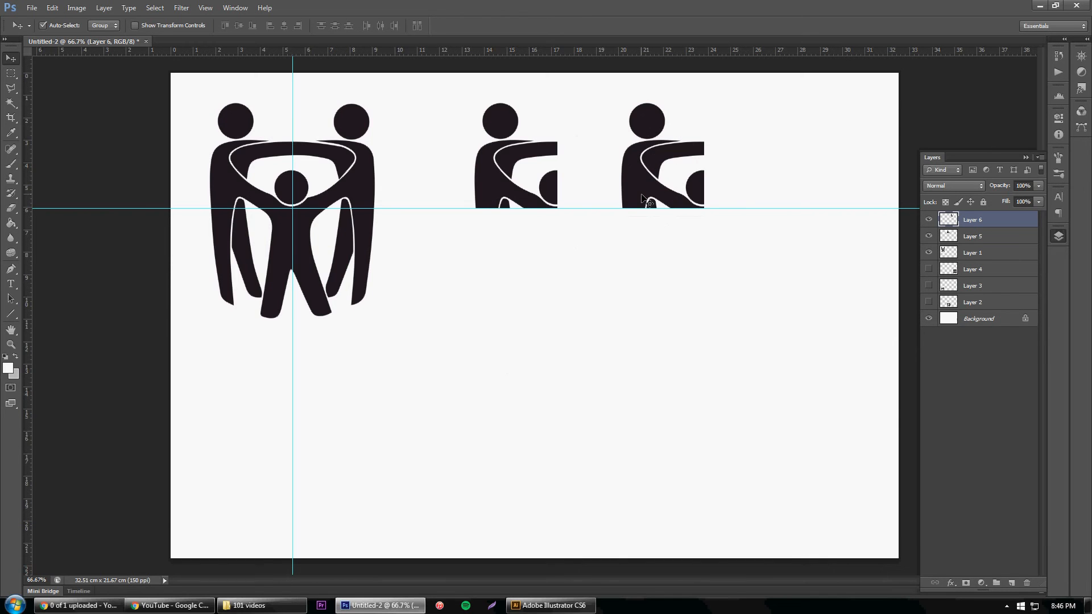
mouse_move(642, 198)
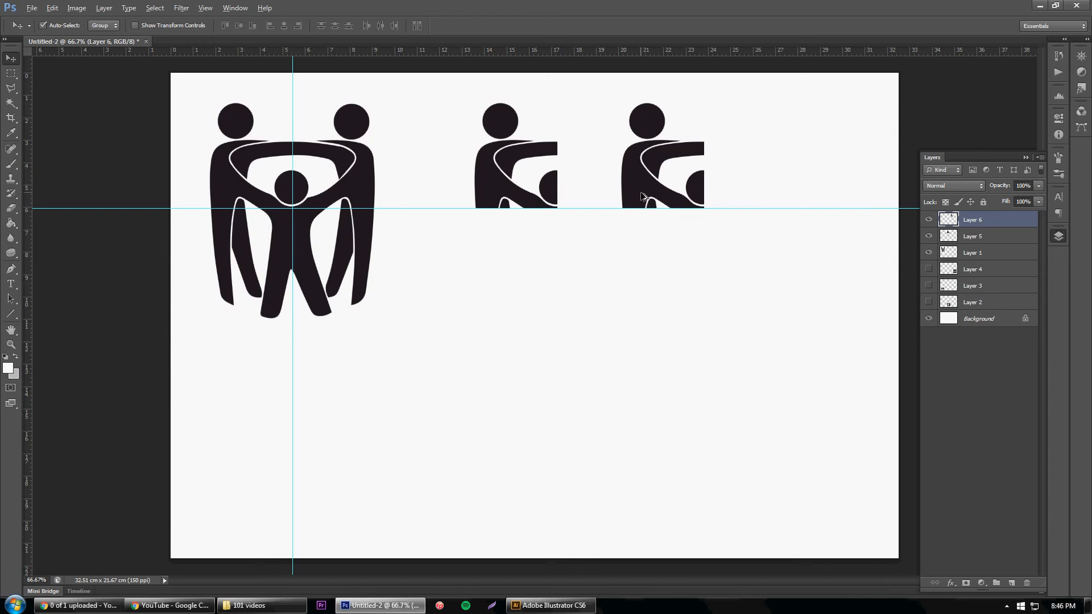
mouse_move(638, 179)
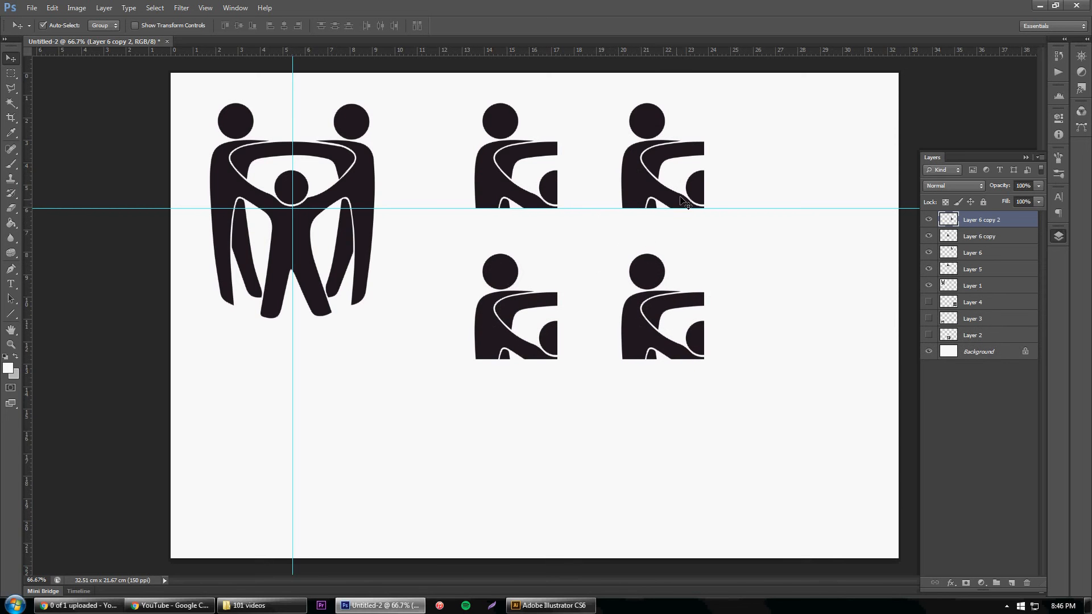
mouse_move(648, 197)
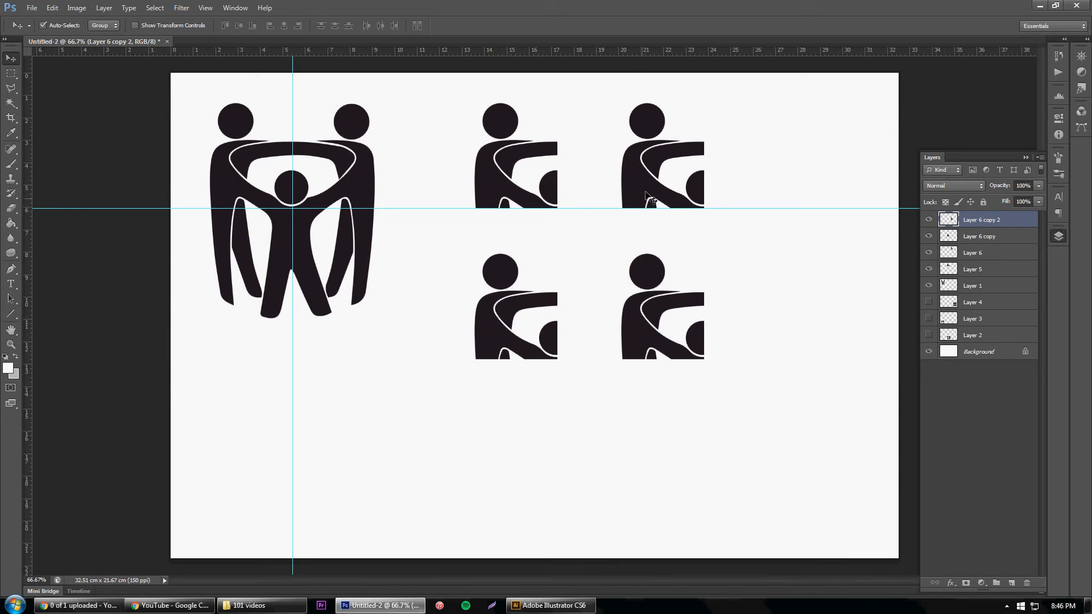
mouse_move(553, 166)
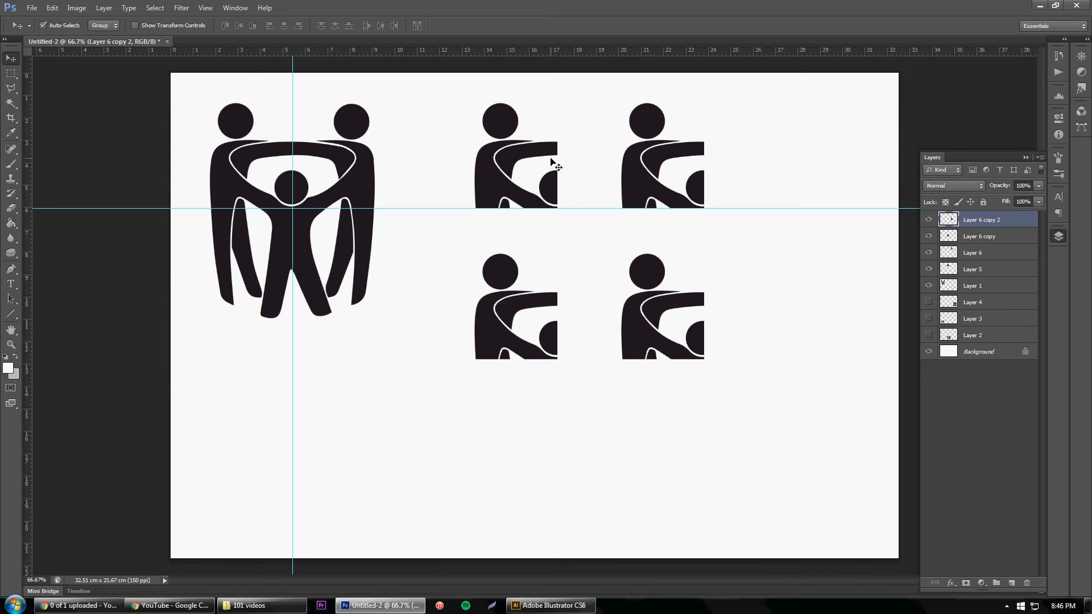
mouse_move(632, 186)
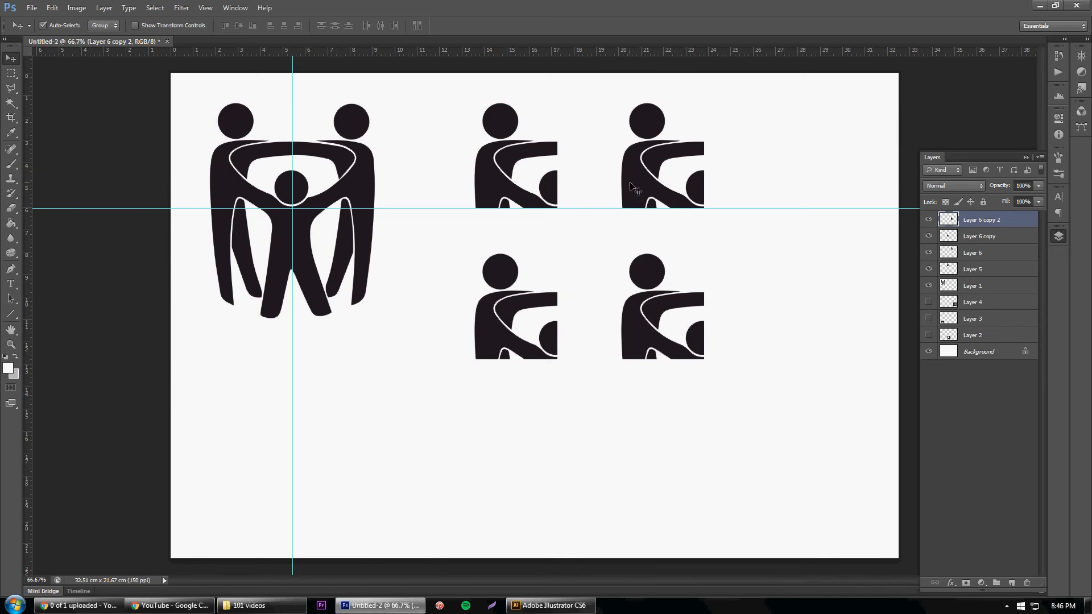
mouse_move(427, 103)
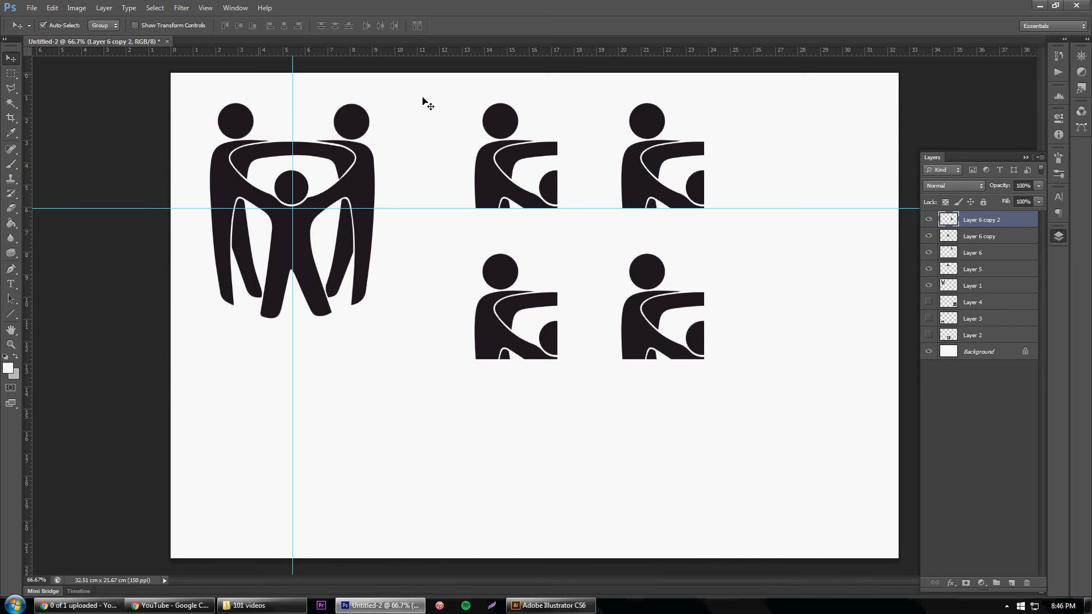
- Select Layer 6, the top-right quarter copy, to rotate it via Edit
click(971, 252)
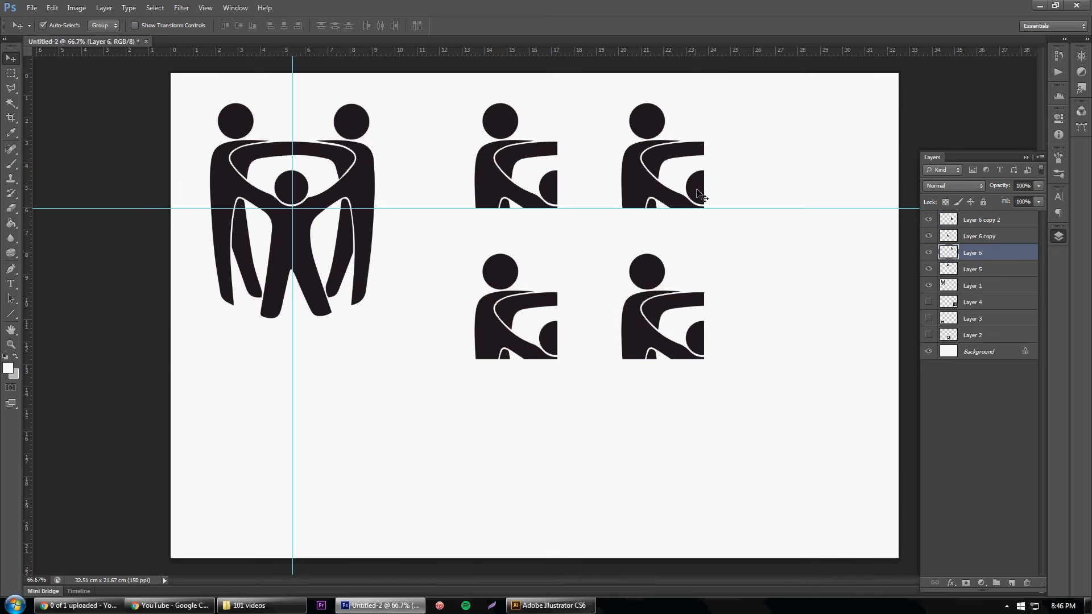
mouse_move(637, 178)
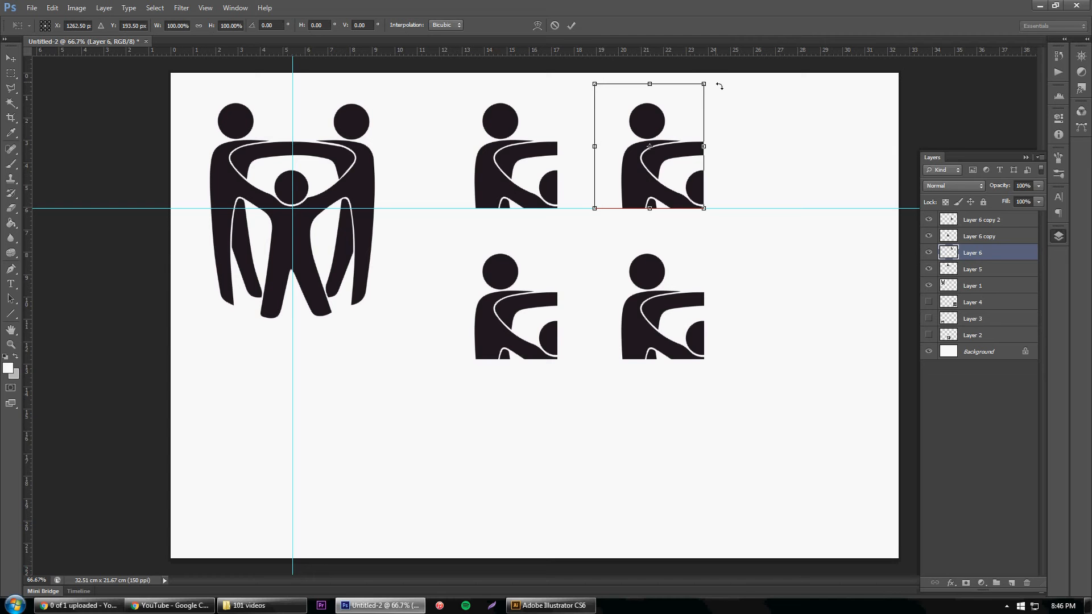
mouse_move(723, 89)
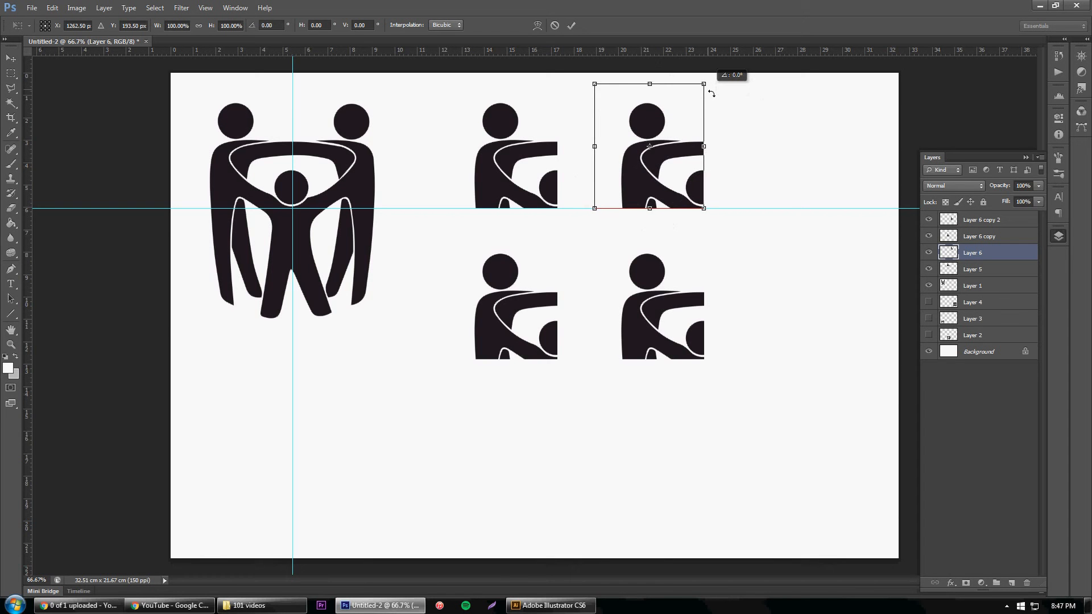
click(52, 7)
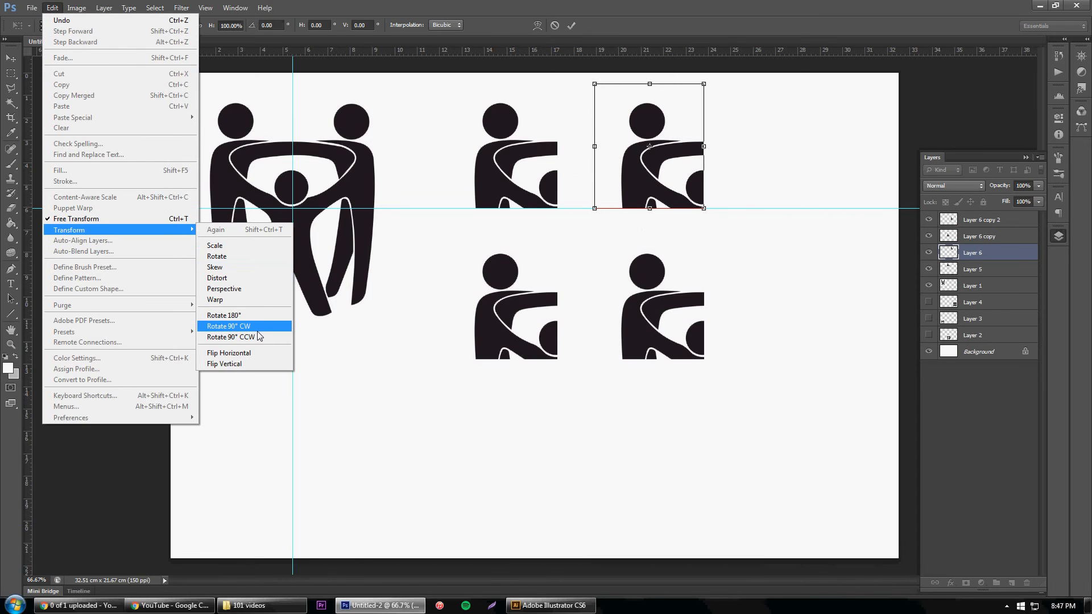
mouse_move(614, 239)
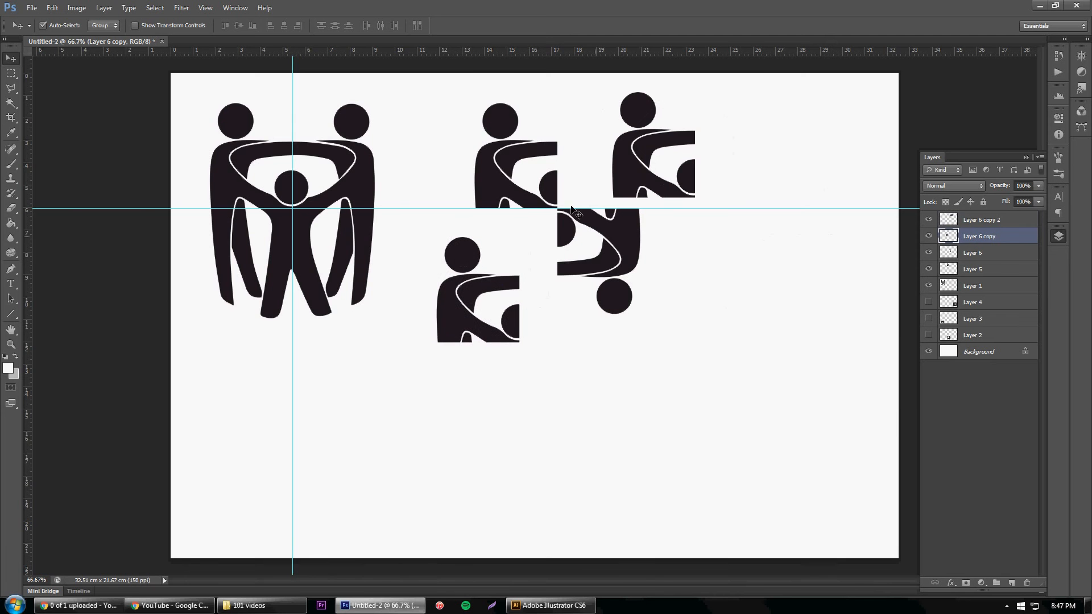
mouse_move(619, 267)
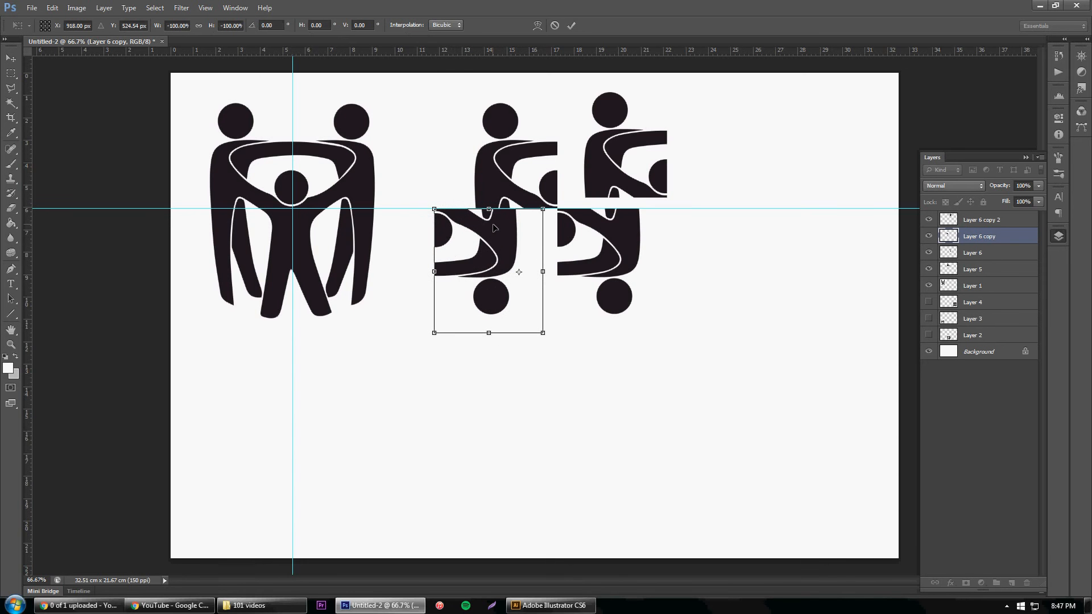
- Flip the lower-left piece horizontally and the upper-right piece vertically
click(52, 7)
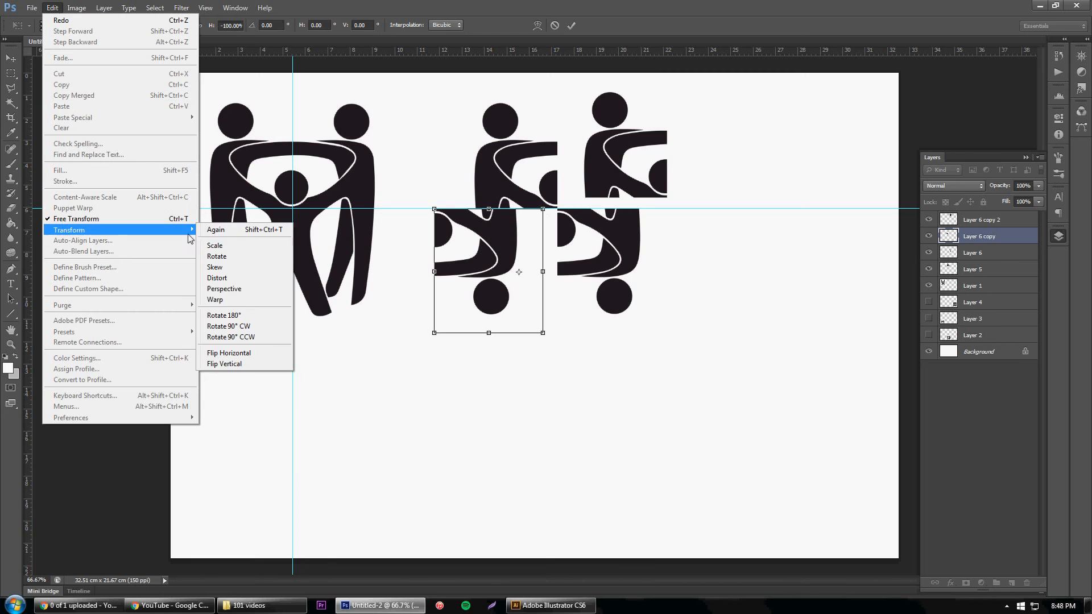
mouse_move(229, 353)
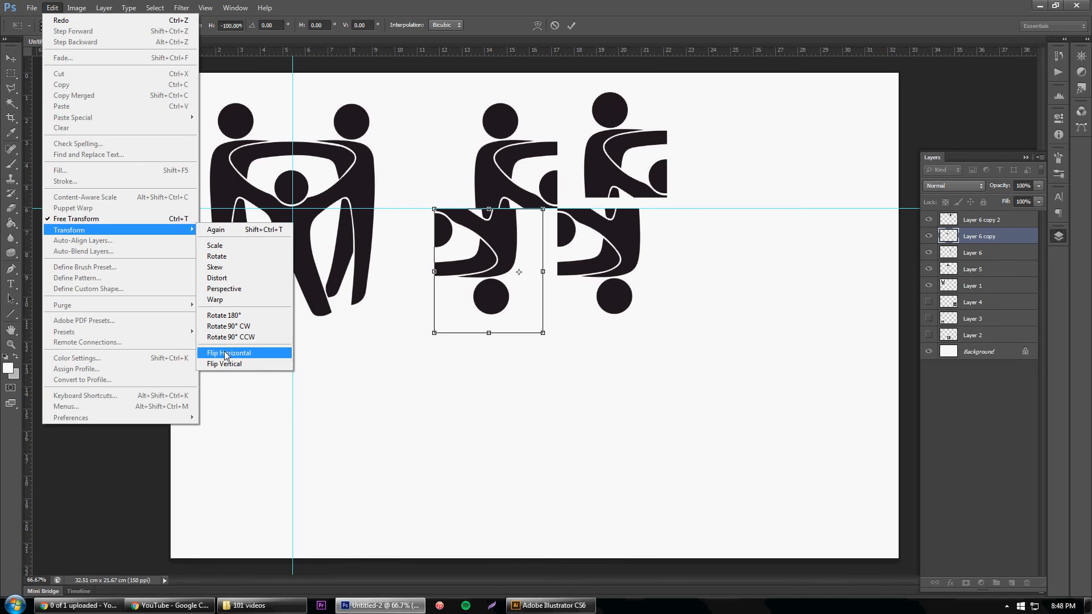
click(228, 353)
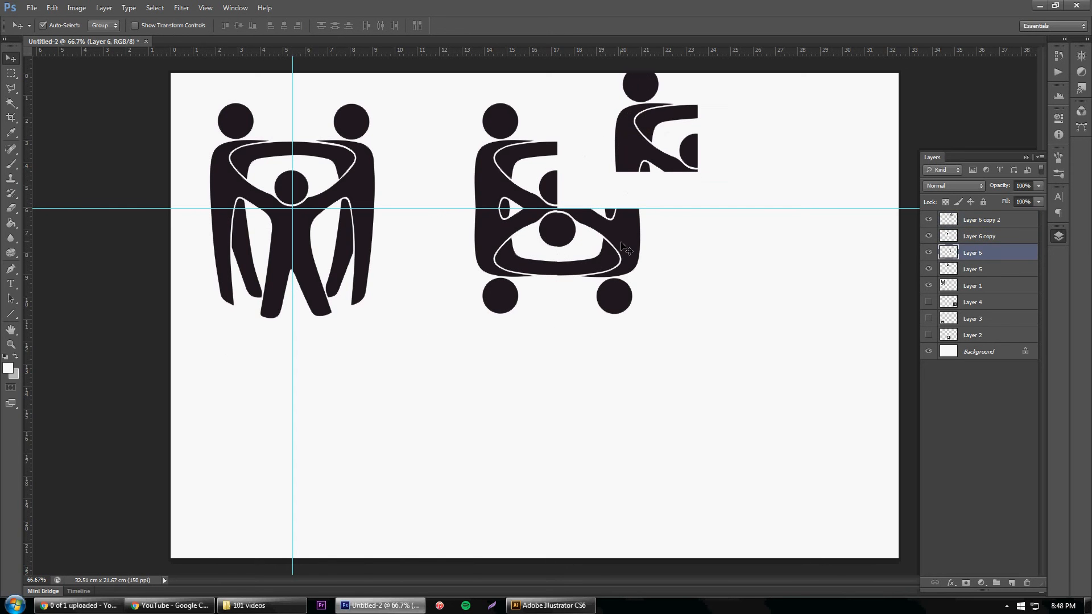
click(981, 220)
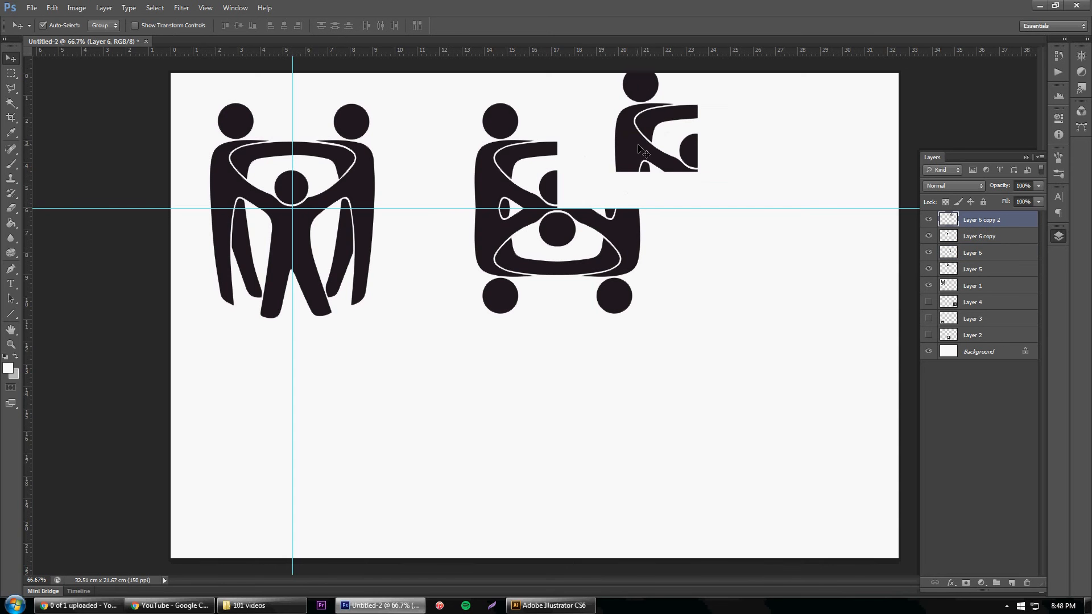
click(52, 7)
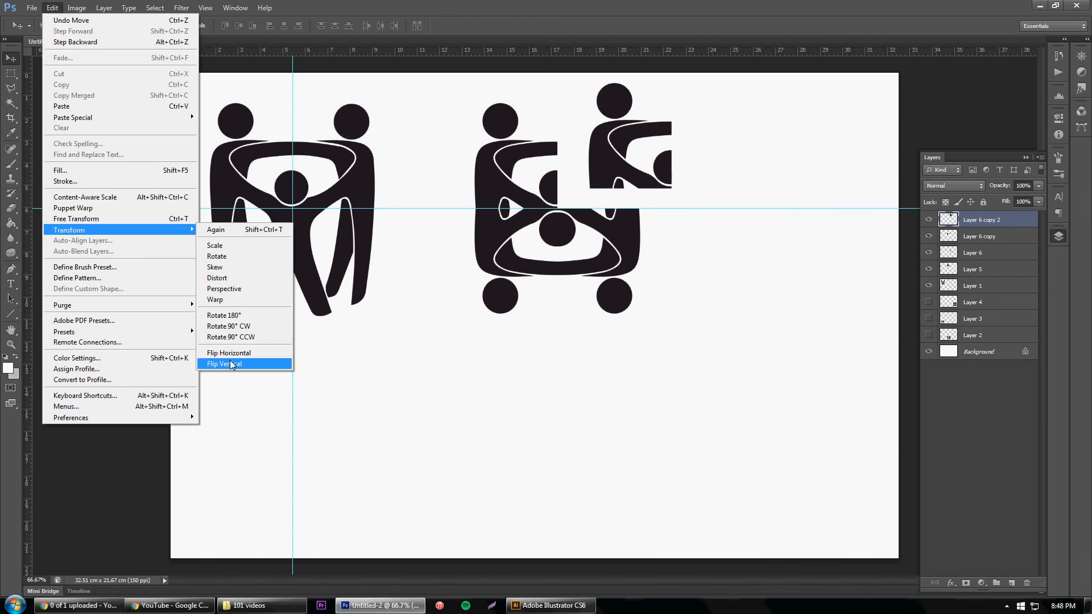
click(224, 364)
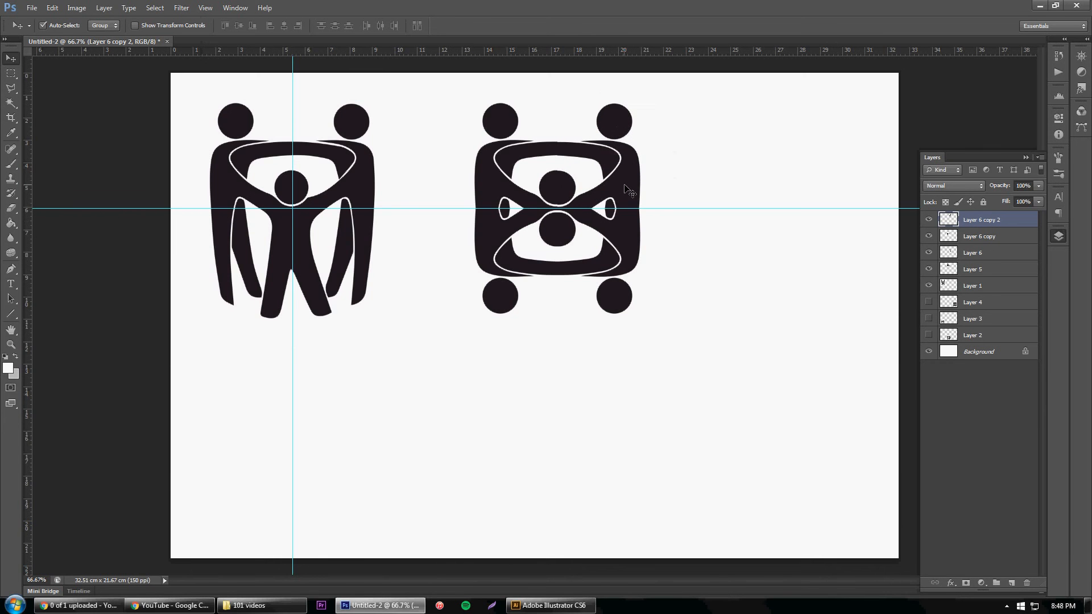
mouse_move(651, 214)
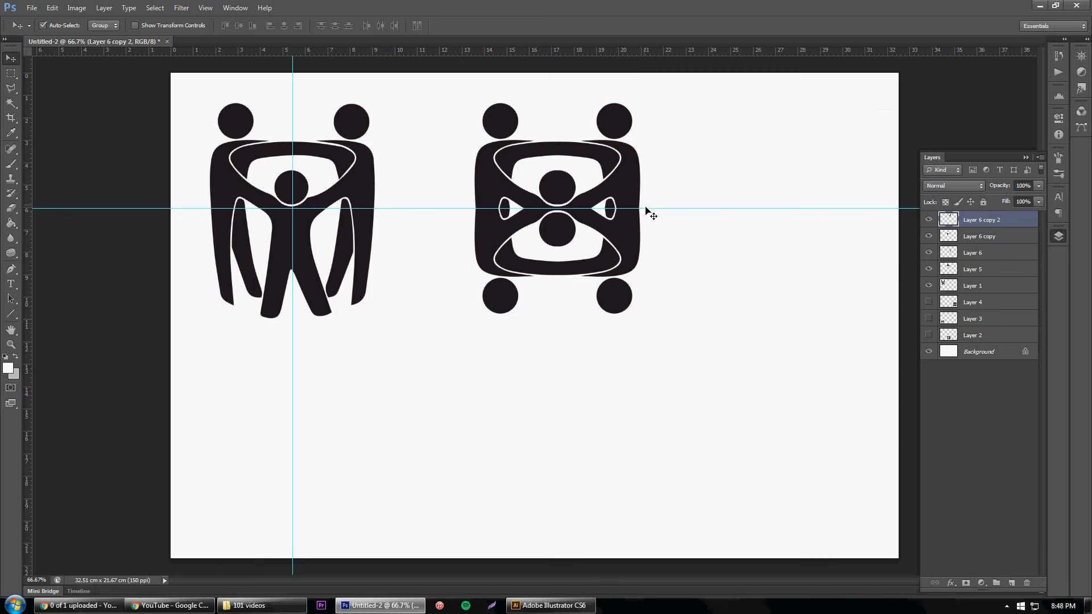
mouse_move(655, 54)
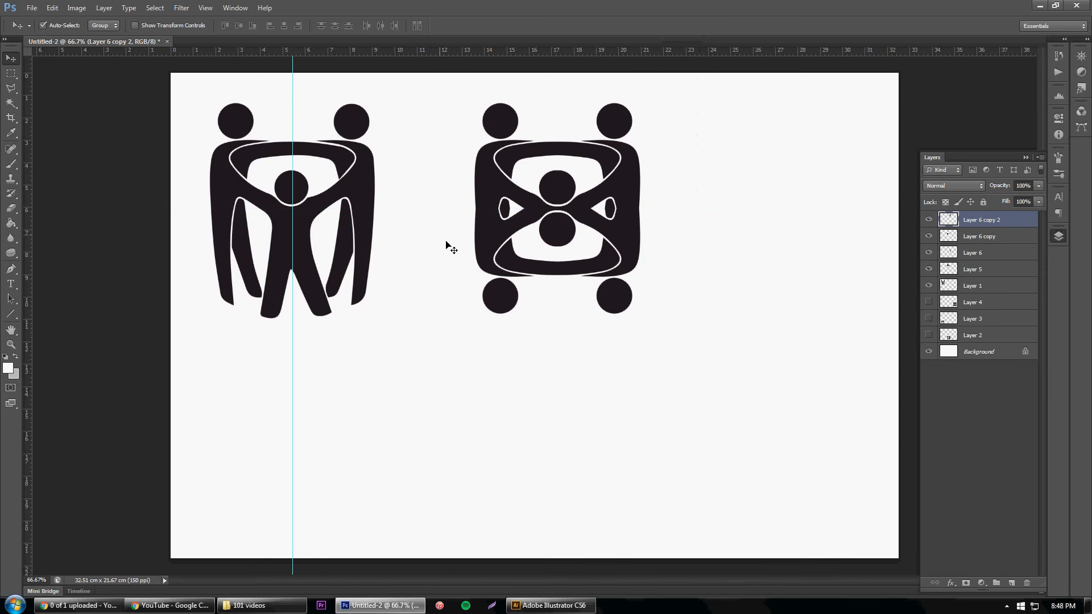
mouse_move(528, 319)
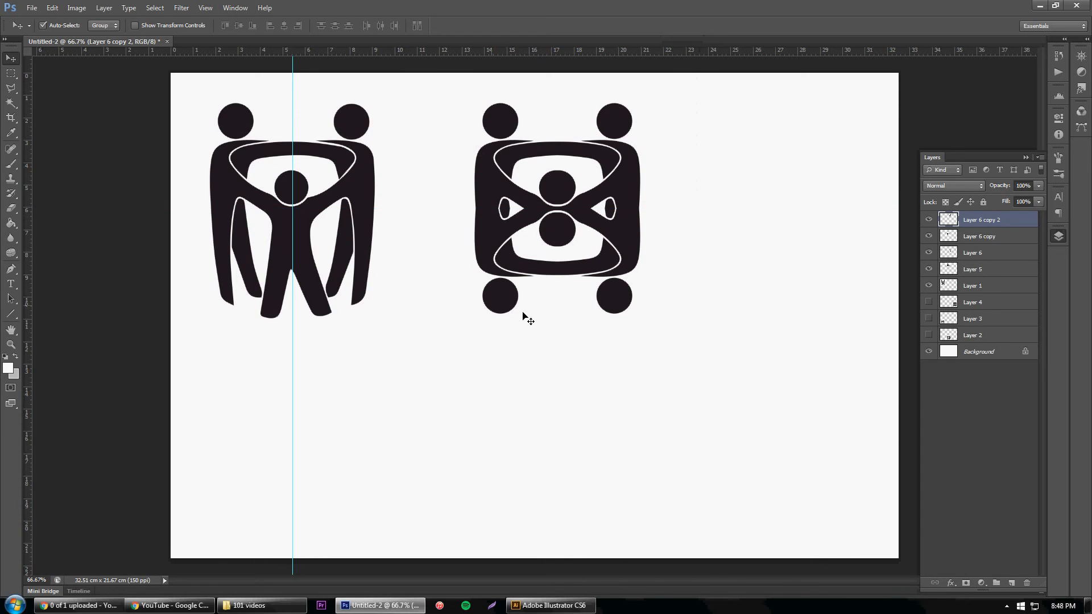
mouse_move(494, 135)
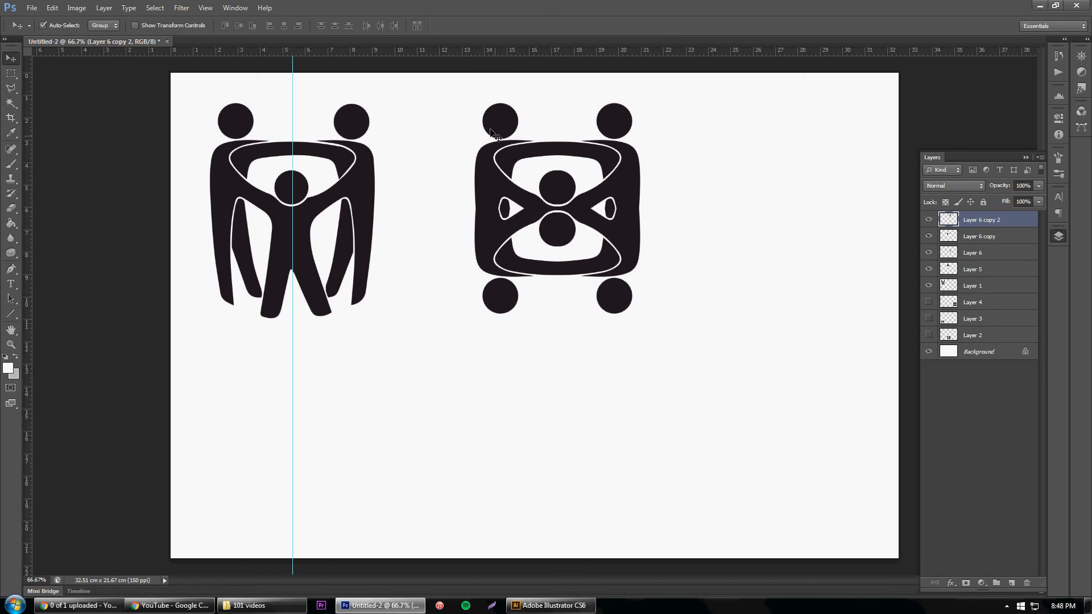
mouse_move(559, 127)
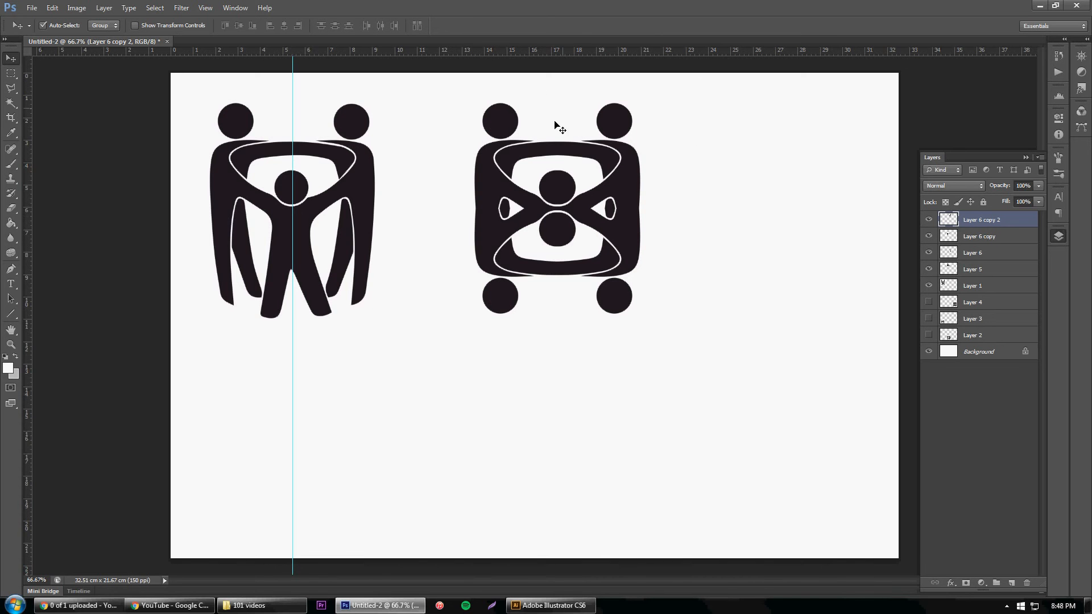
mouse_move(494, 167)
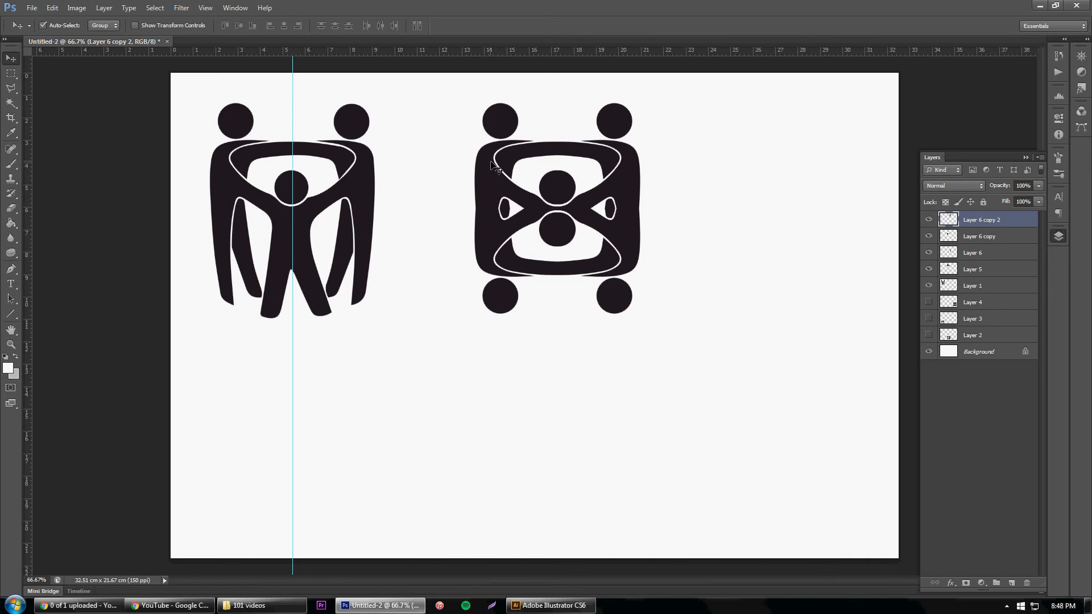
mouse_move(503, 179)
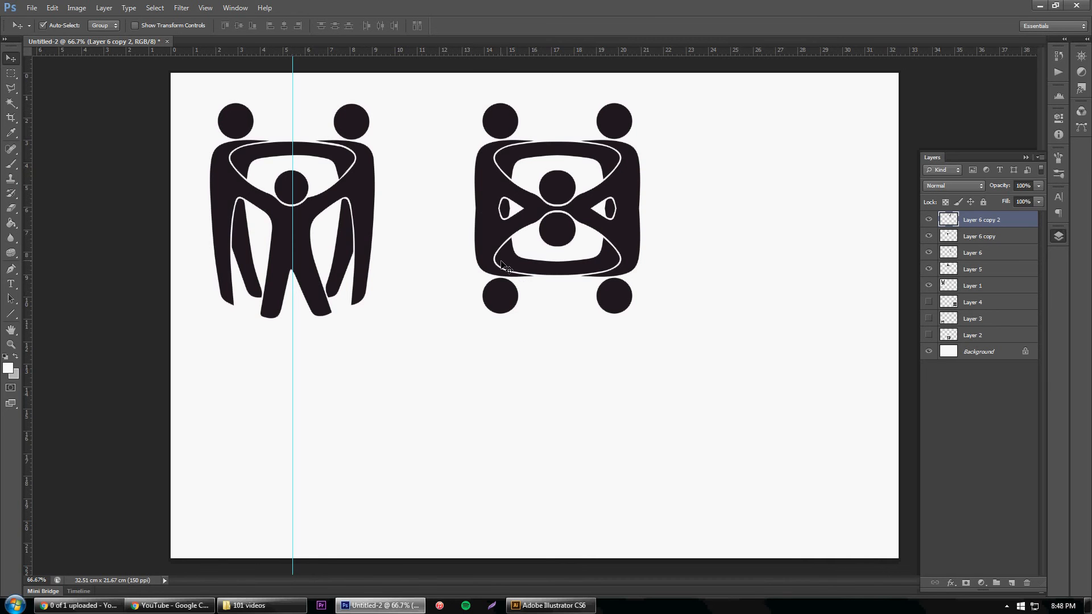
mouse_move(699, 197)
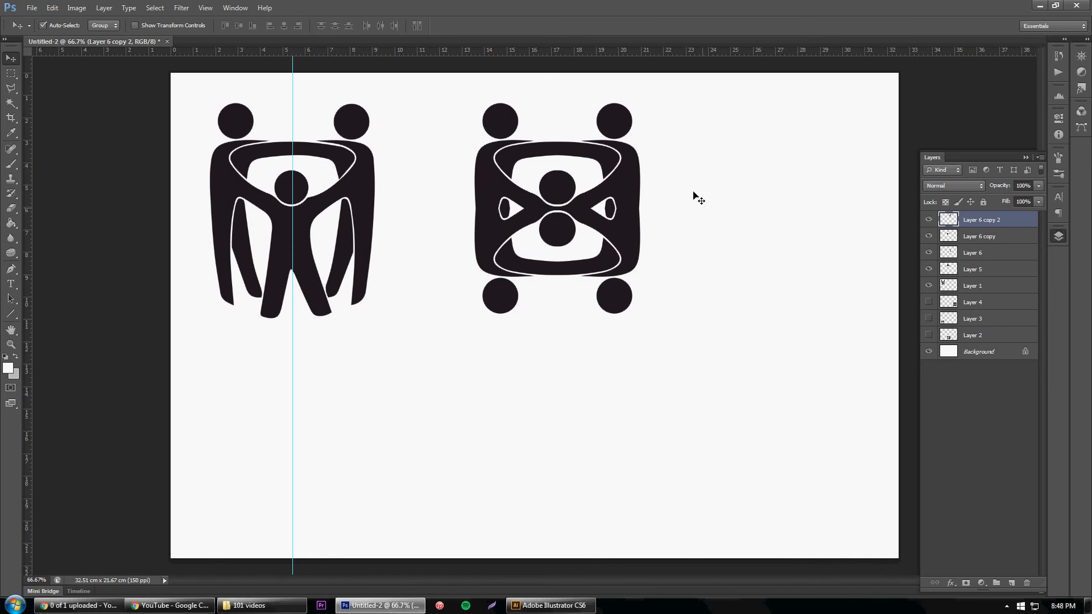
mouse_move(657, 126)
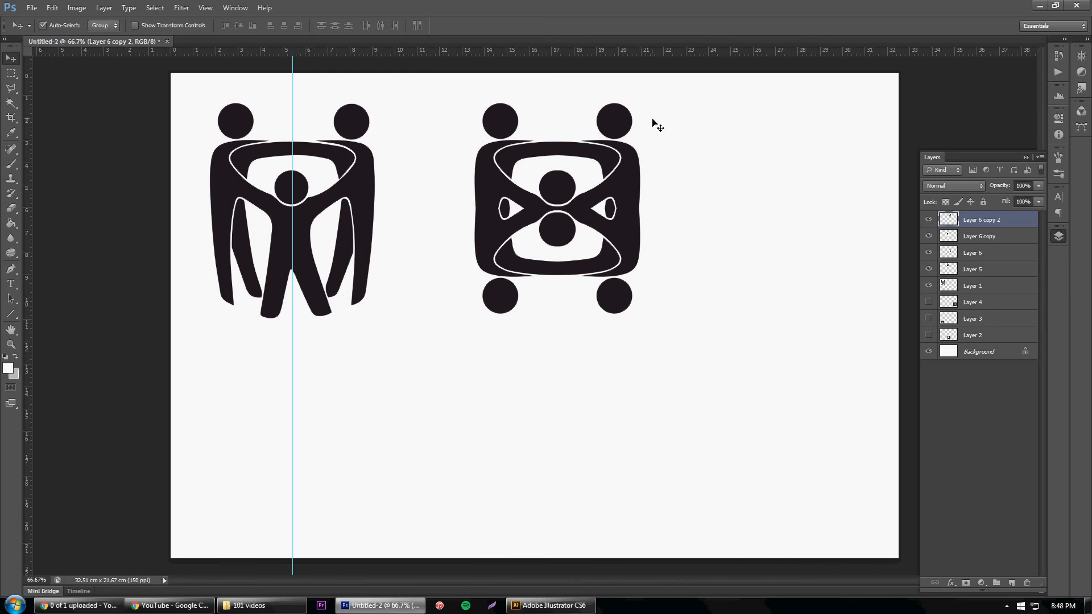
mouse_move(263, 328)
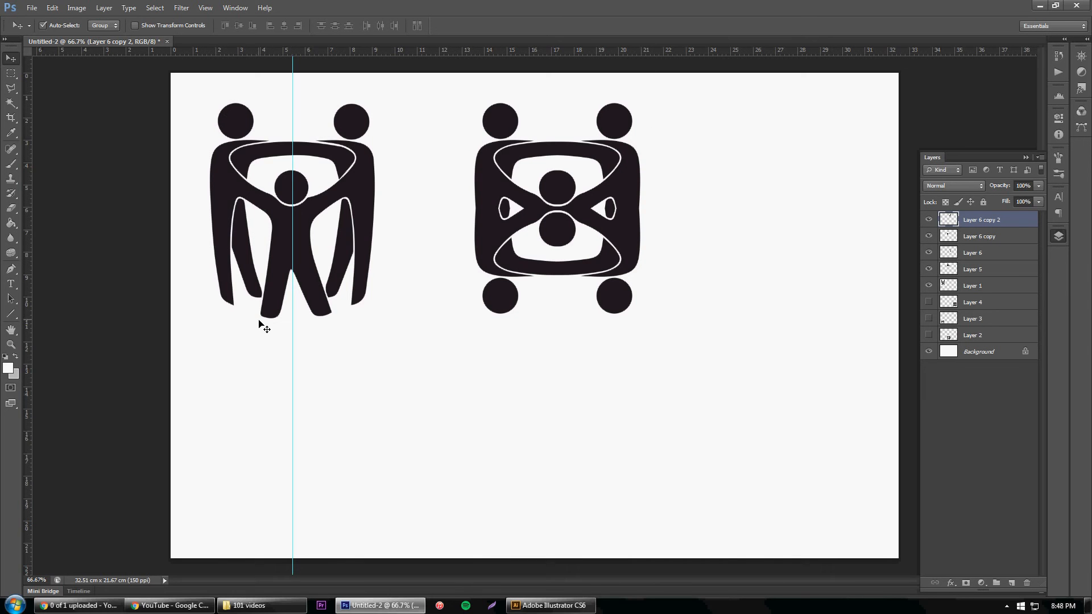
click(11, 73)
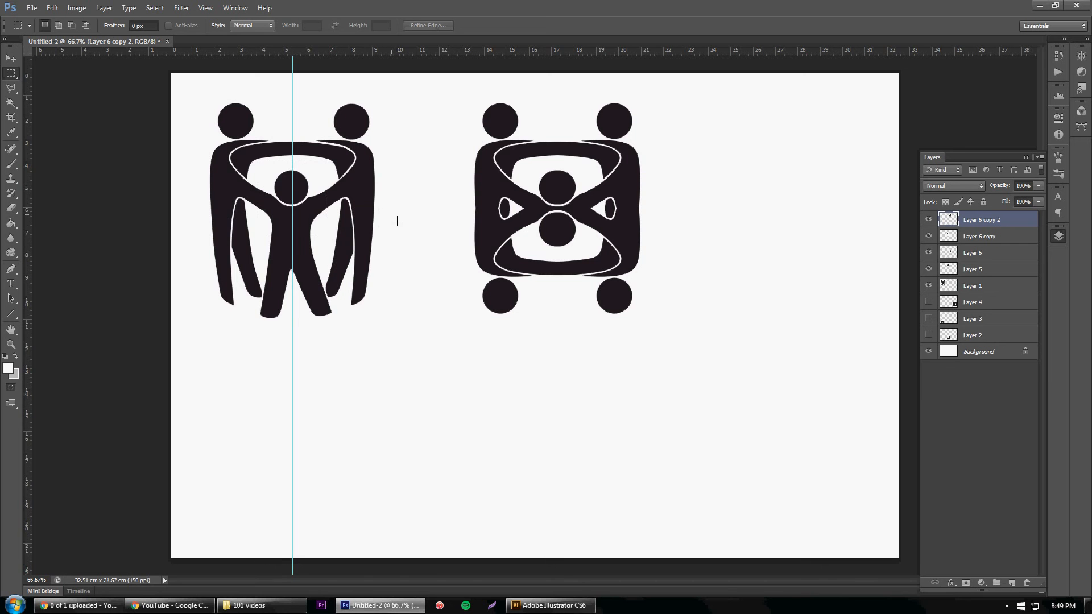
- Copy the first symbol's right arm, place flipped copies, and rotate one 90° counter-clockwise
drag(317, 184, 396, 263)
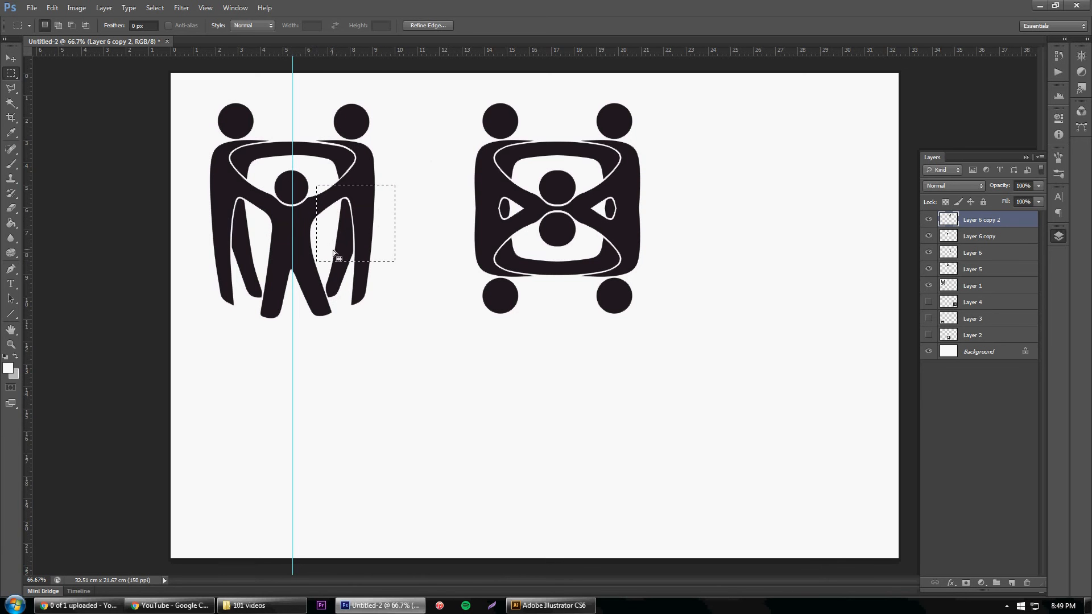
mouse_move(971, 301)
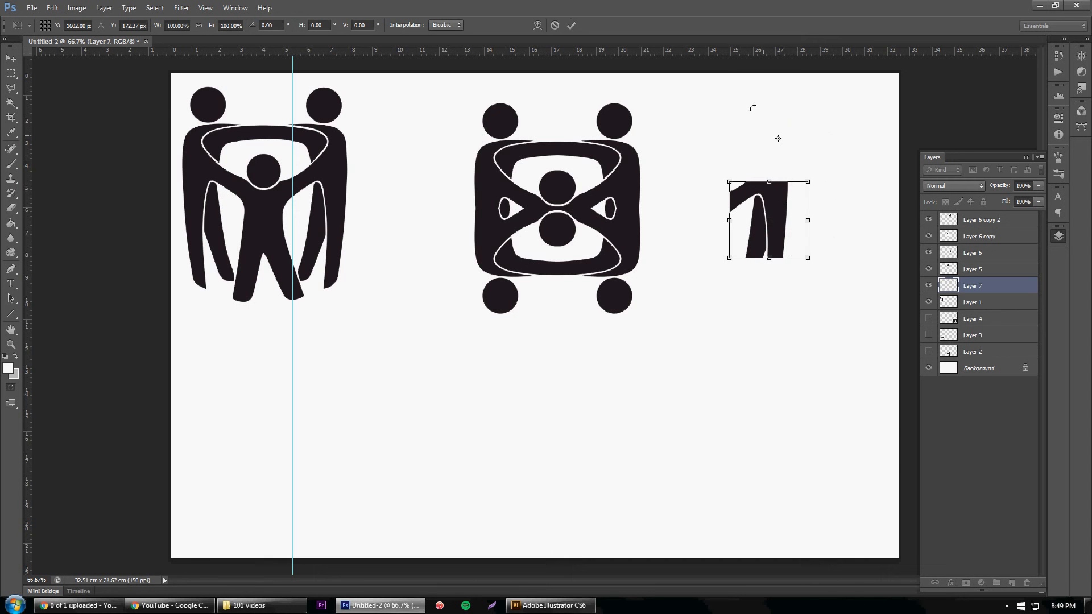
click(571, 25)
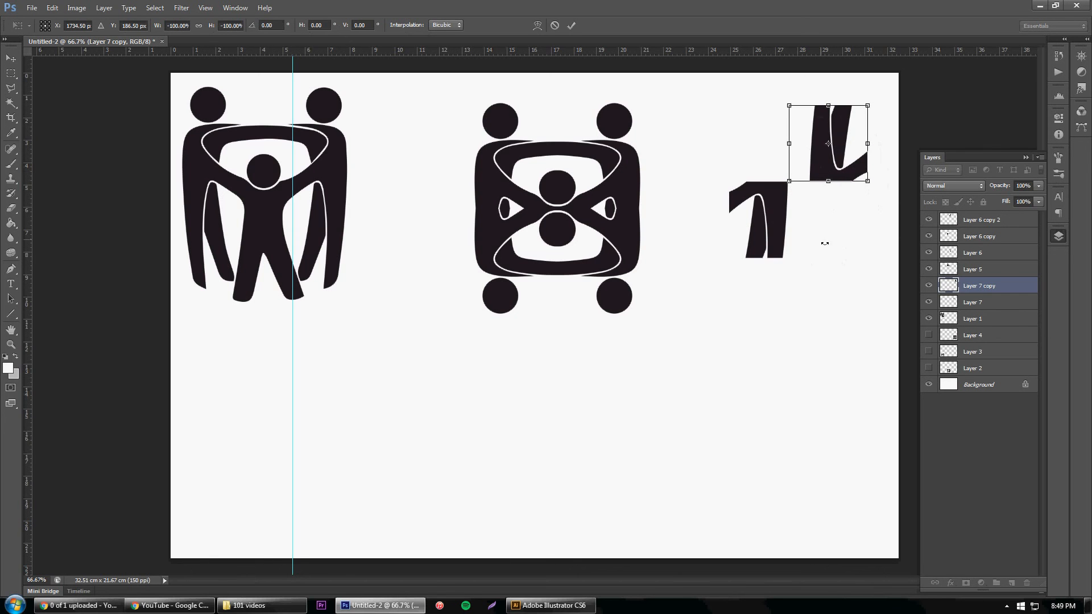
click(571, 25)
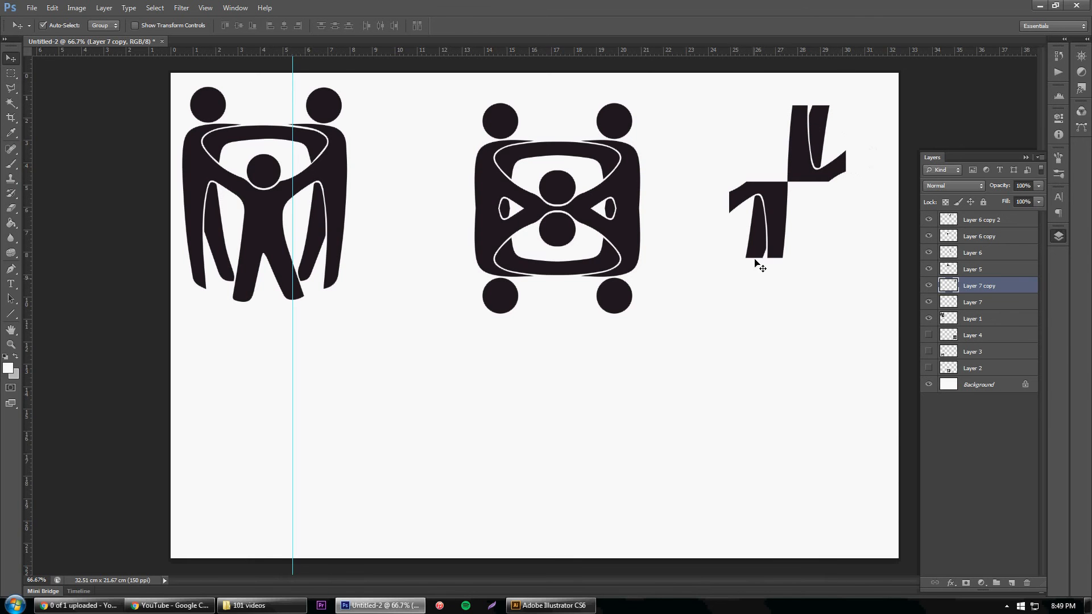
mouse_move(863, 124)
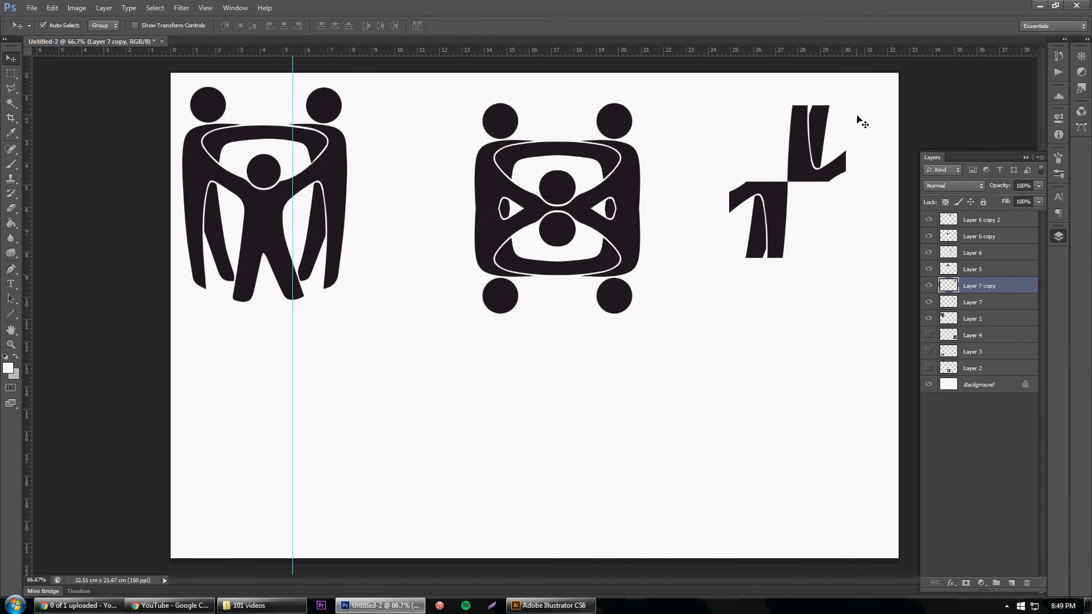
mouse_move(775, 224)
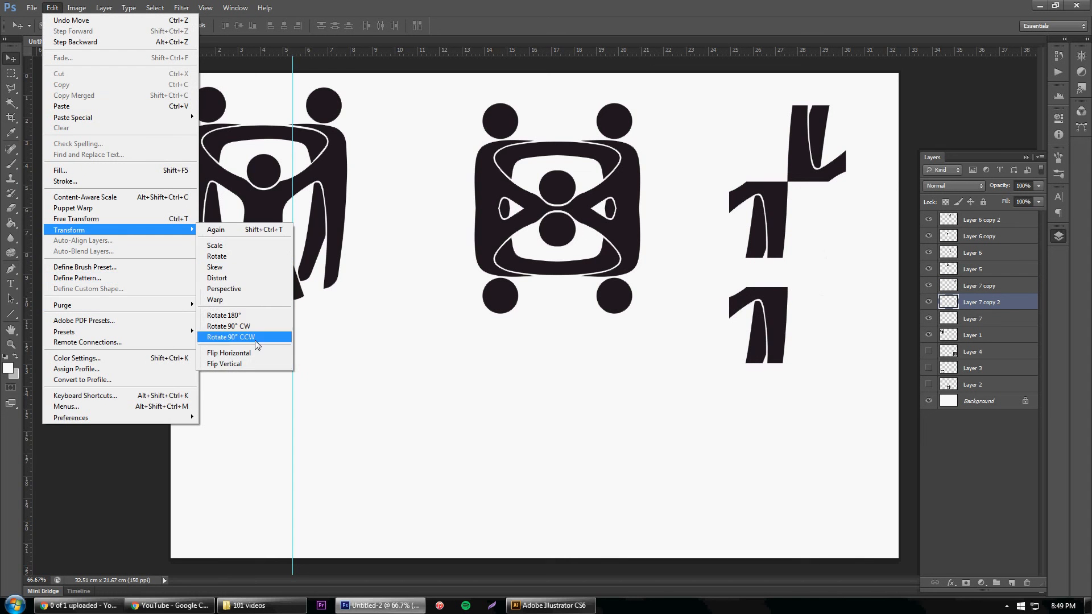
click(230, 337)
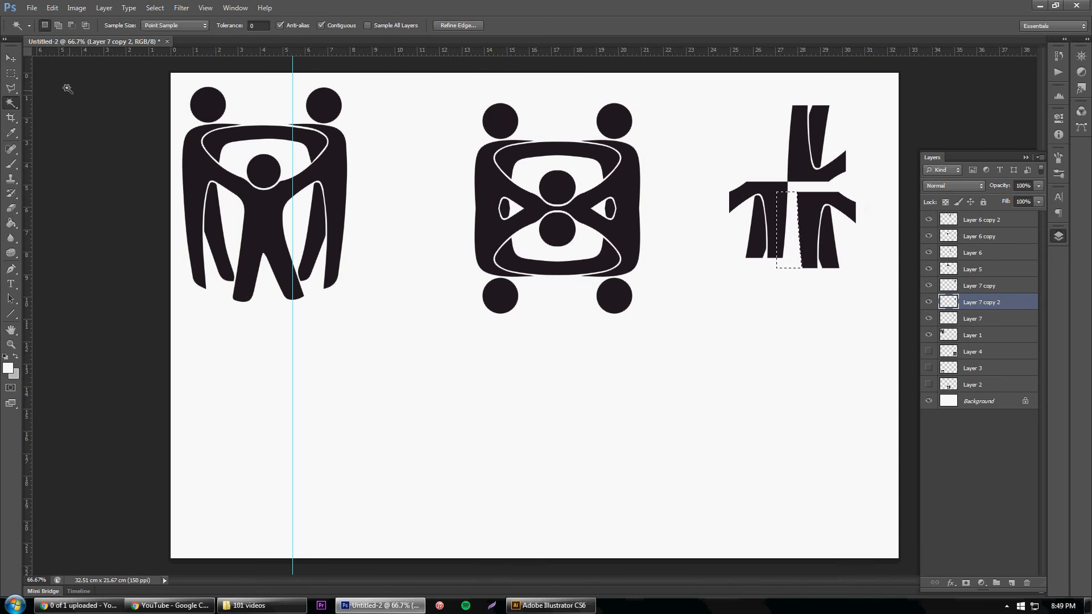
click(10, 58)
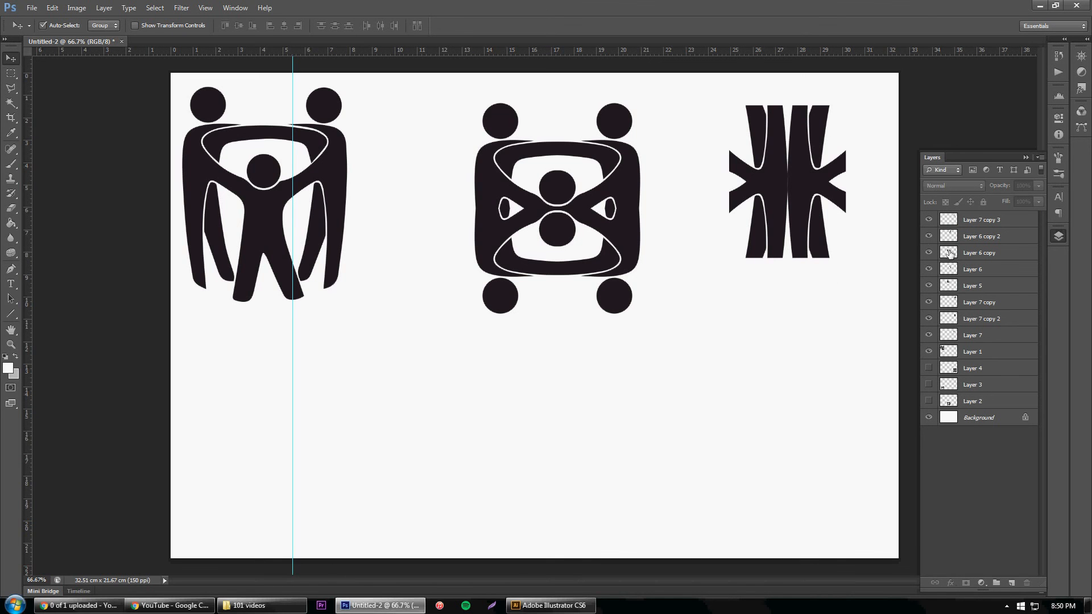
click(928, 368)
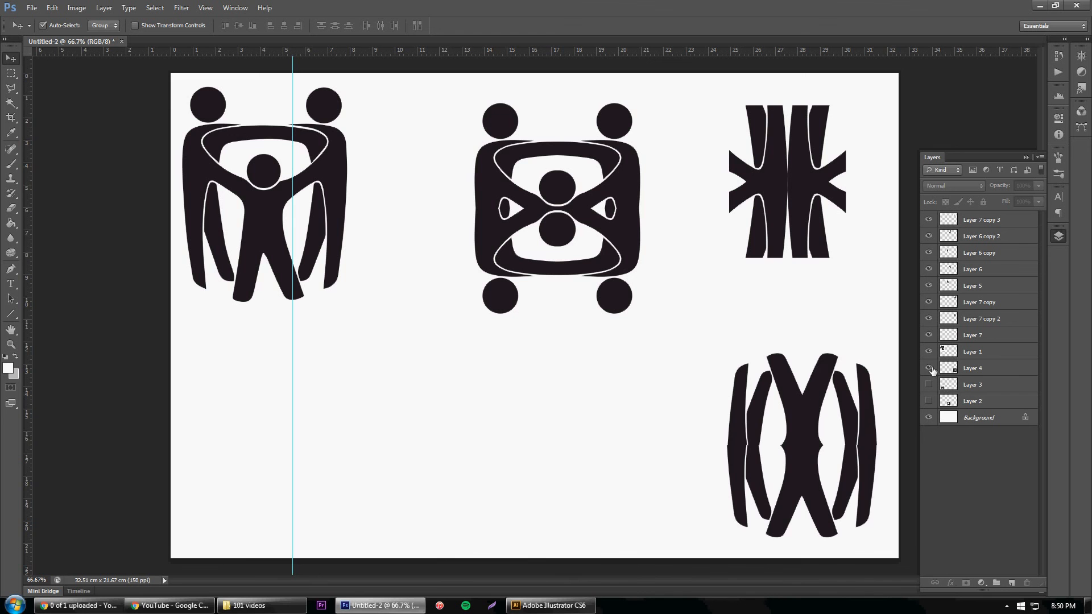
click(928, 368)
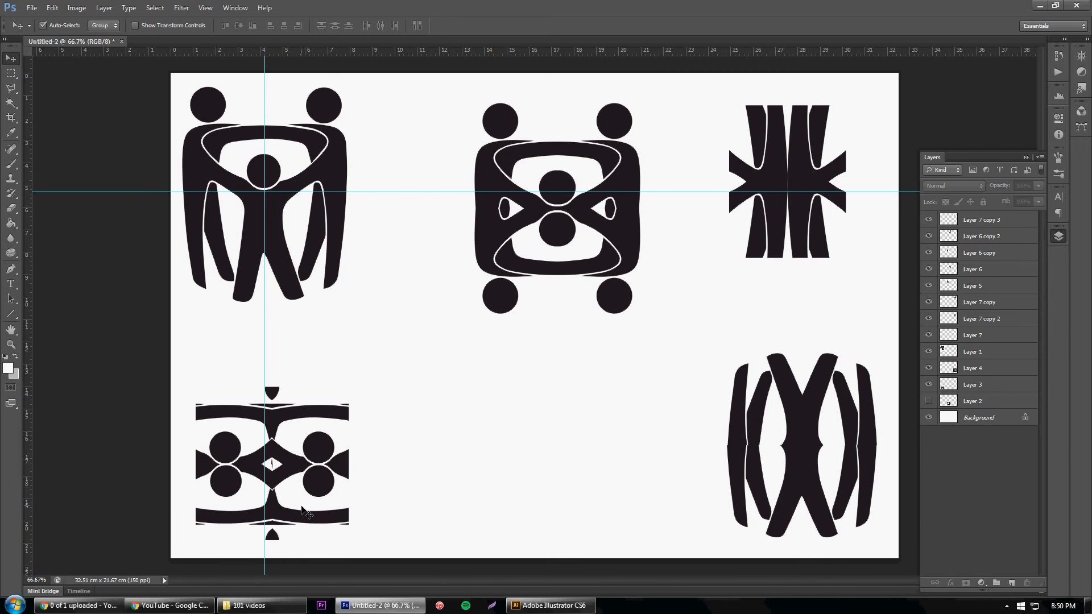
mouse_move(289, 536)
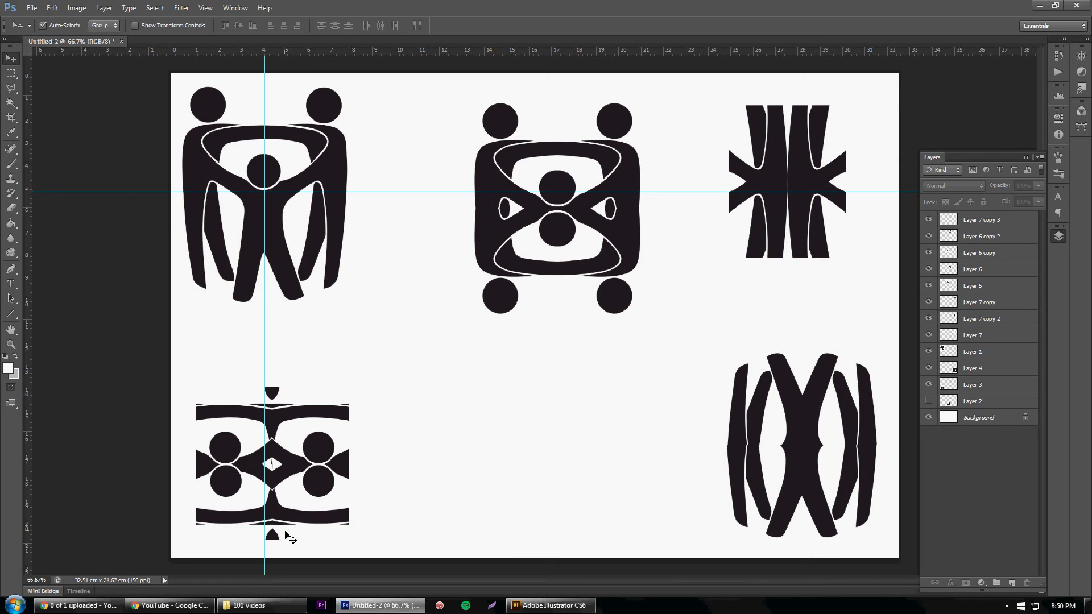
mouse_move(277, 465)
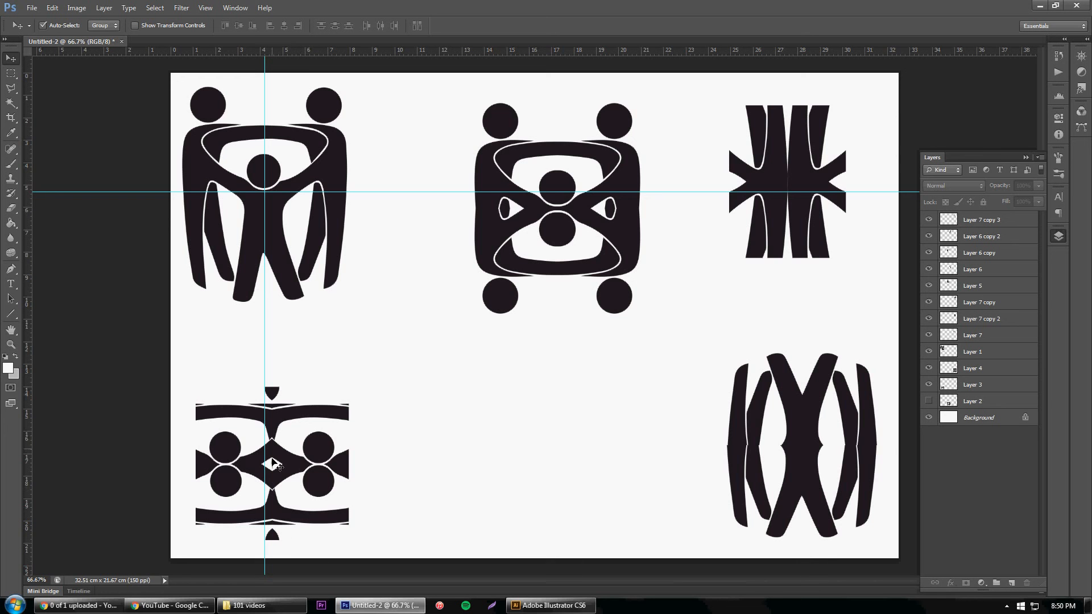
mouse_move(234, 100)
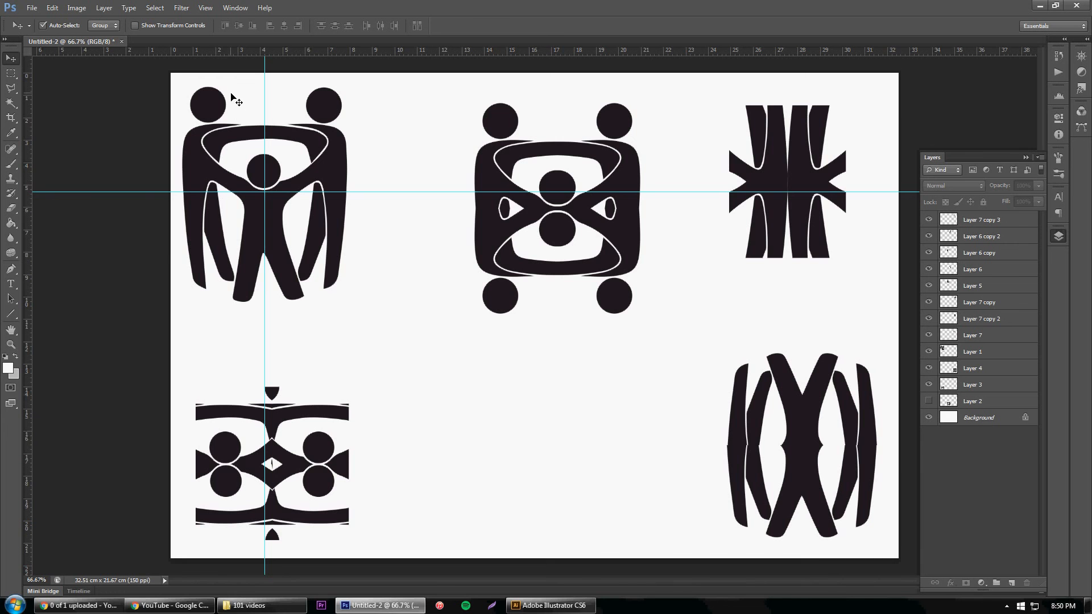
mouse_move(295, 168)
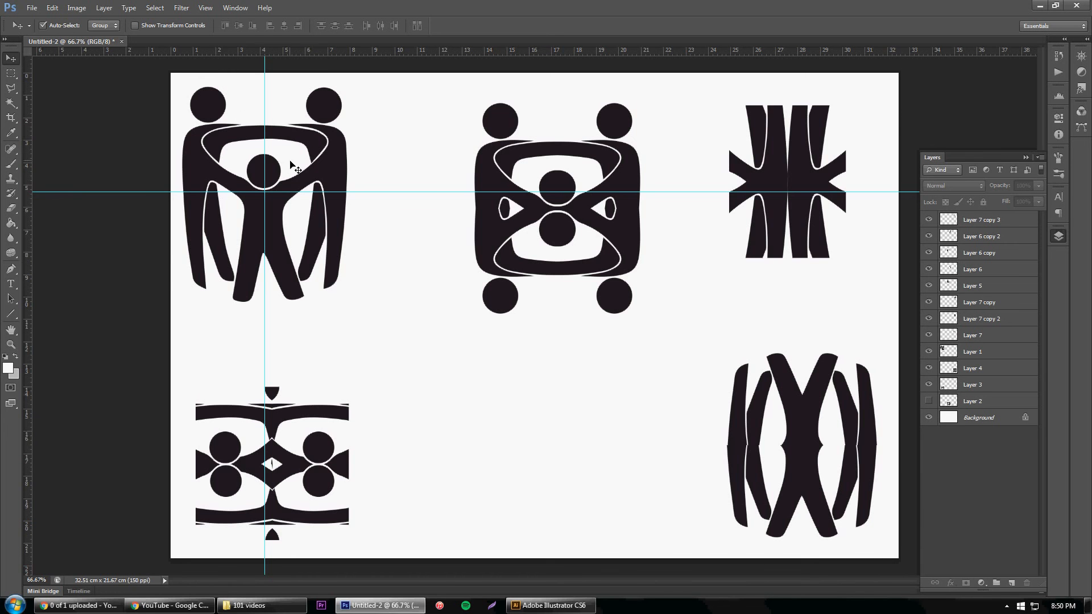
mouse_move(315, 84)
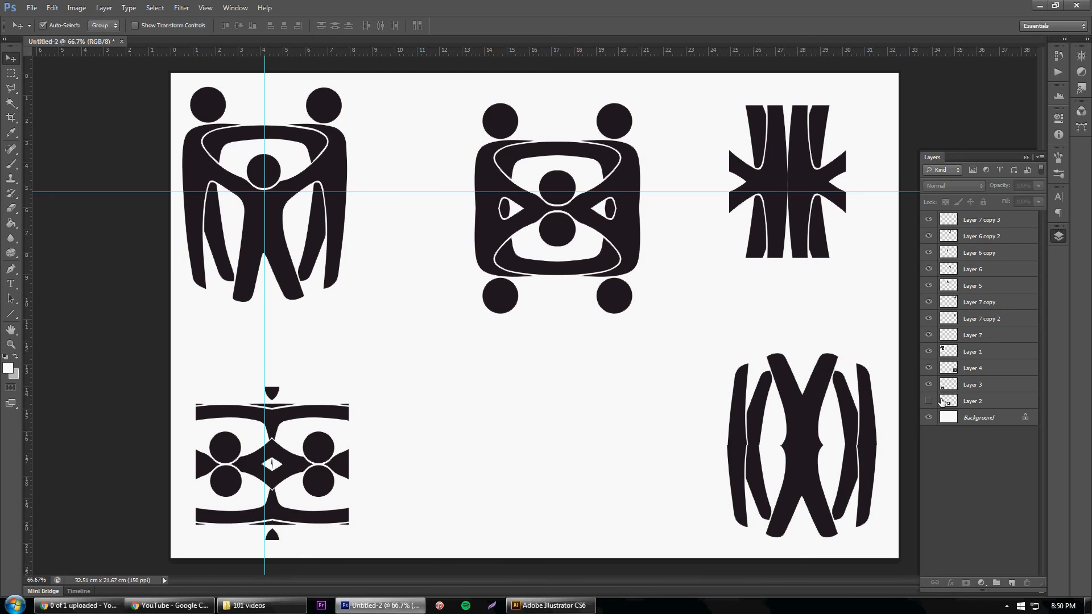
click(928, 401)
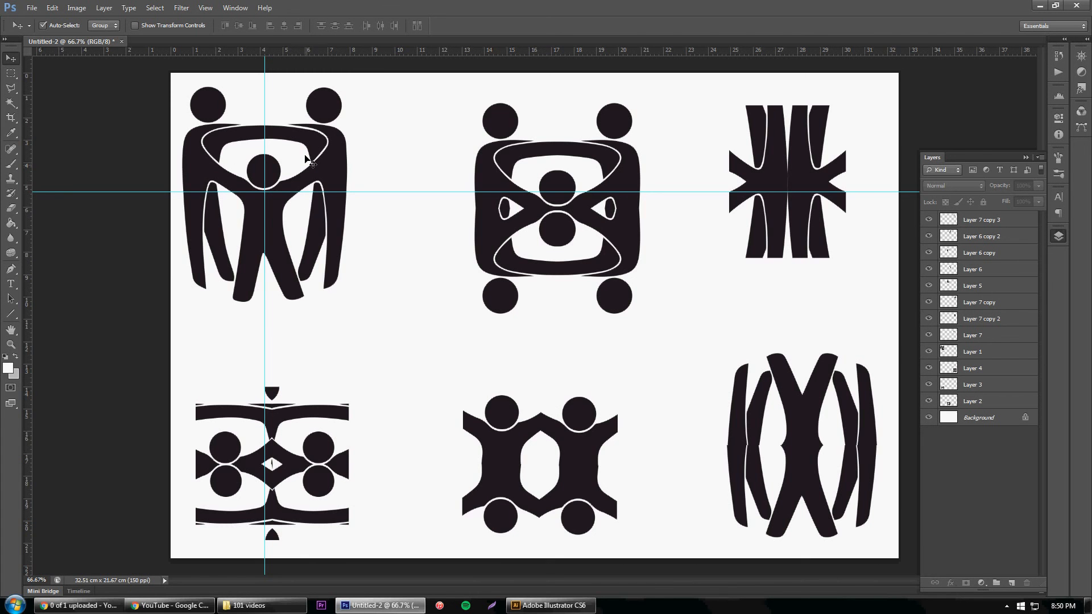
mouse_move(297, 227)
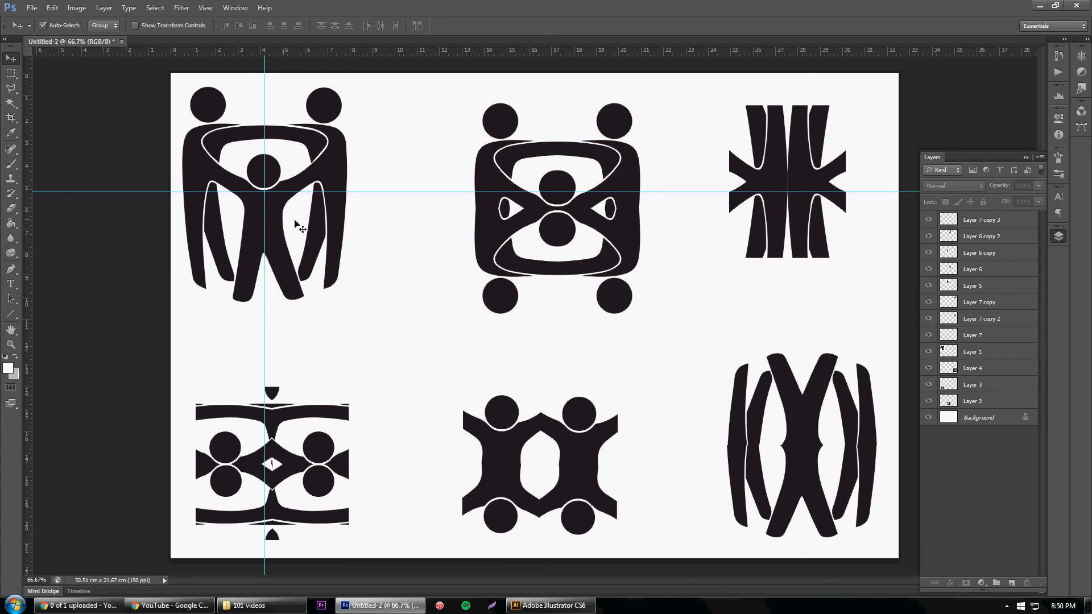
mouse_move(666, 501)
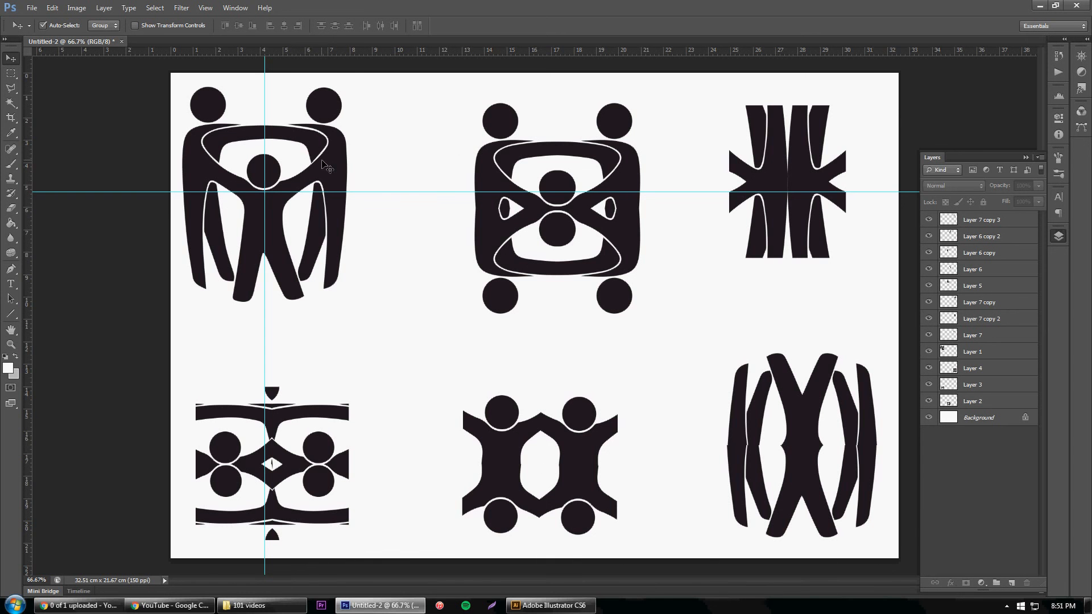
mouse_move(335, 235)
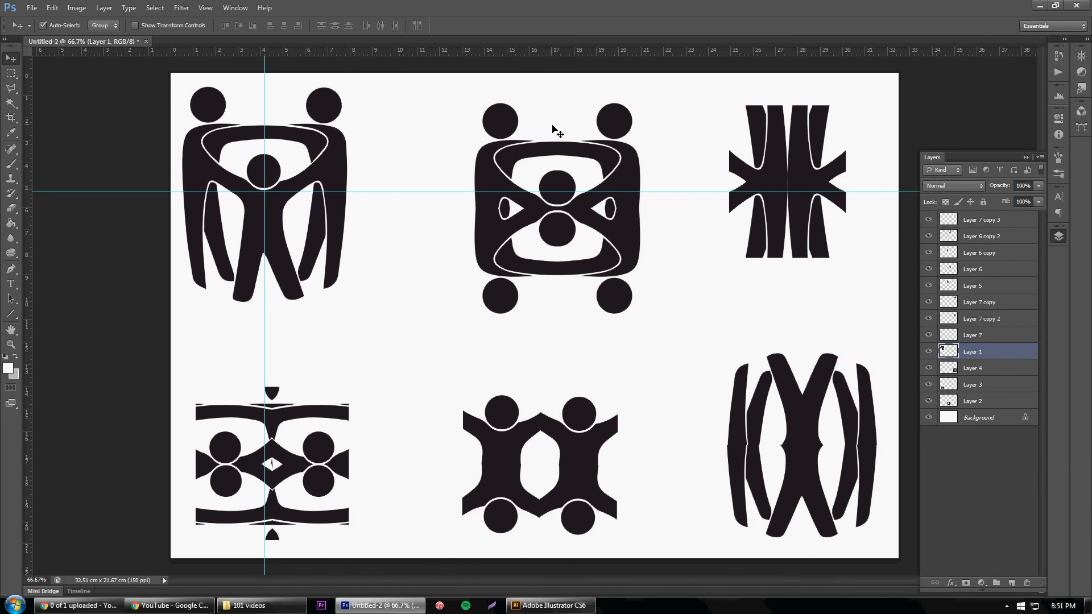
mouse_move(220, 212)
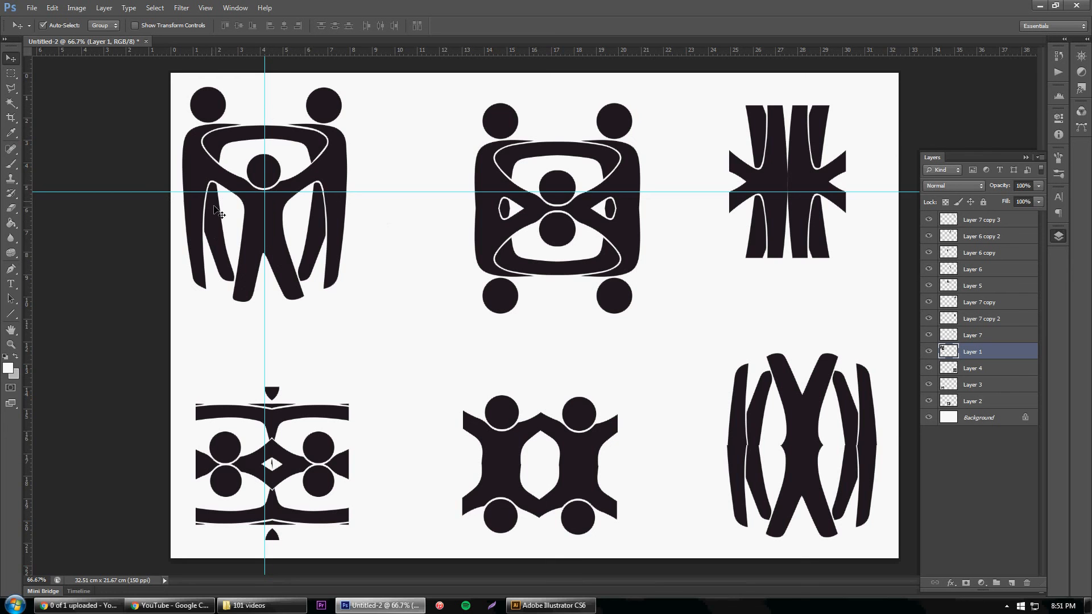
mouse_move(216, 332)
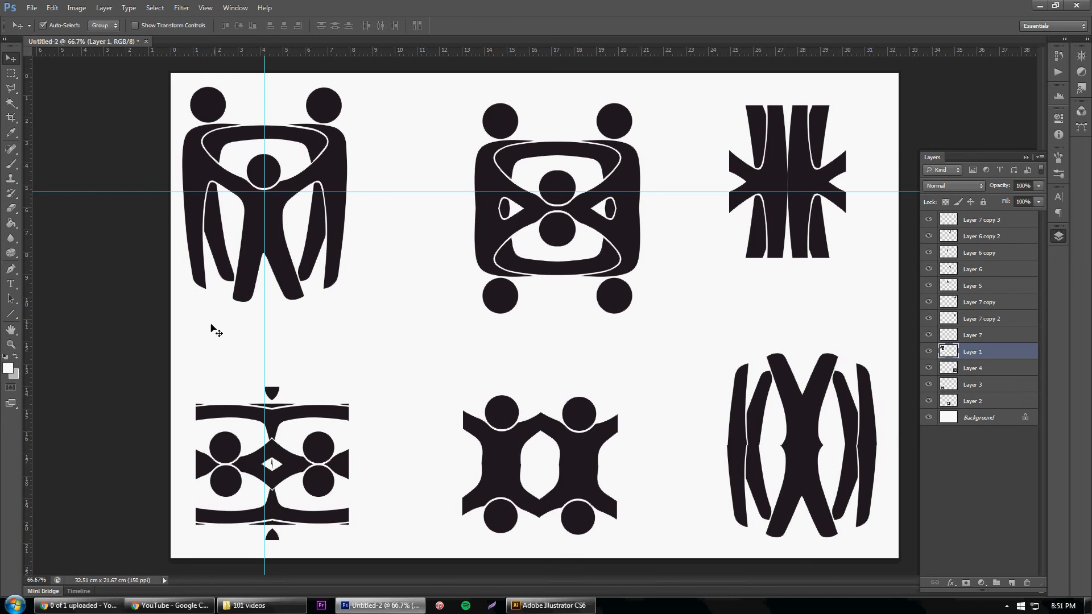
mouse_move(409, 328)
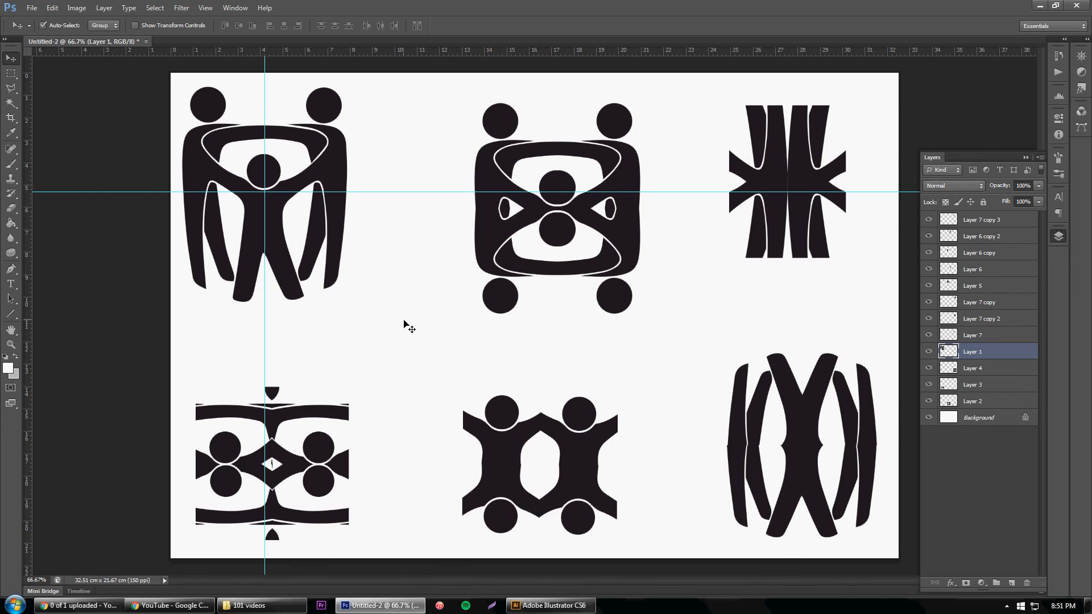
mouse_move(537, 366)
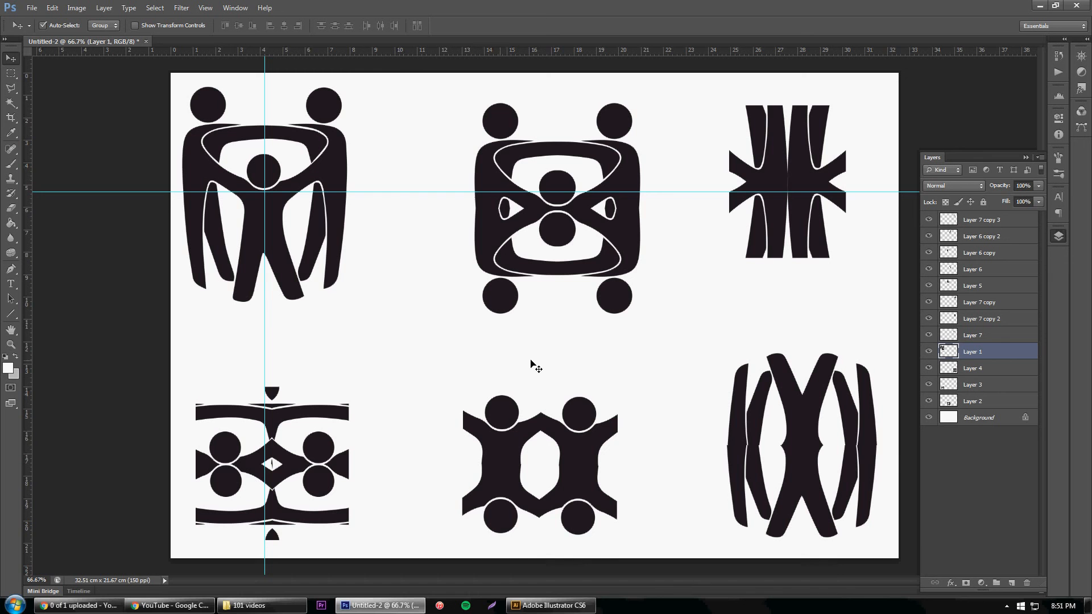
mouse_move(273, 475)
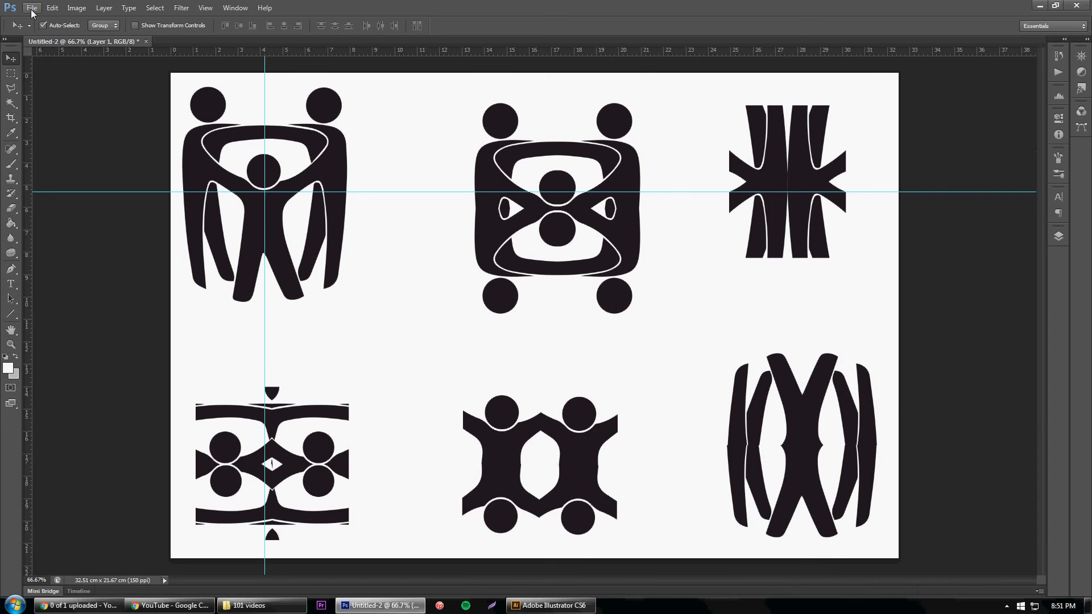
- Save the sheet as Photoshop PDF 'symbols_rearticulated', accepting the PDF settings
click(31, 7)
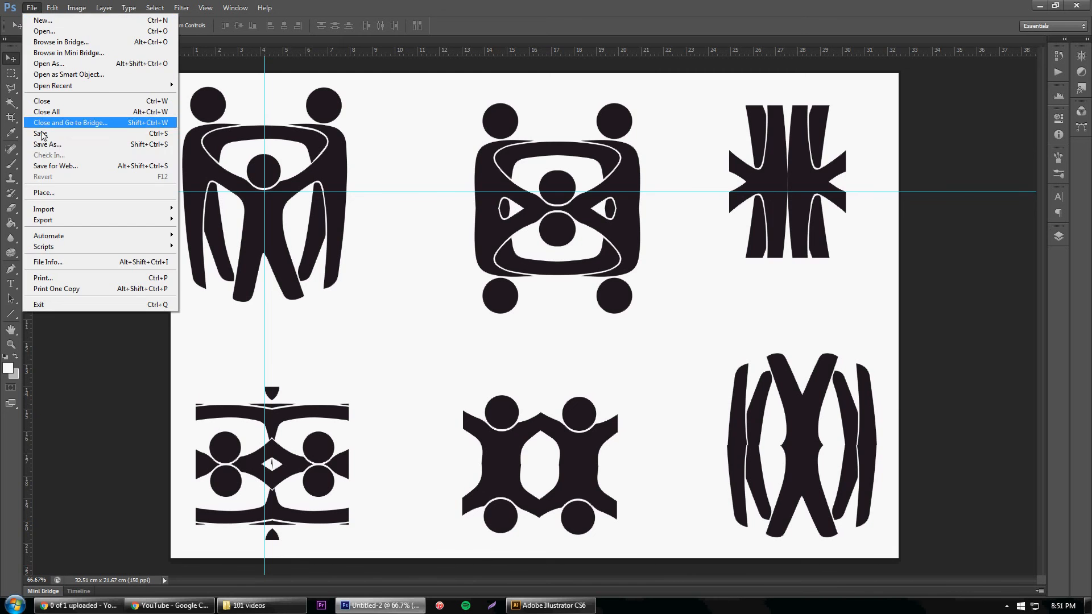
click(47, 144)
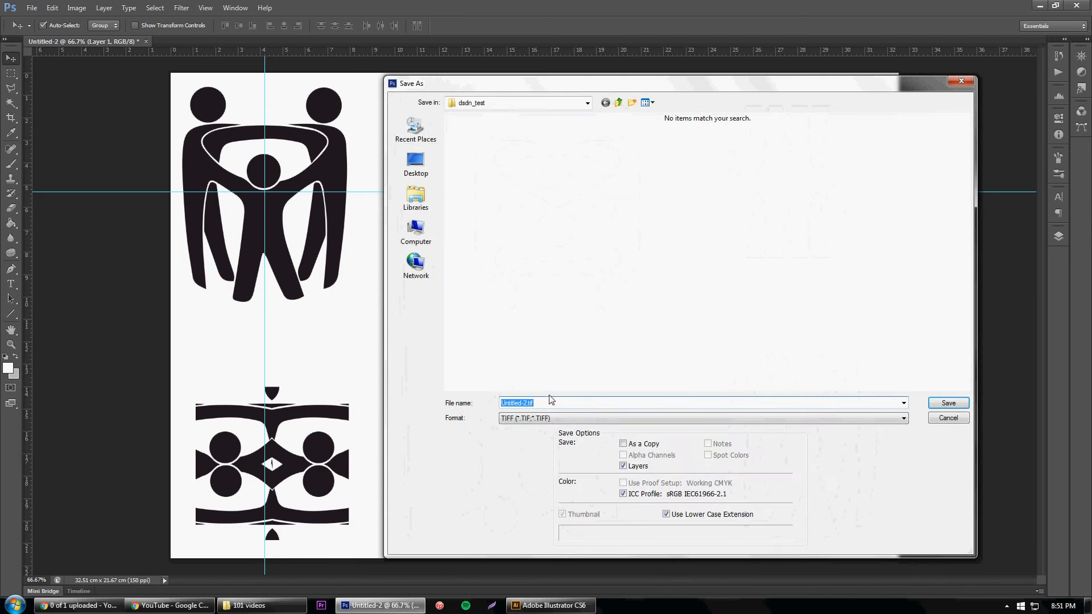
click(903, 418)
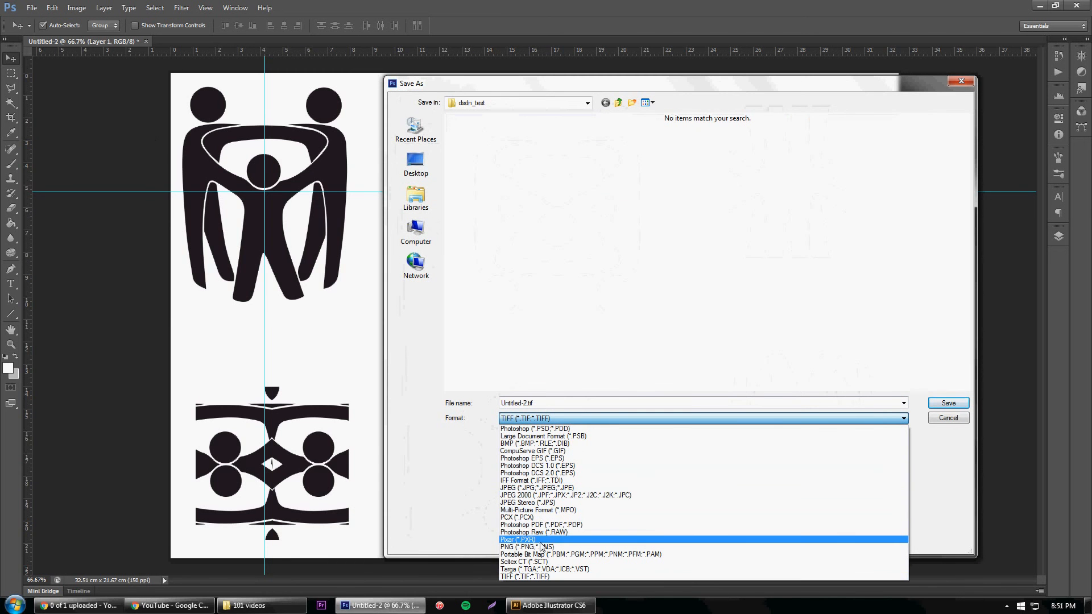
click(534, 524)
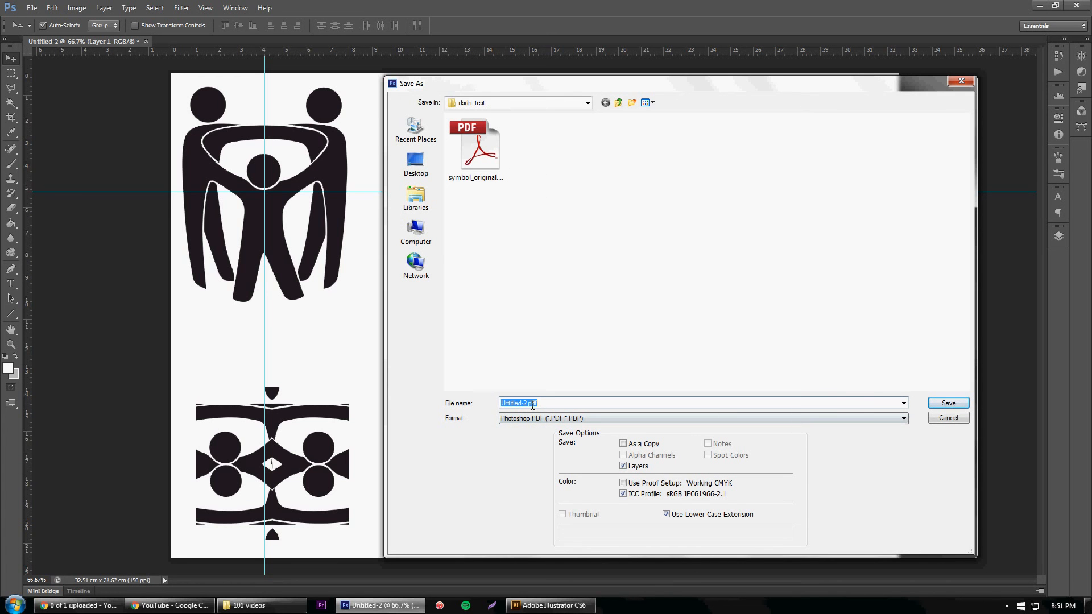
text(symbols_rearticulated)
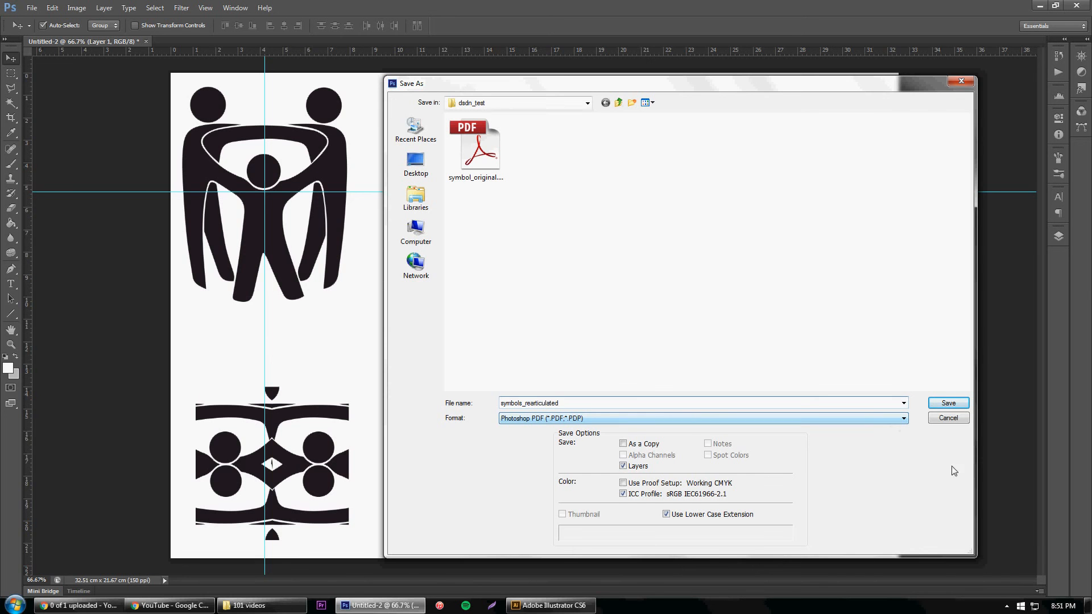
click(948, 403)
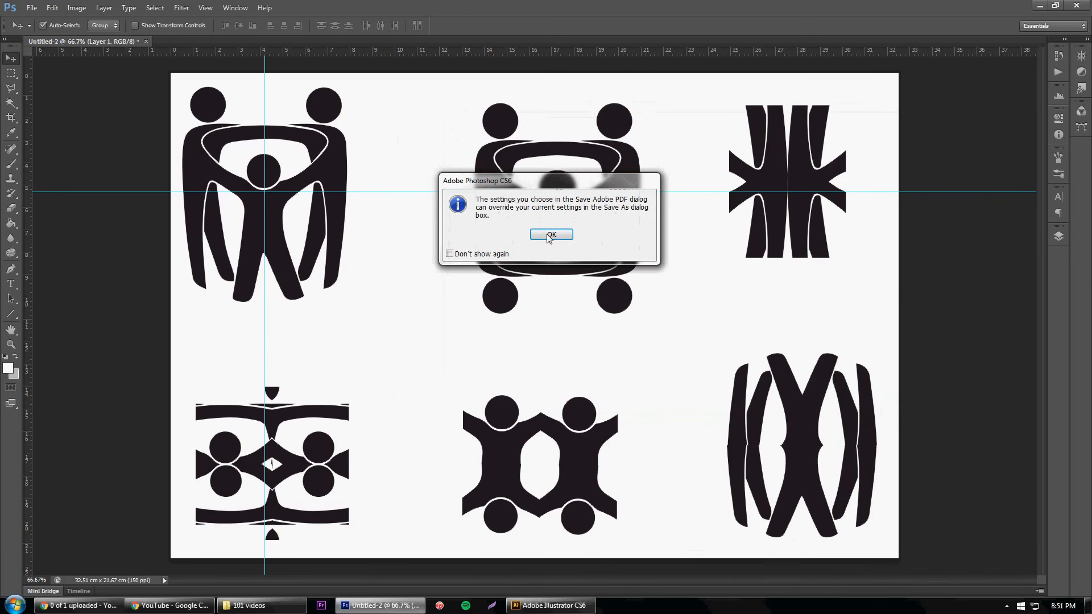
click(551, 234)
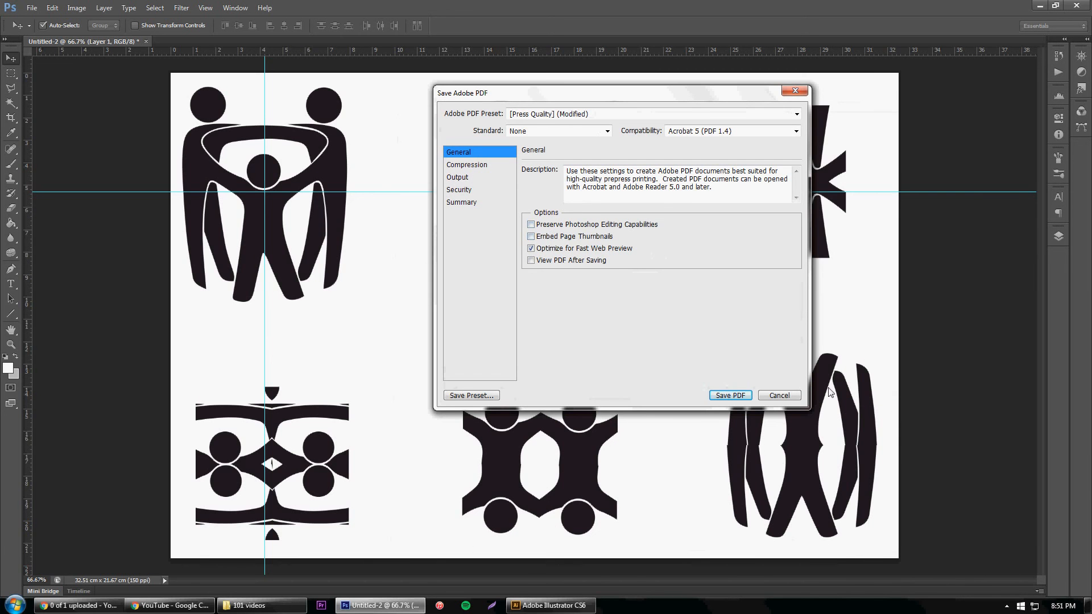
click(729, 395)
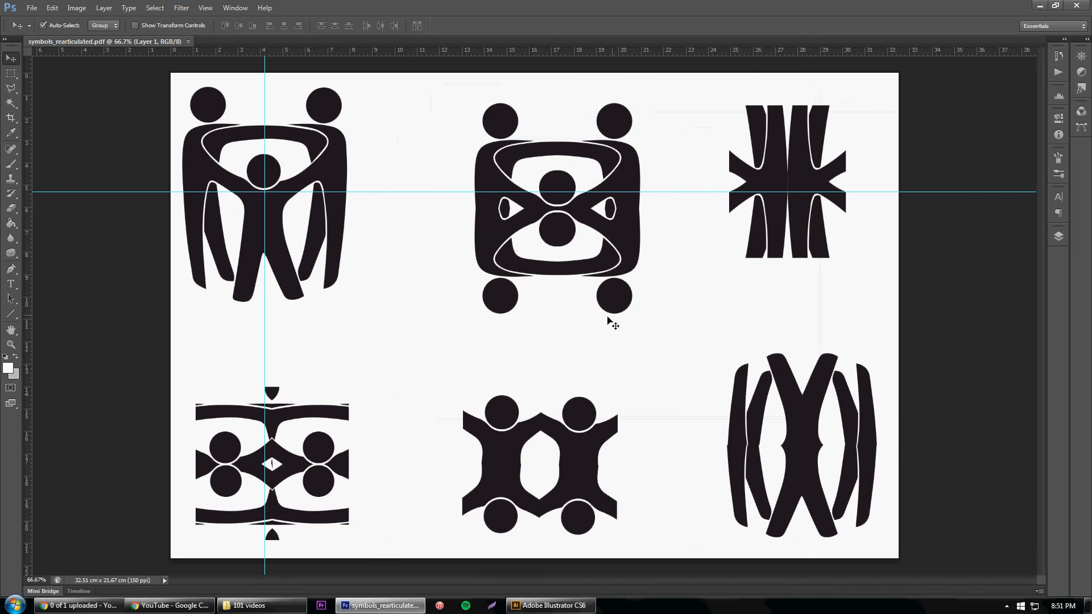
click(550, 604)
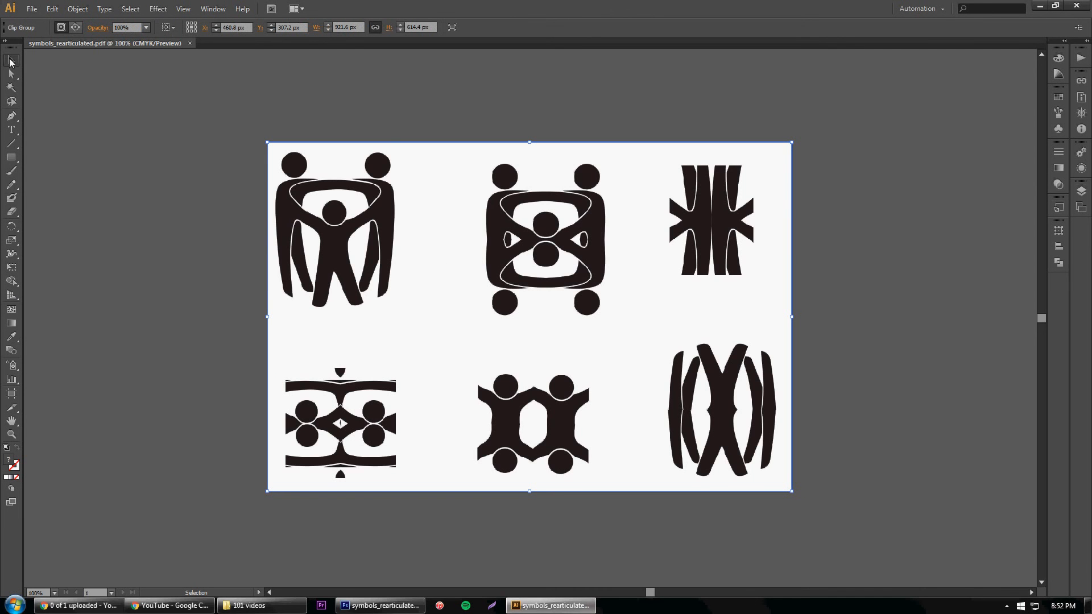
mouse_move(491, 246)
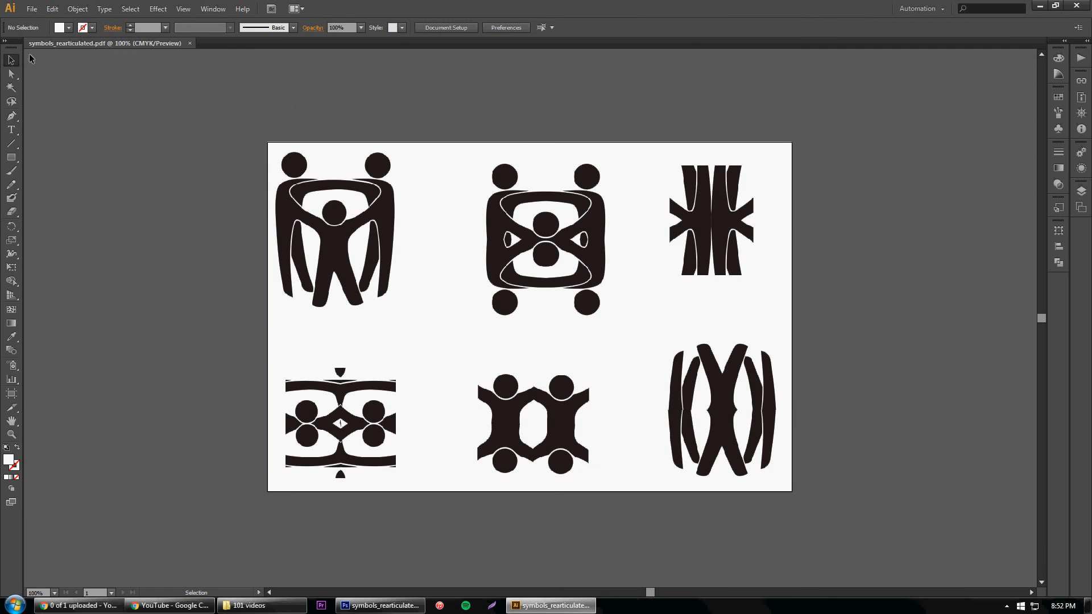
- Release the clipping mask on the placed artwork and select the embedded symbol image
click(388, 230)
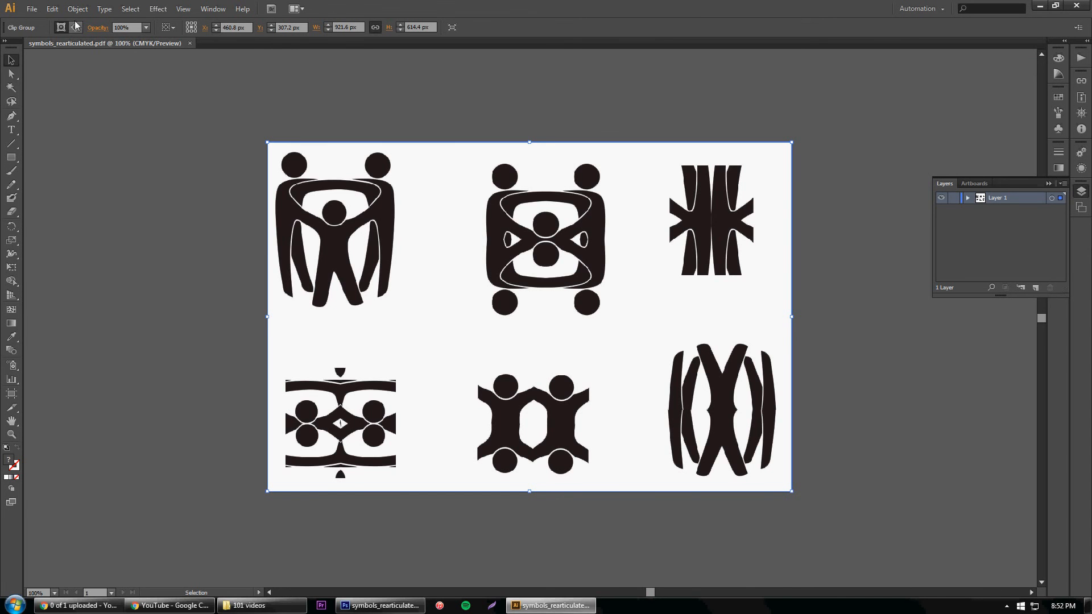
click(52, 9)
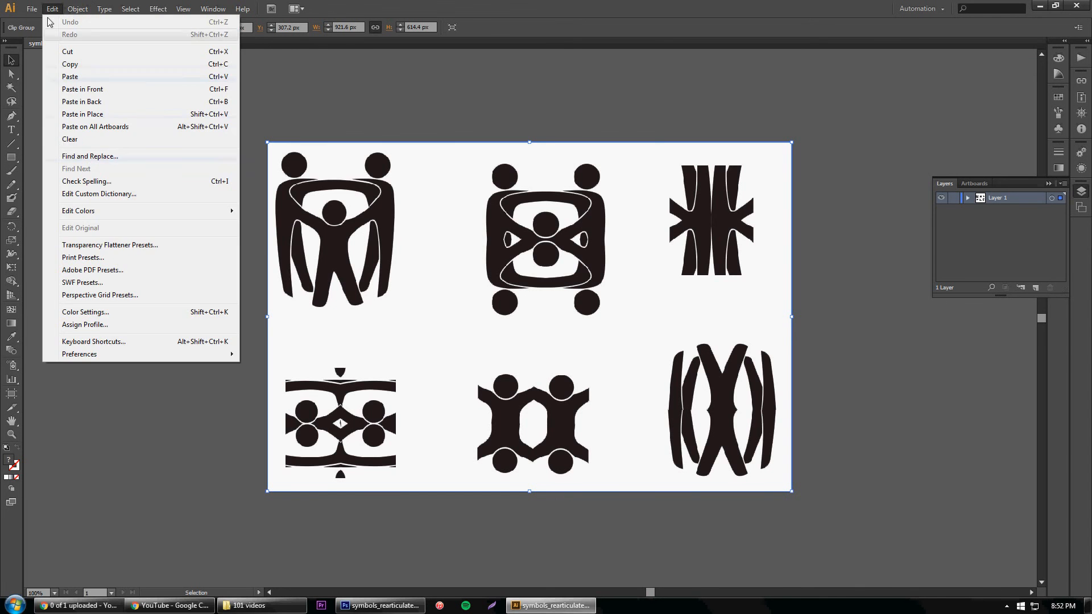
click(77, 9)
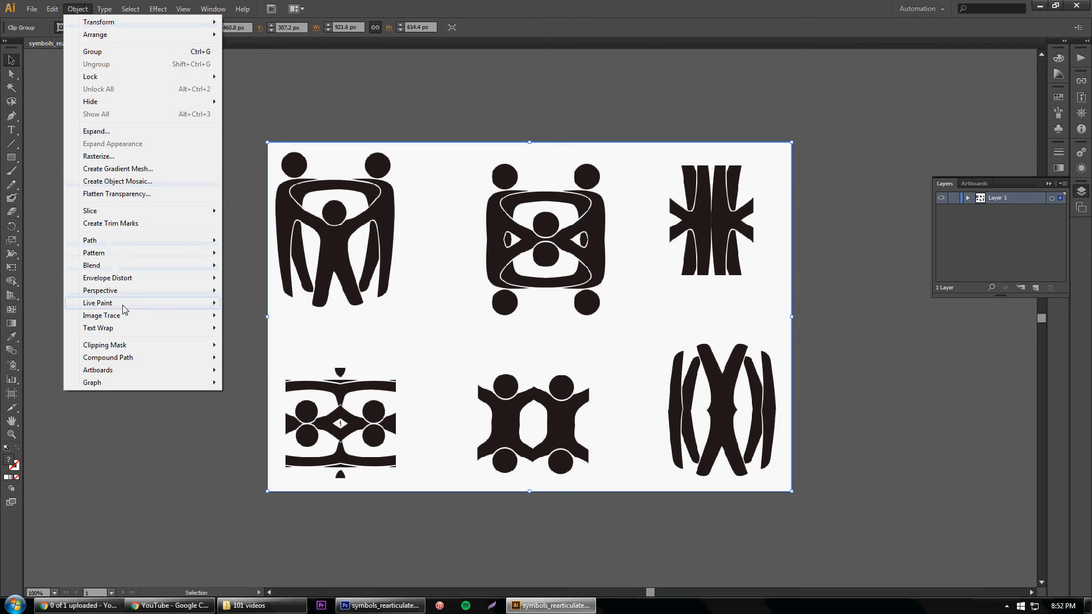
mouse_move(101, 315)
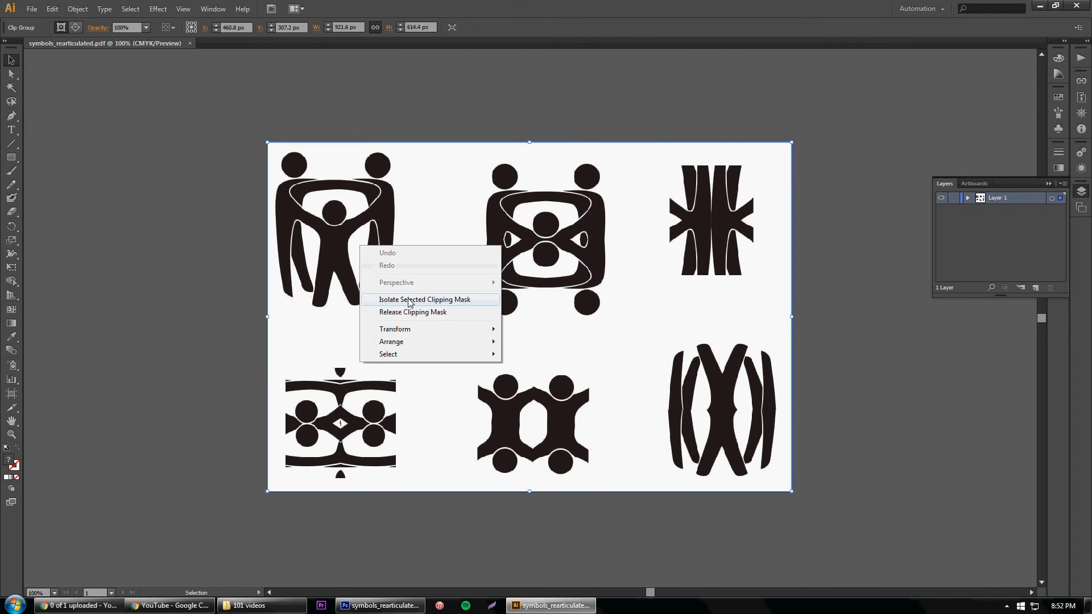
click(412, 311)
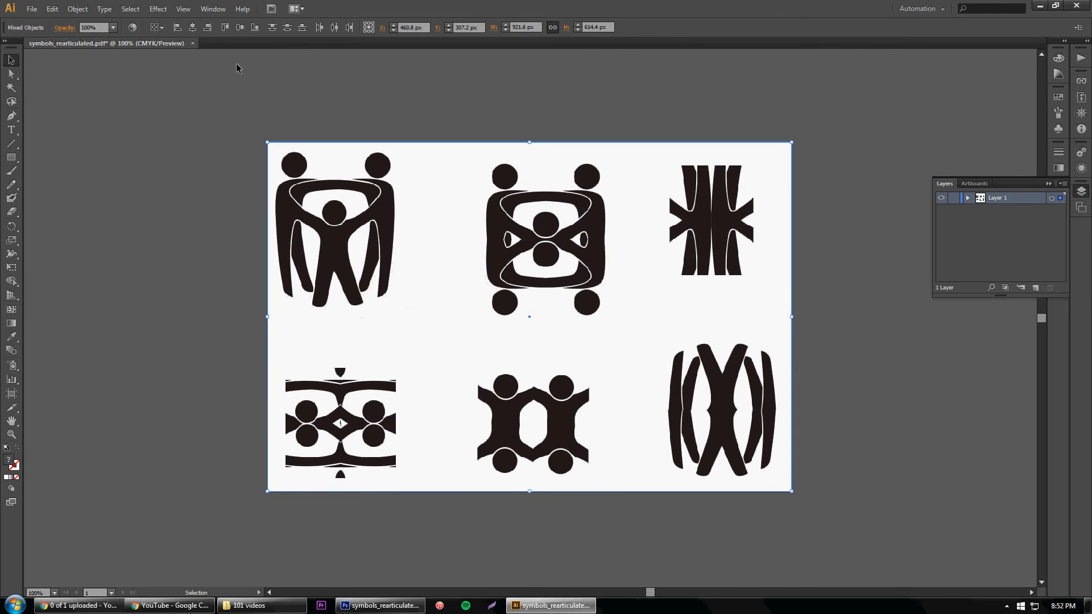
click(352, 201)
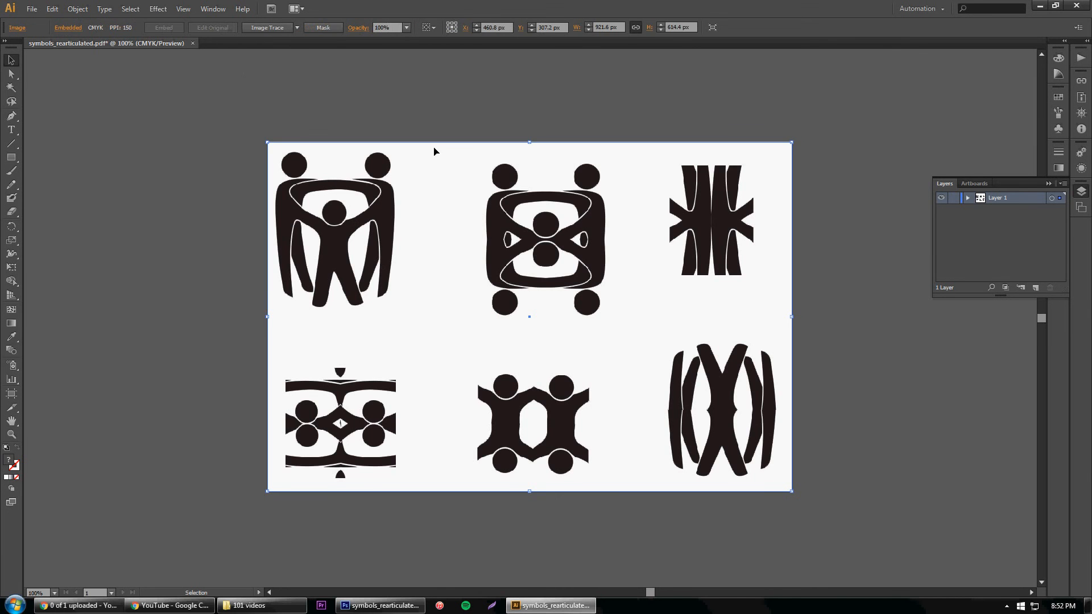
mouse_move(357, 215)
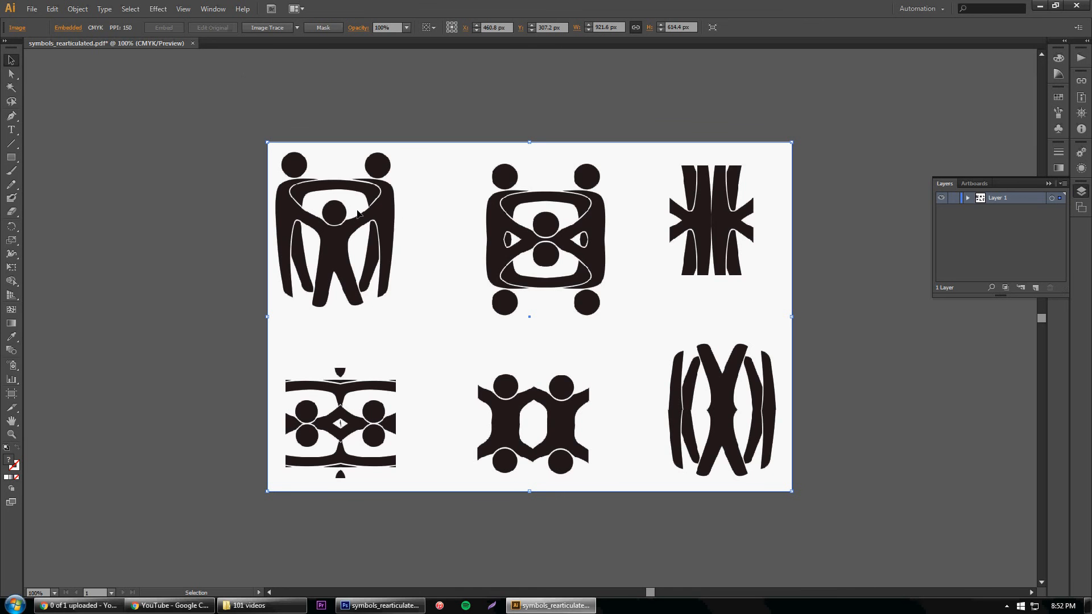
- Image Trace the symbol image into black shapes and expand them into paths
right_click(357, 213)
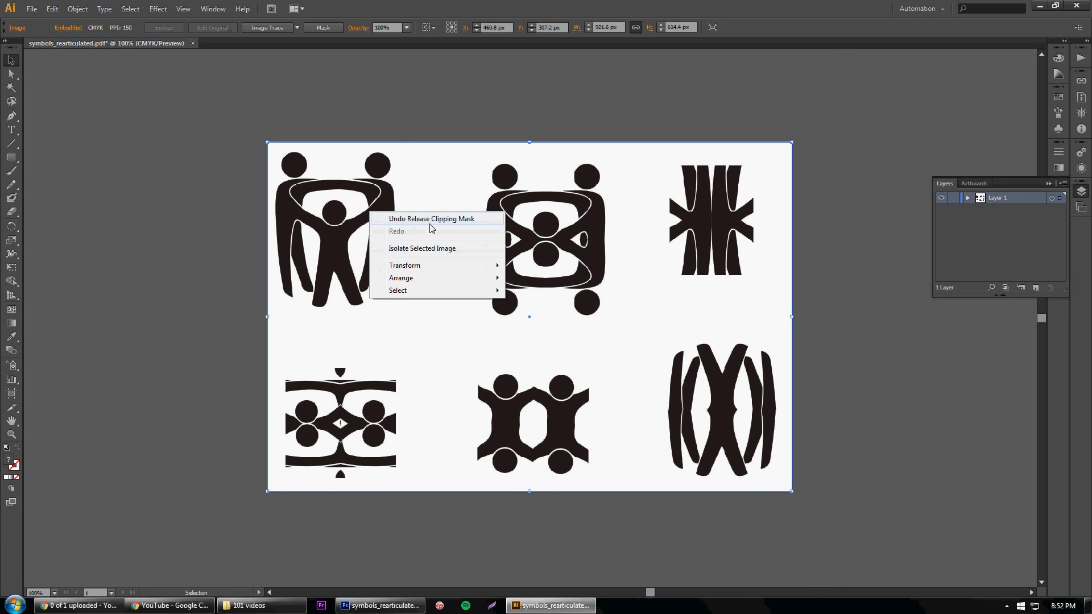
click(409, 115)
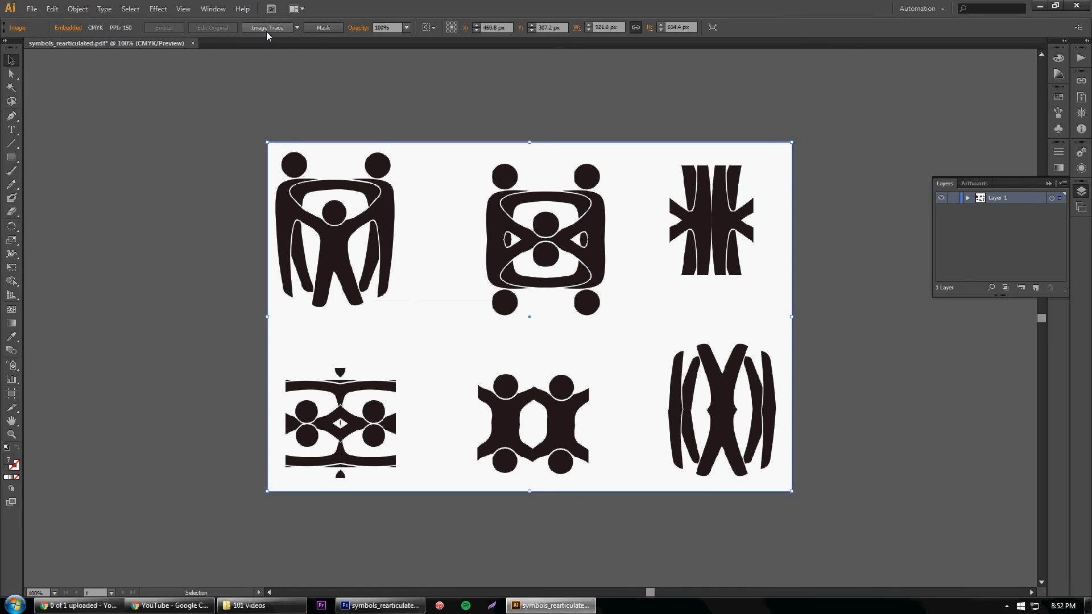
click(267, 27)
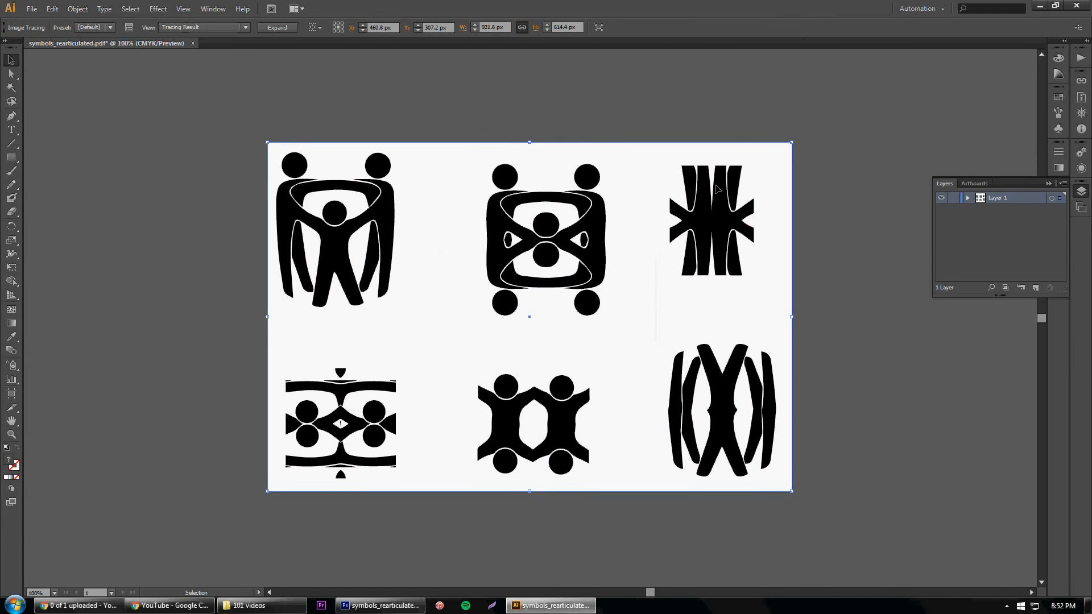
mouse_move(469, 277)
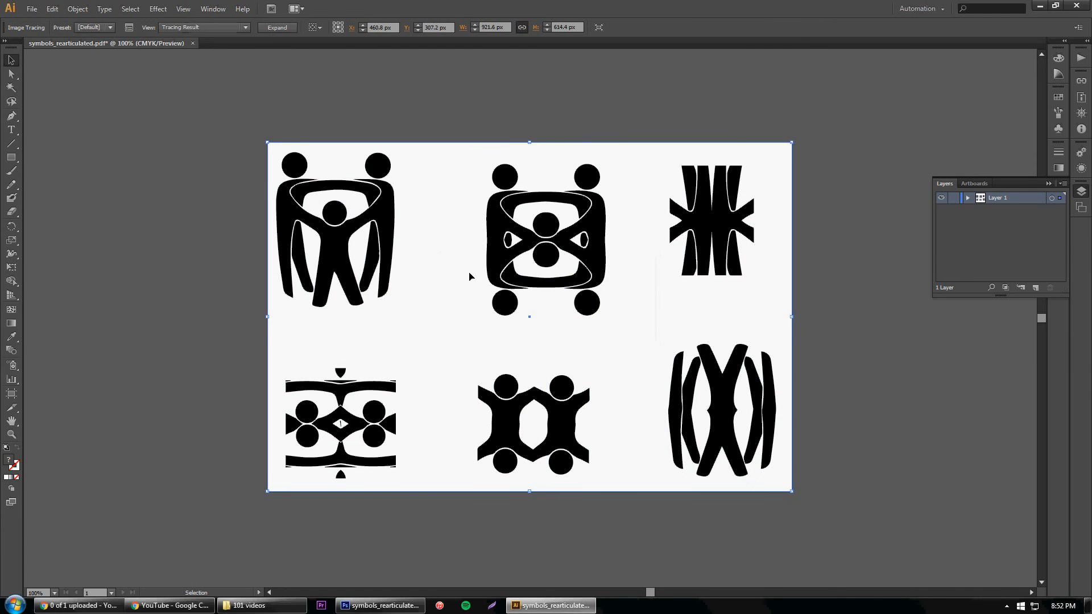
mouse_move(658, 236)
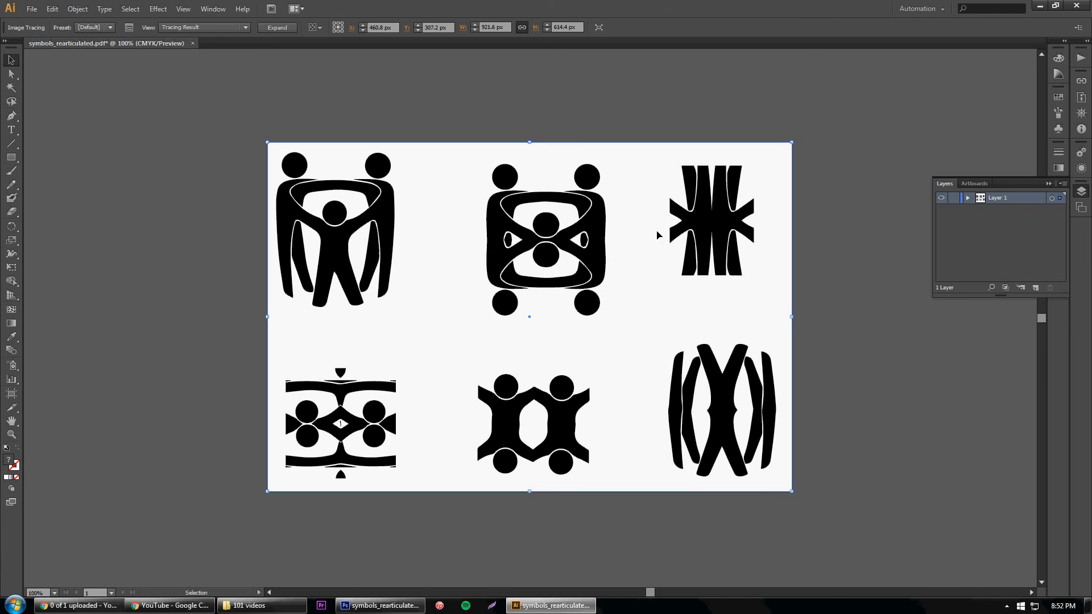
mouse_move(436, 234)
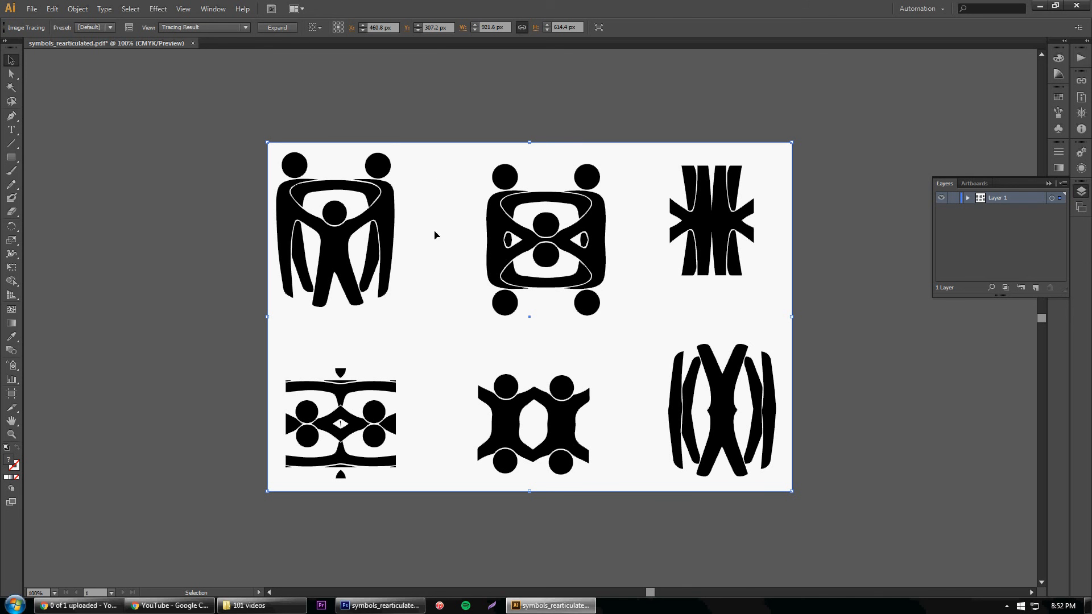
mouse_move(277, 27)
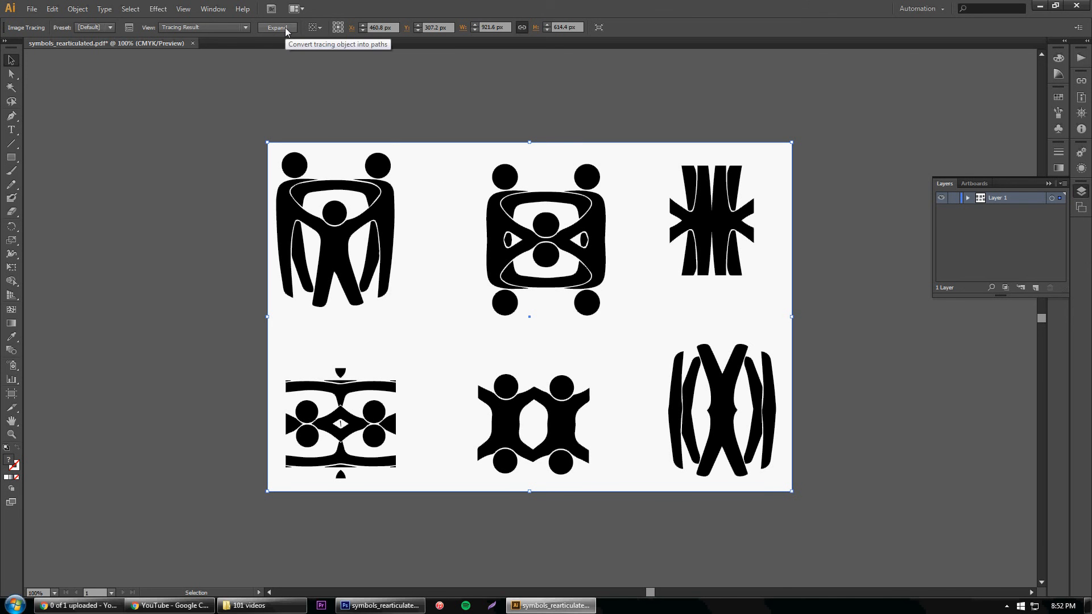
click(276, 27)
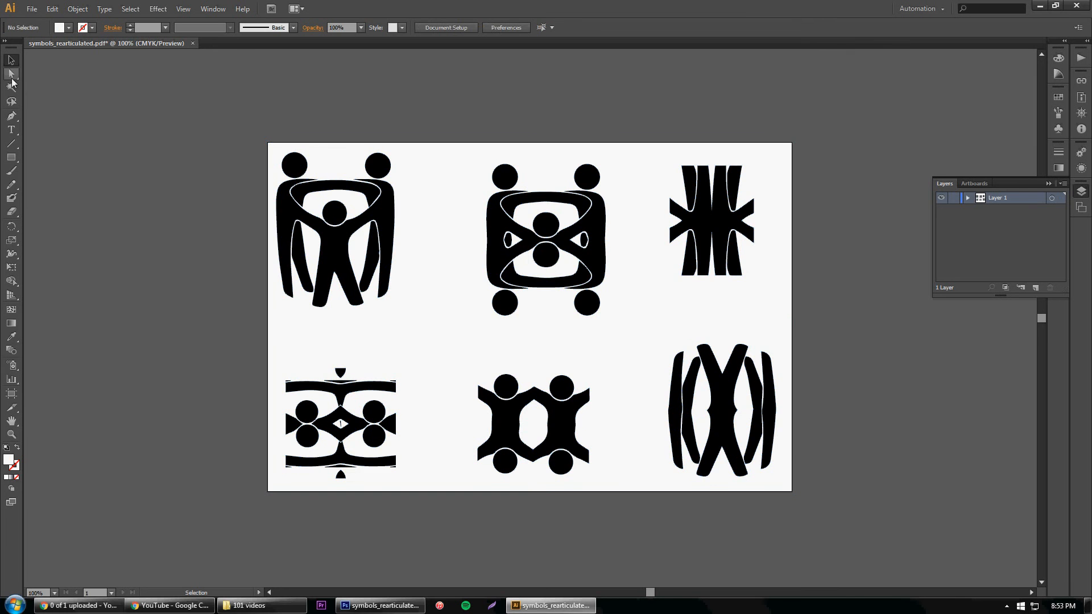
- Delete the family logo and shift the square and starburst symbols left
click(11, 72)
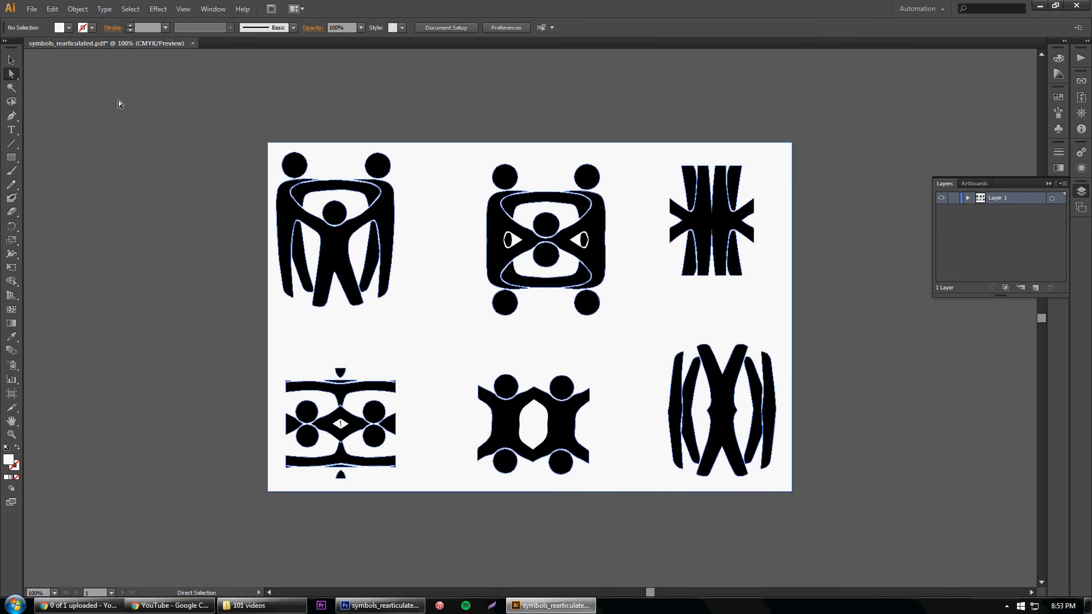
mouse_move(414, 173)
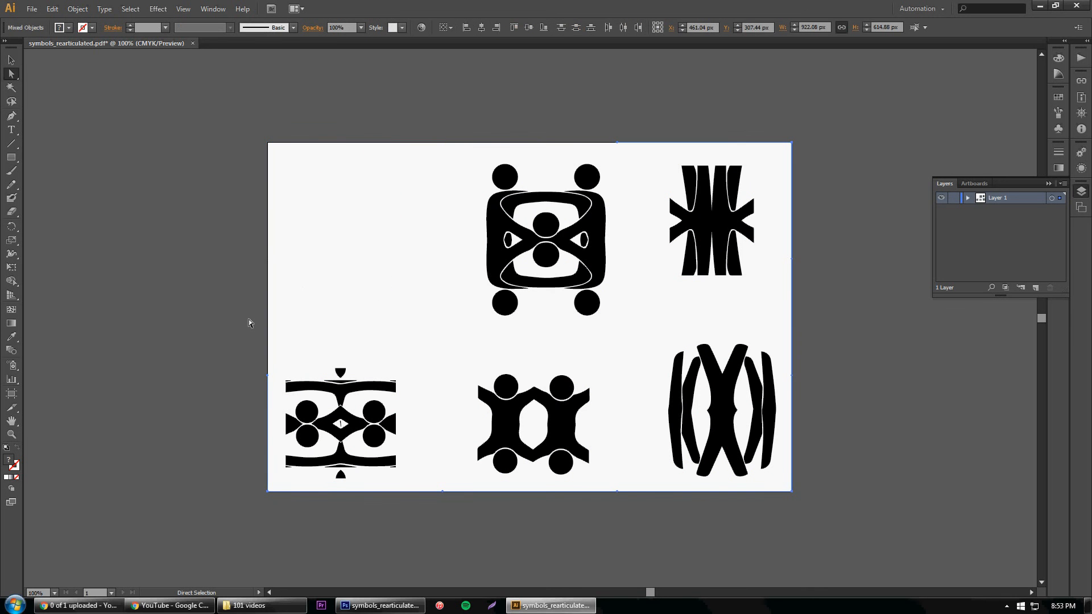
mouse_move(468, 157)
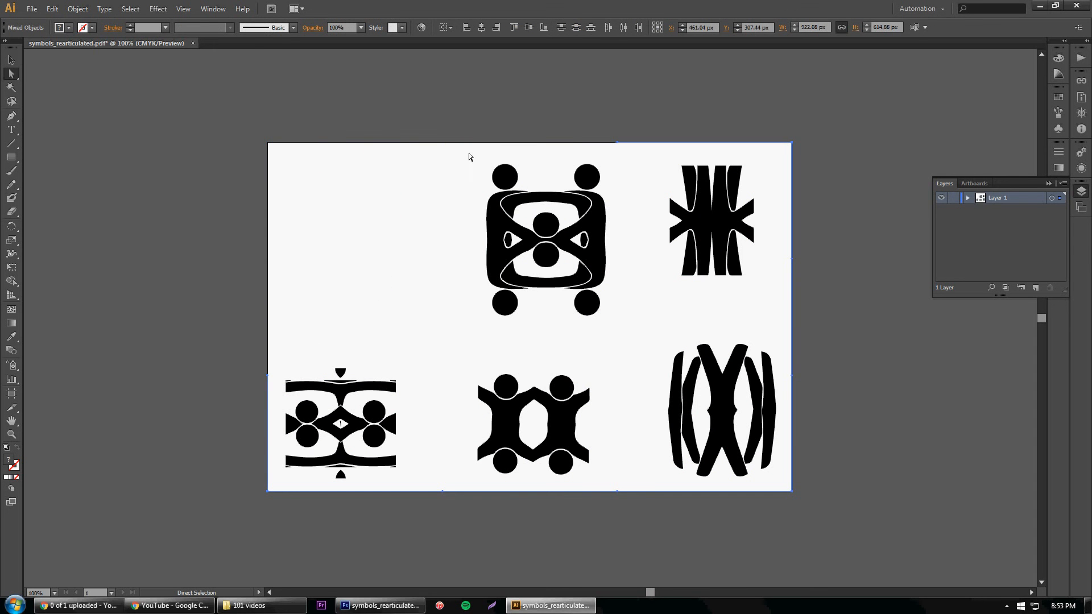
click(545, 239)
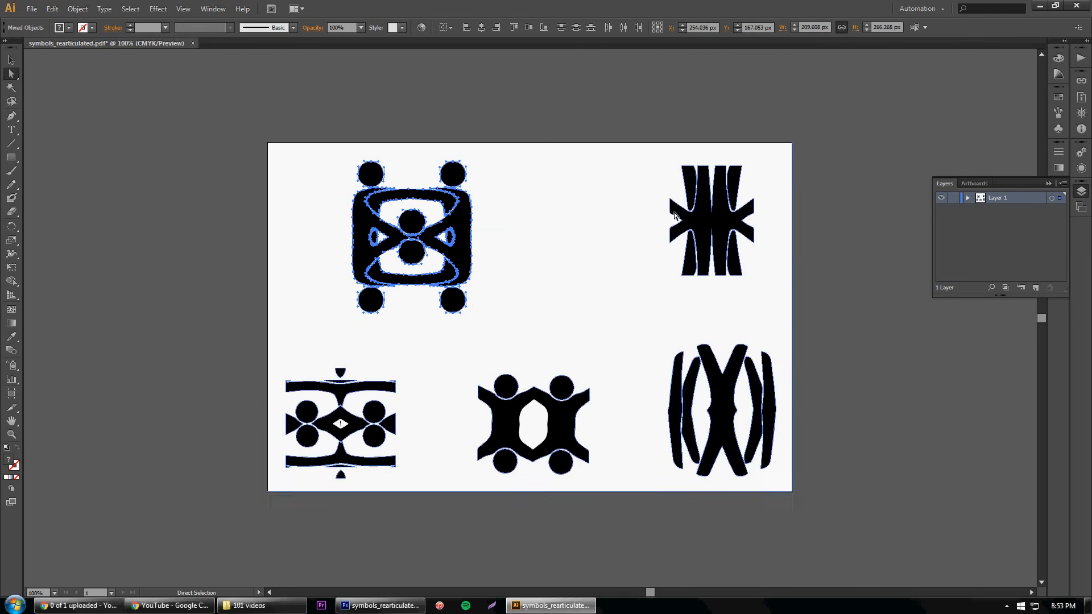
click(712, 221)
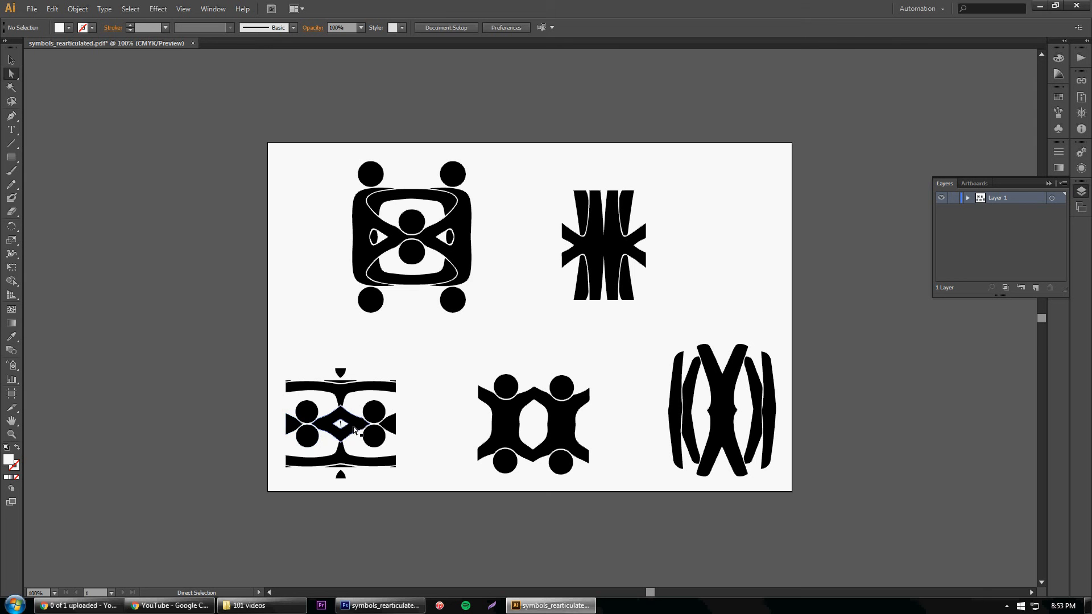
click(341, 406)
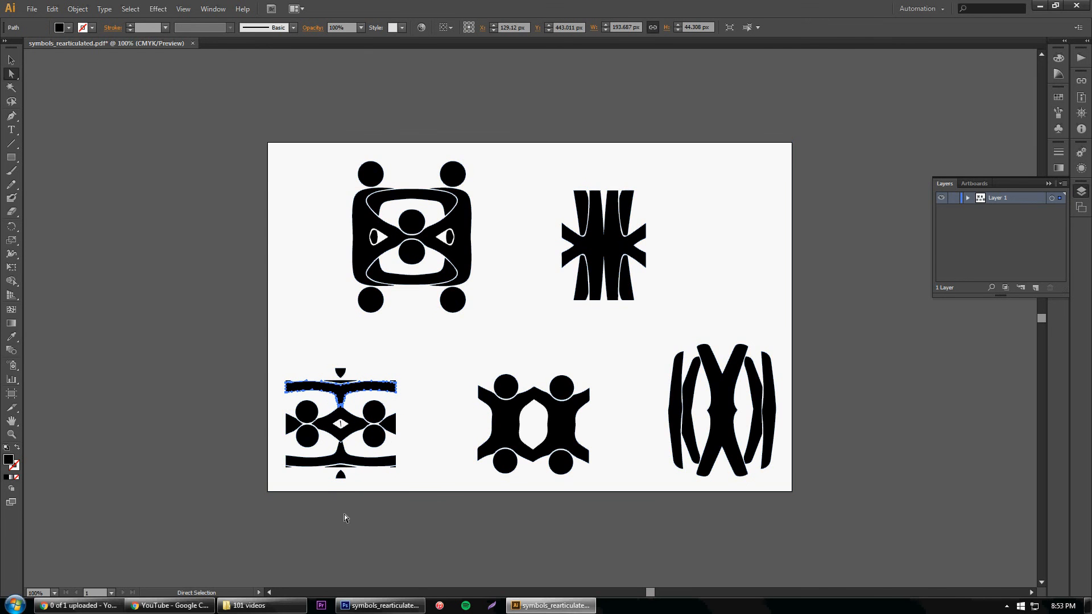
- Remove the bottom-left symbol's remaining parts and move the hexagonal two-figure symbol left
click(340, 425)
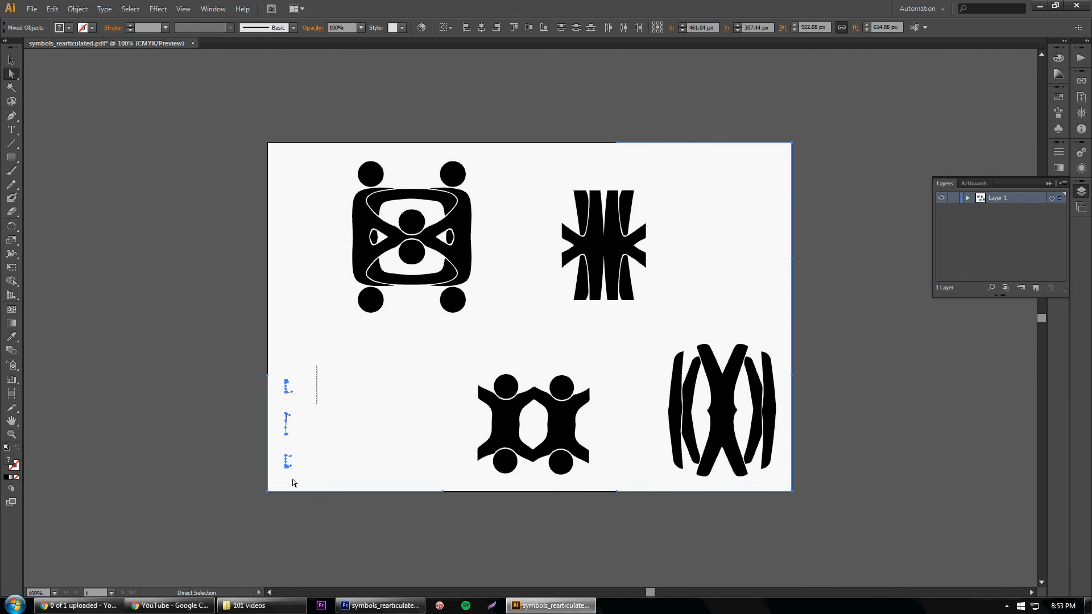
click(285, 490)
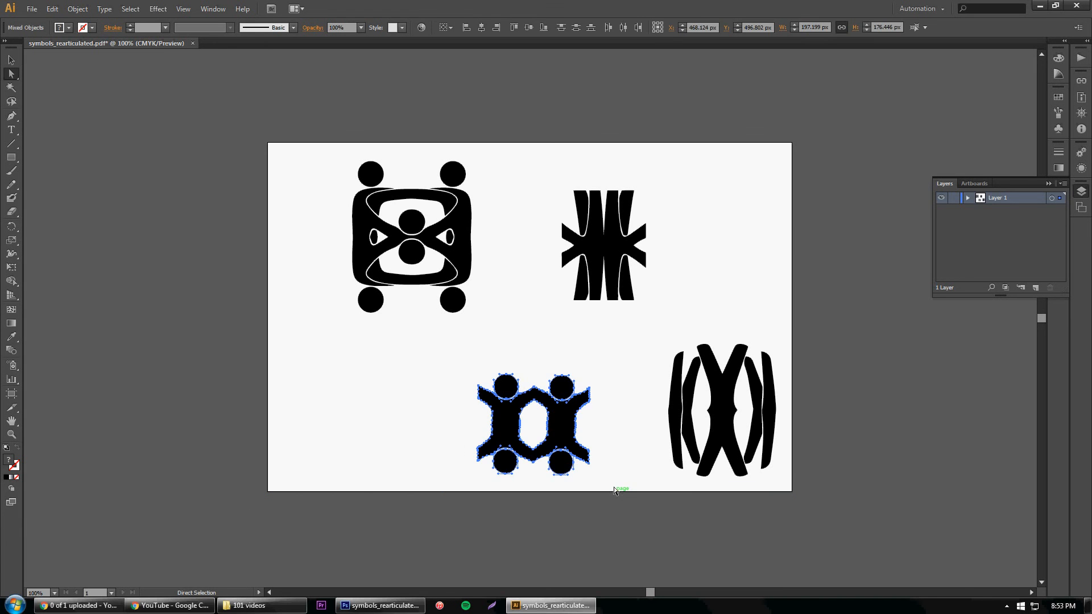
click(611, 370)
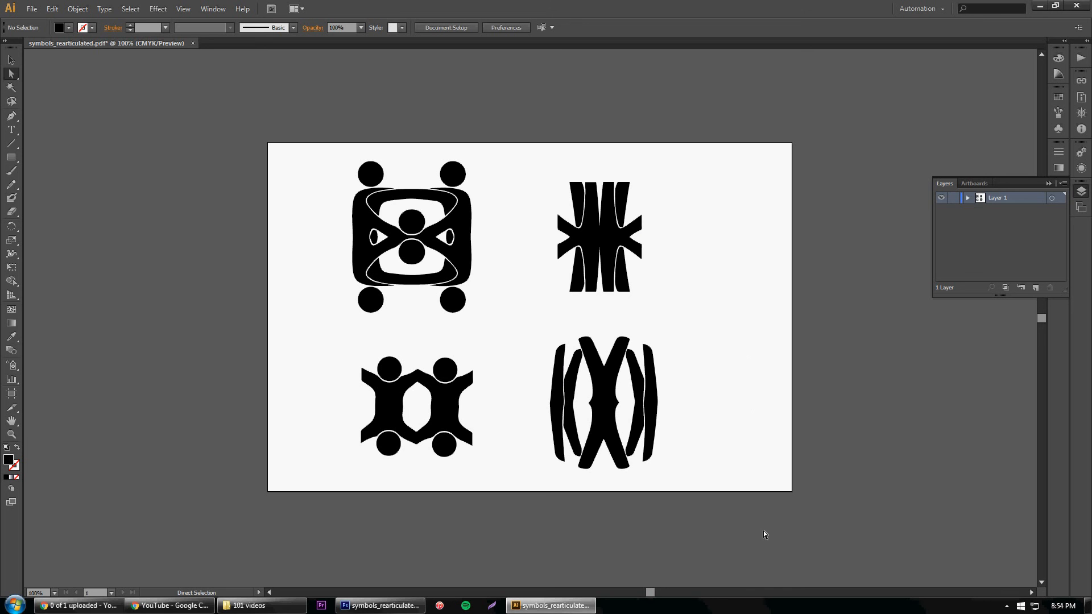
mouse_move(767, 307)
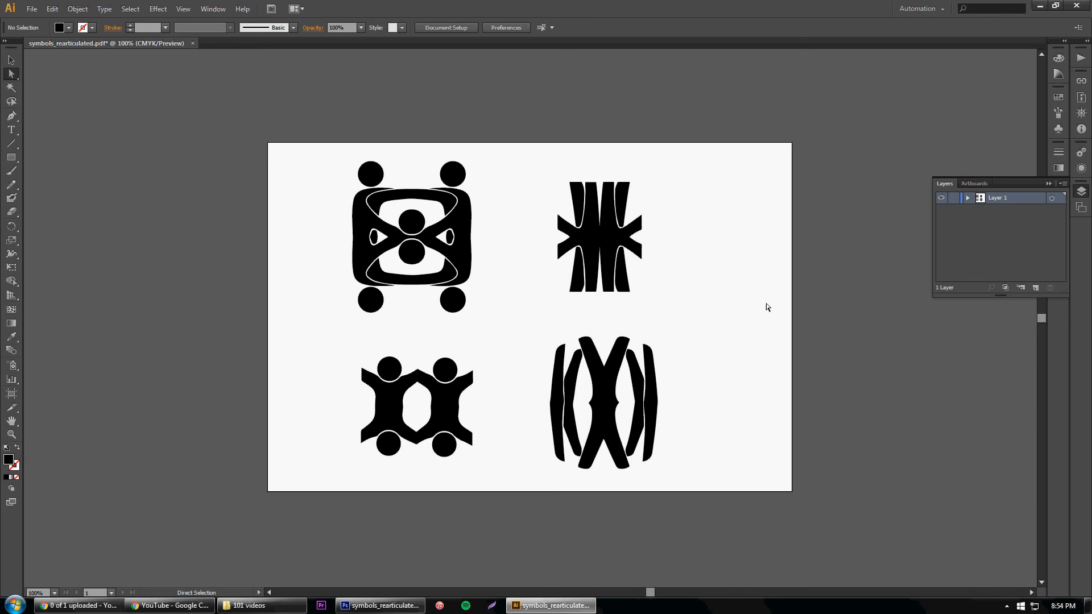
mouse_move(30, 20)
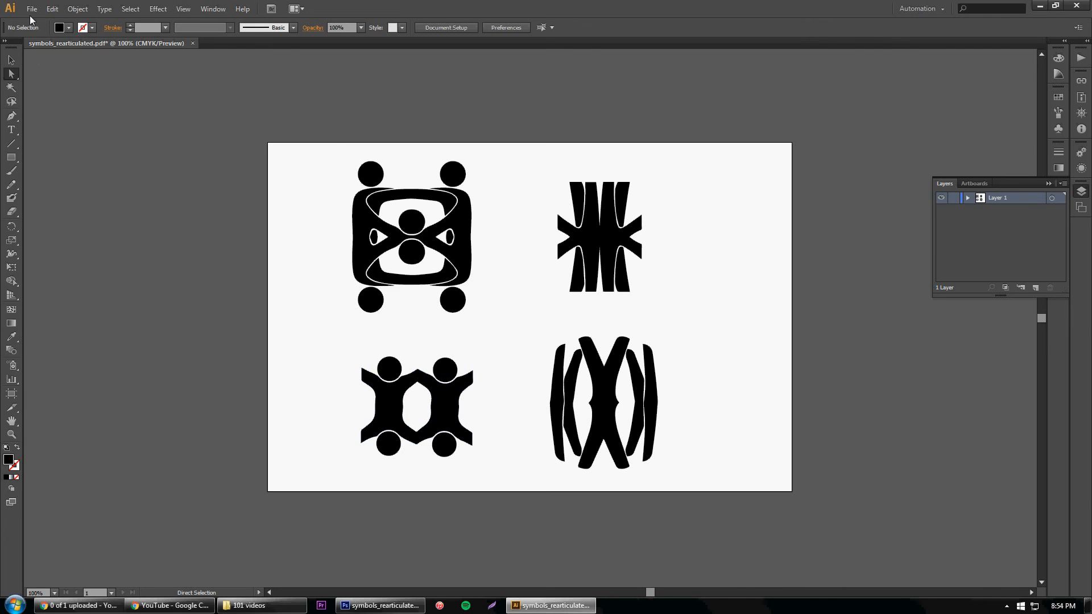
- Open the Save for Web dialog and cancel it without exporting
click(31, 9)
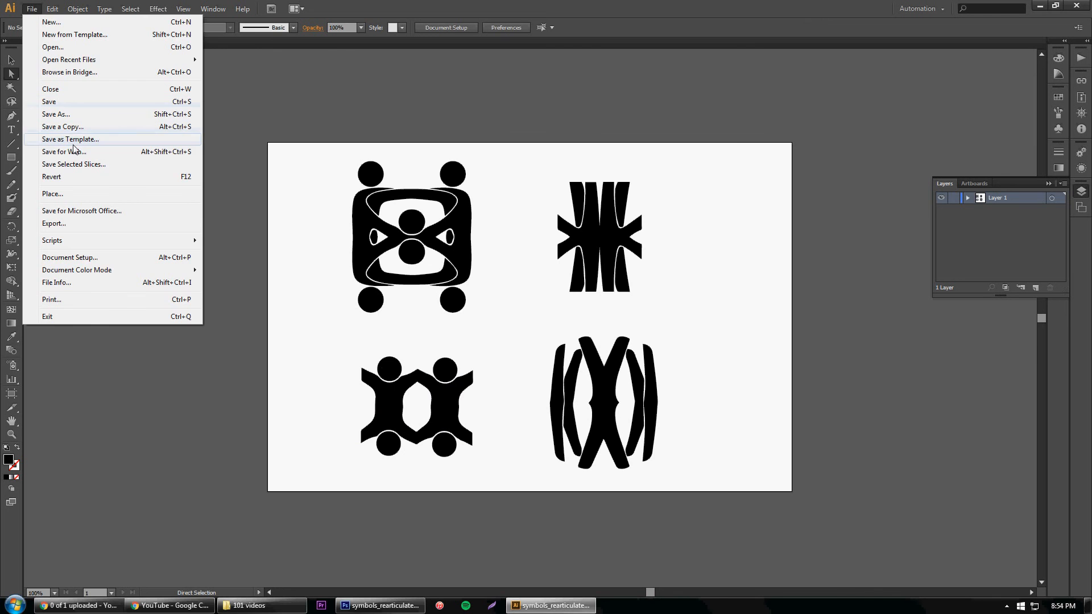
click(63, 151)
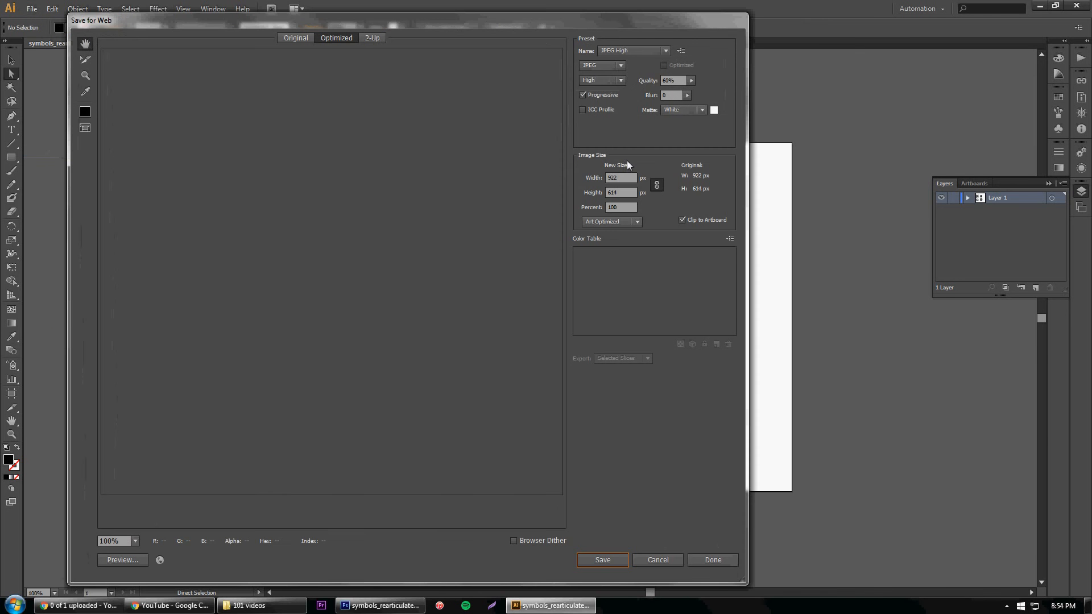
click(711, 559)
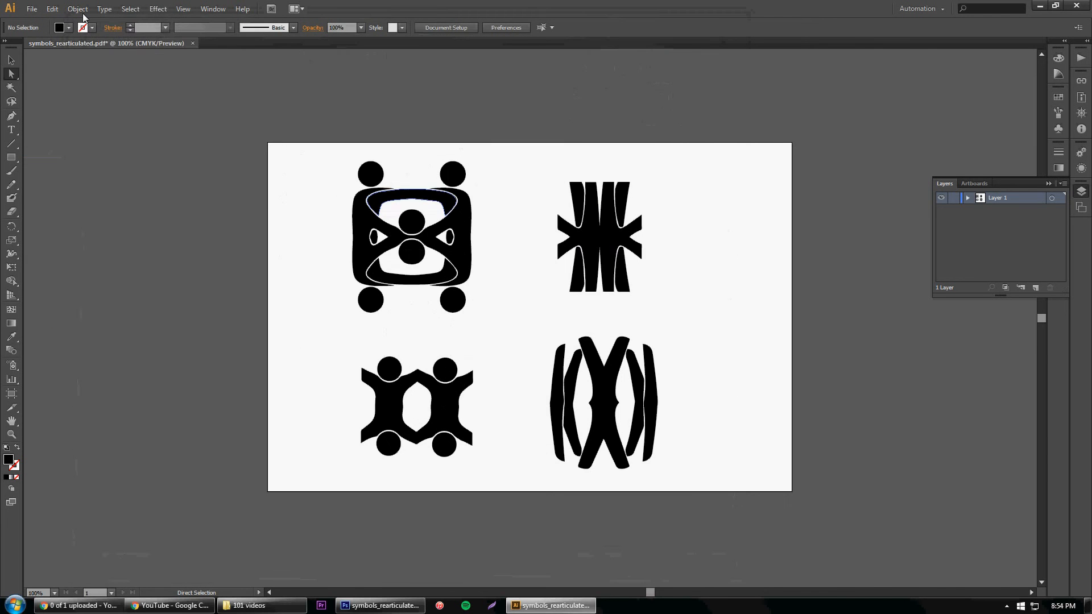
- Save the four-symbol layout as the Adobe PDF symbols_rearticulated.pdf
click(31, 8)
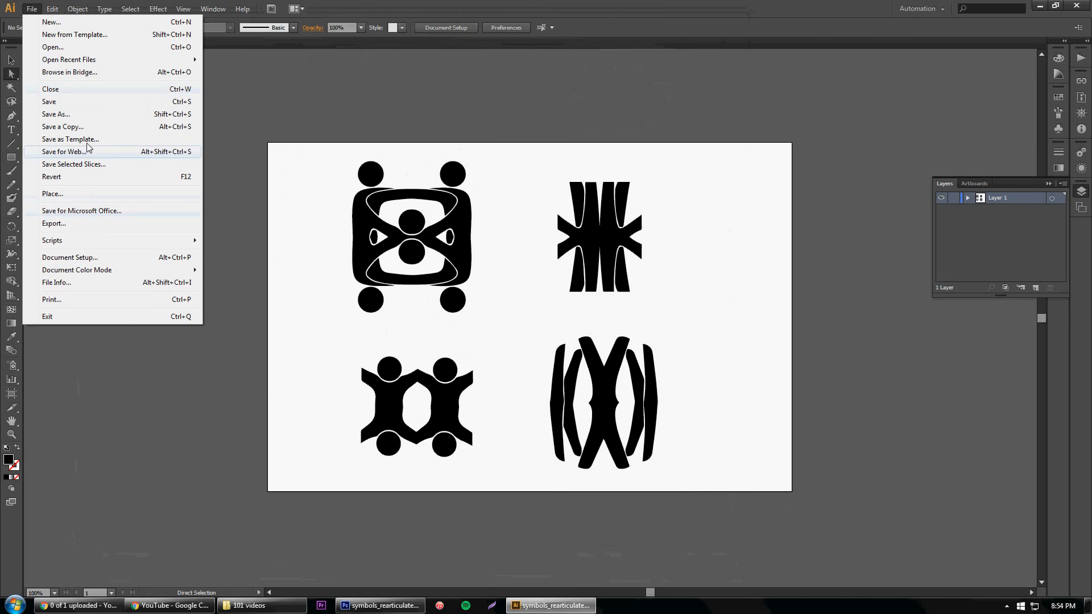
mouse_move(88, 124)
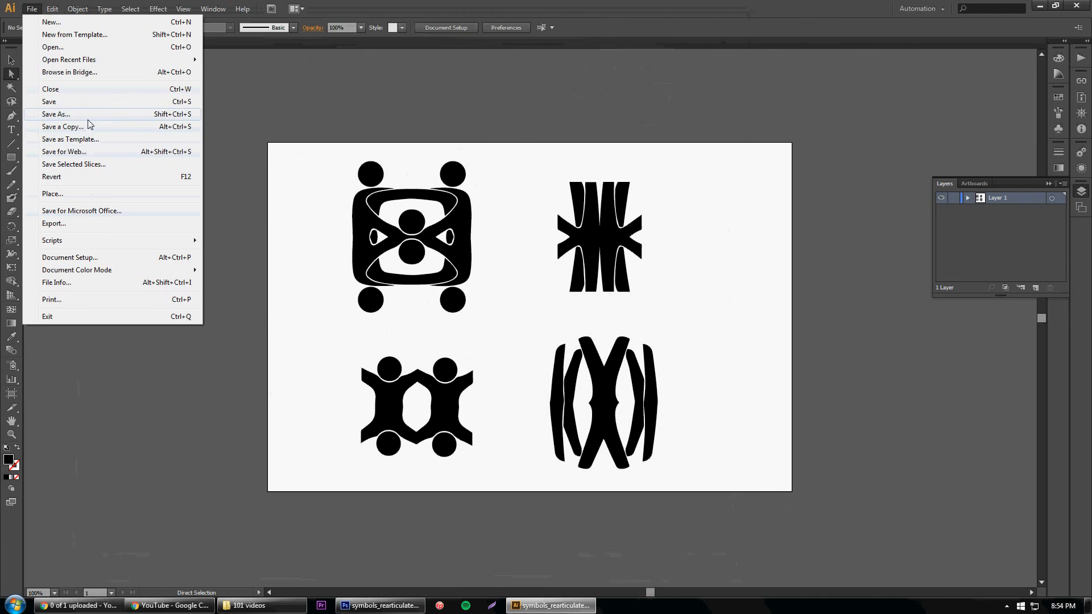
click(55, 114)
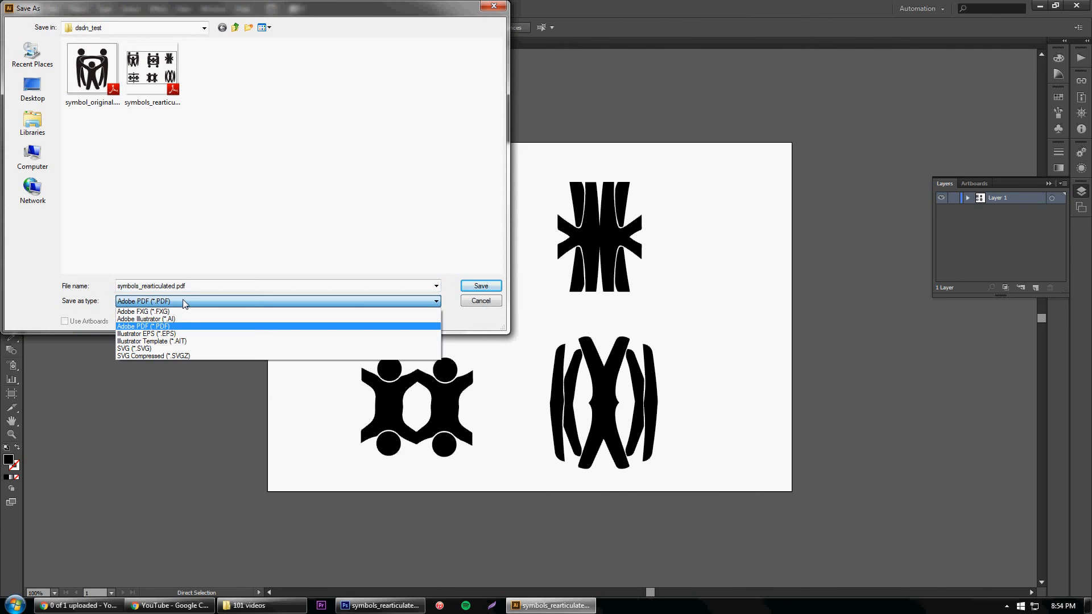
click(480, 285)
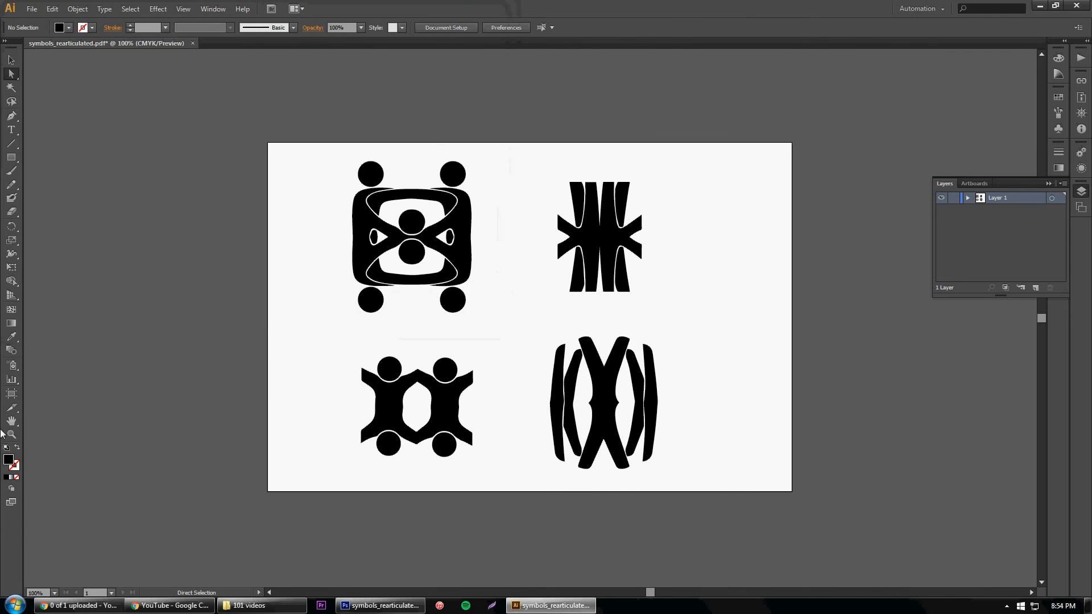
mouse_move(50, 485)
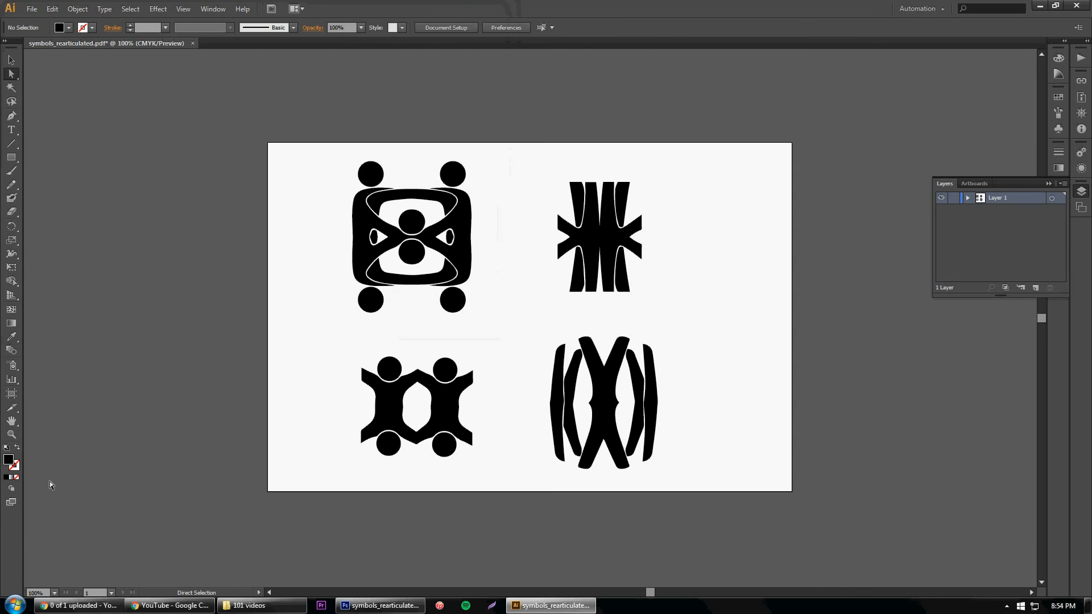
mouse_move(55, 479)
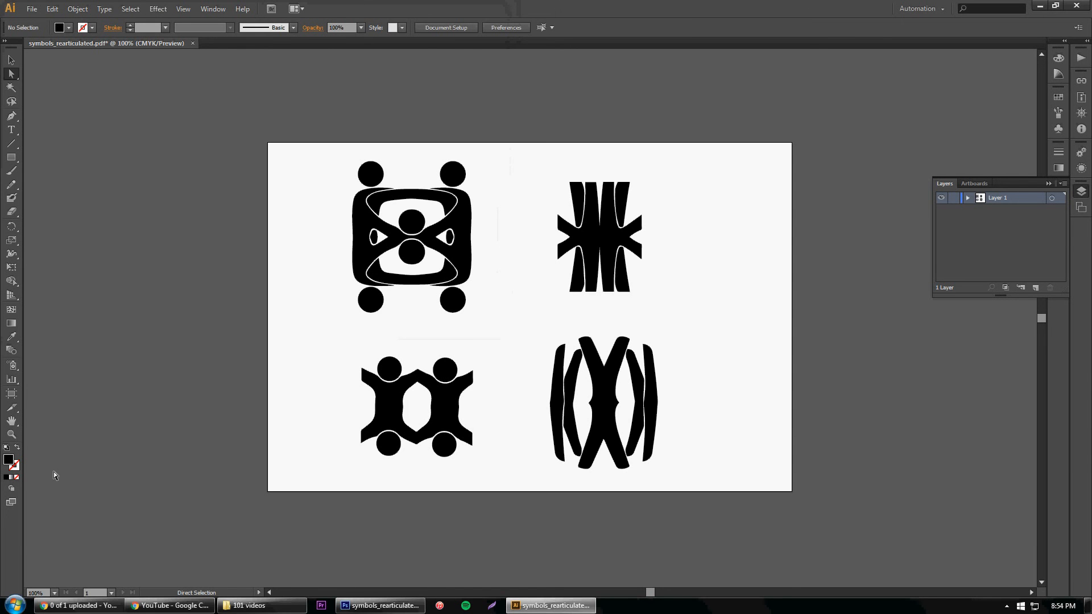
mouse_move(1024, 608)
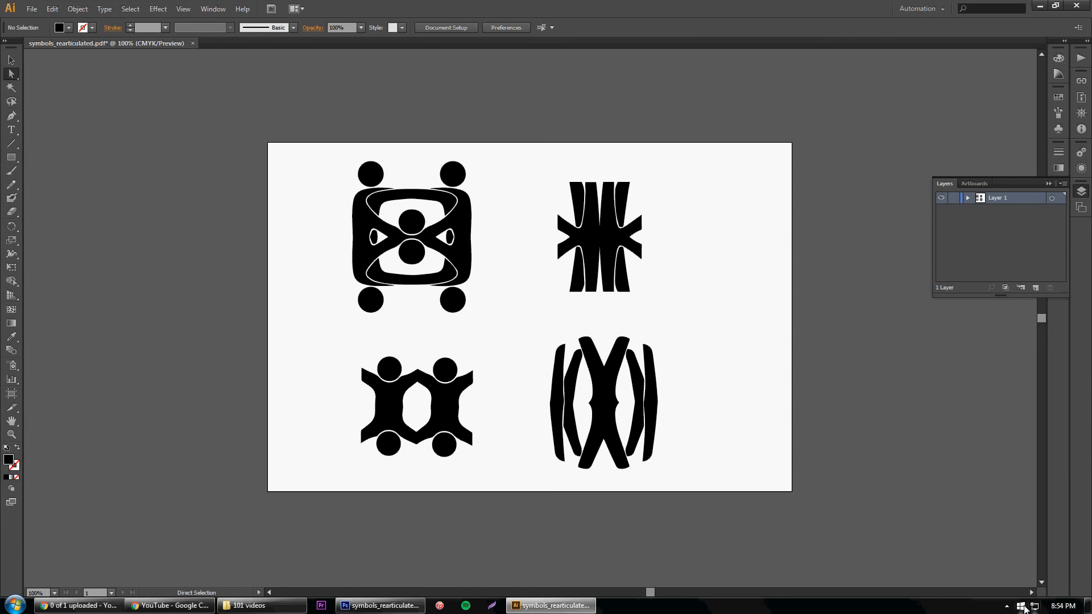
click(1007, 605)
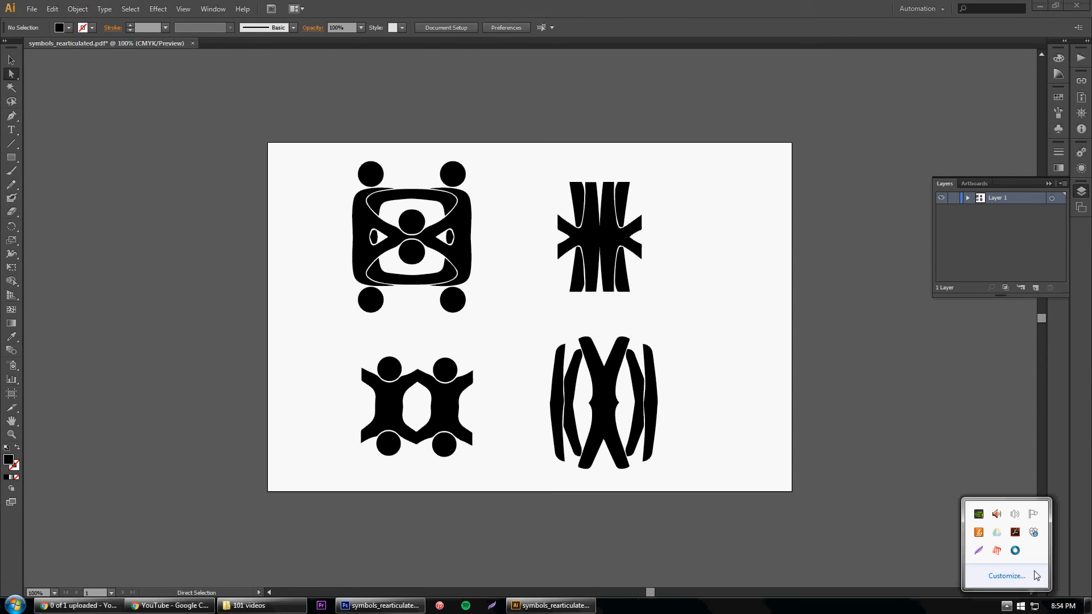